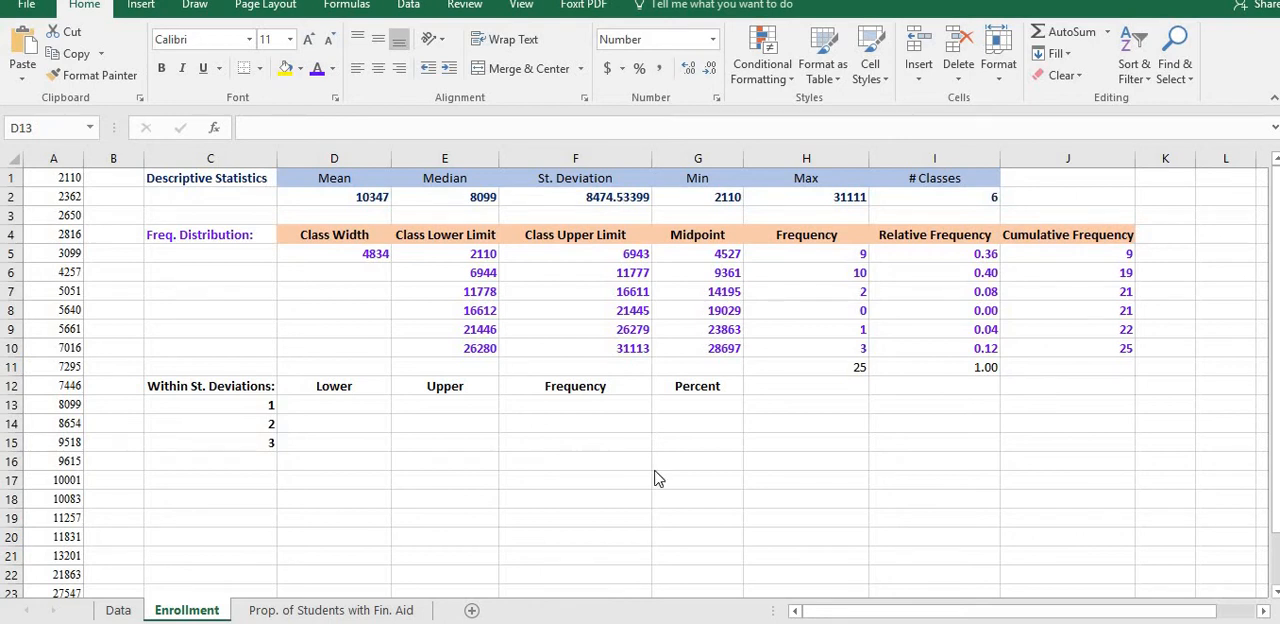
{"action": "mouse_move", "coordinate": [89, 150]}
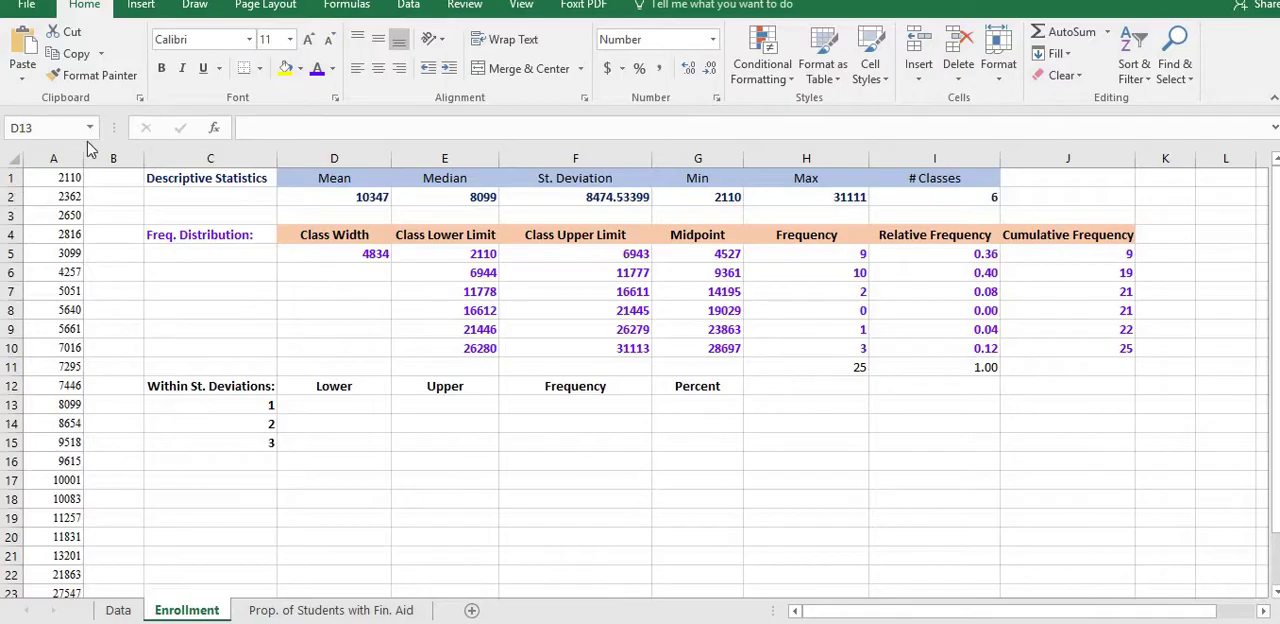
{"action": "mouse_move", "coordinate": [263, 466]}
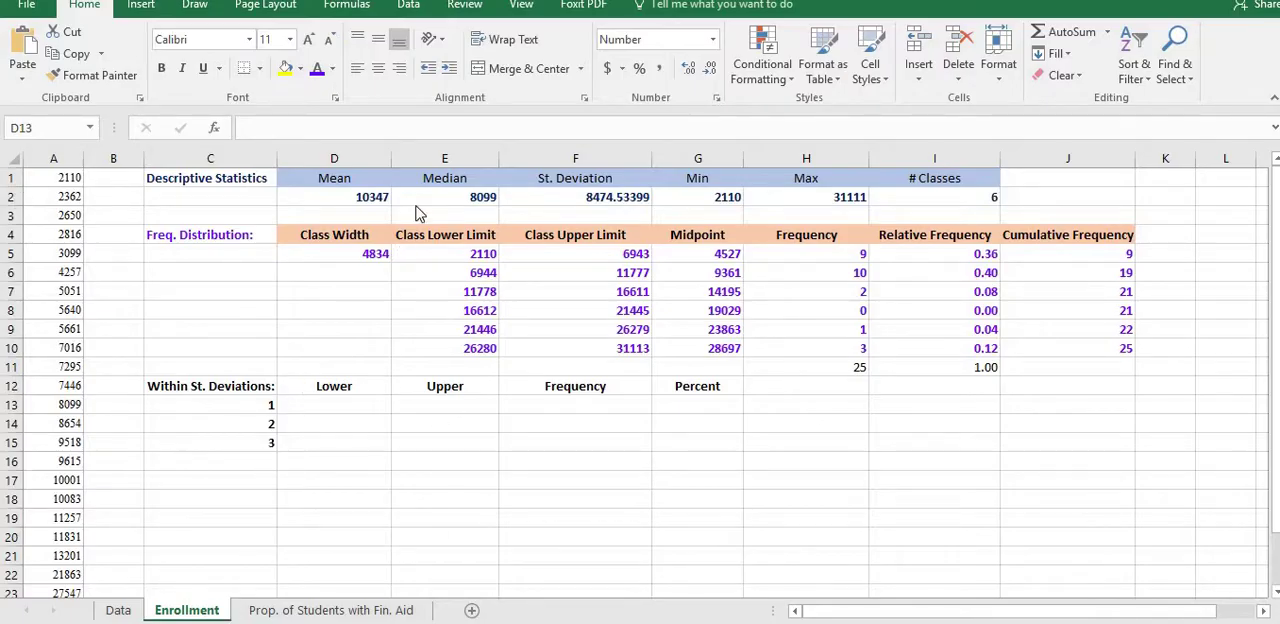
{"action": "mouse_move", "coordinate": [858, 305]}
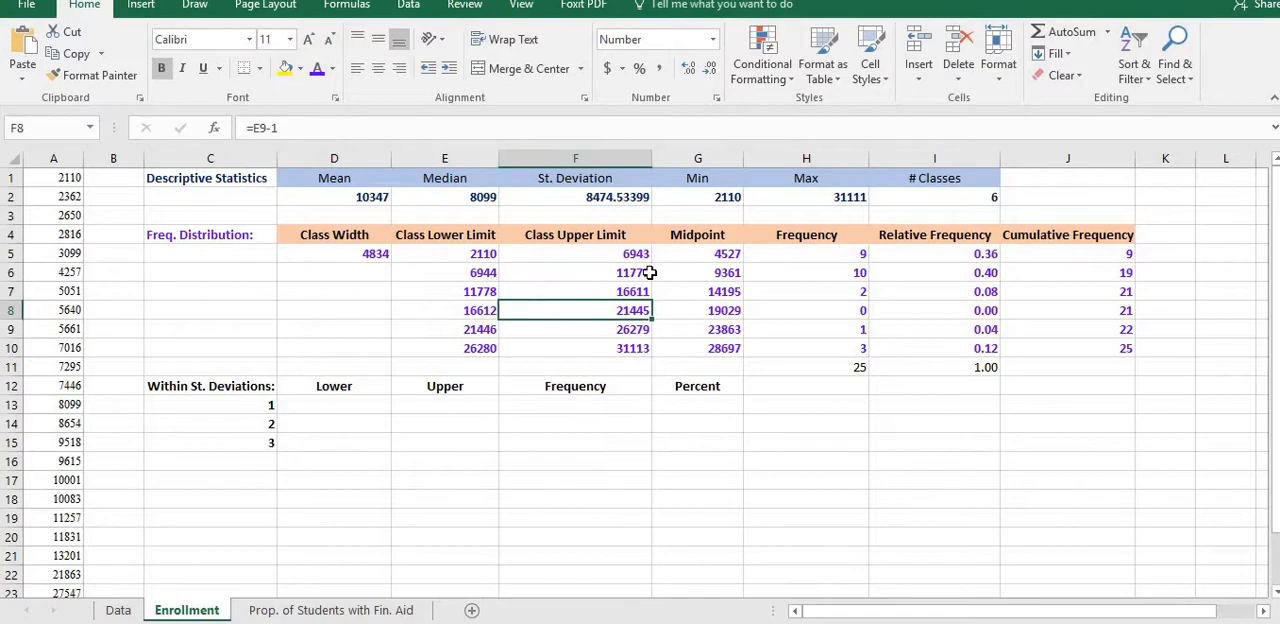
{"action": "mouse_move", "coordinate": [1047, 382]}
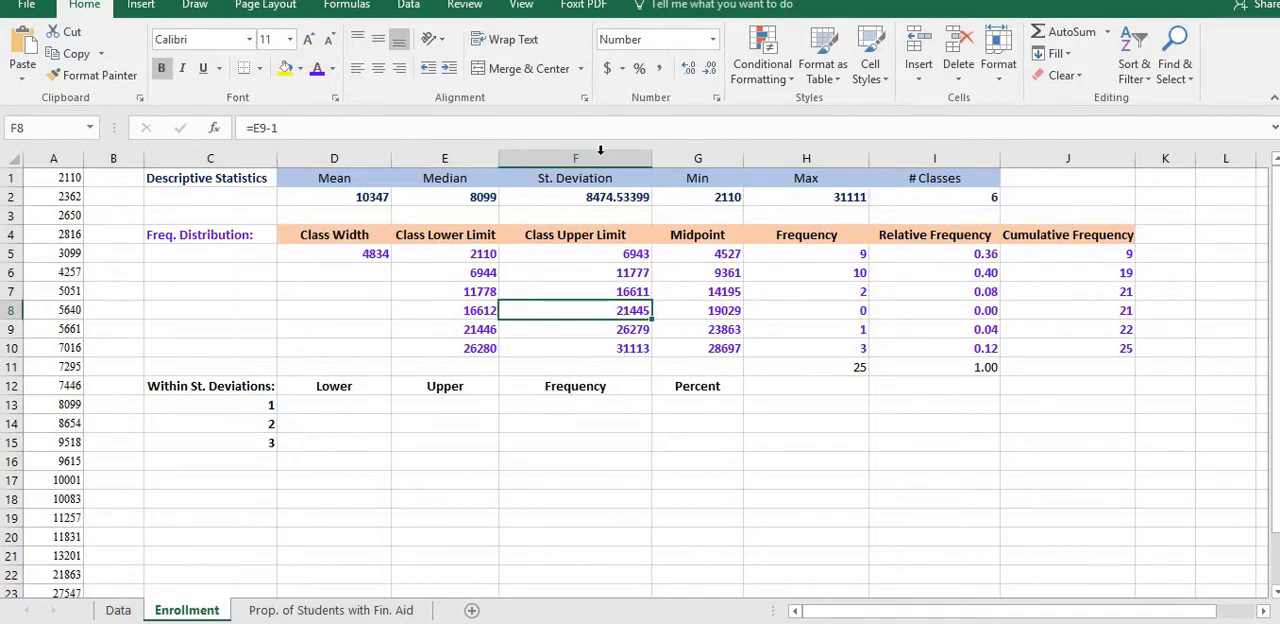
{"action": "mouse_move", "coordinate": [64, 297]}
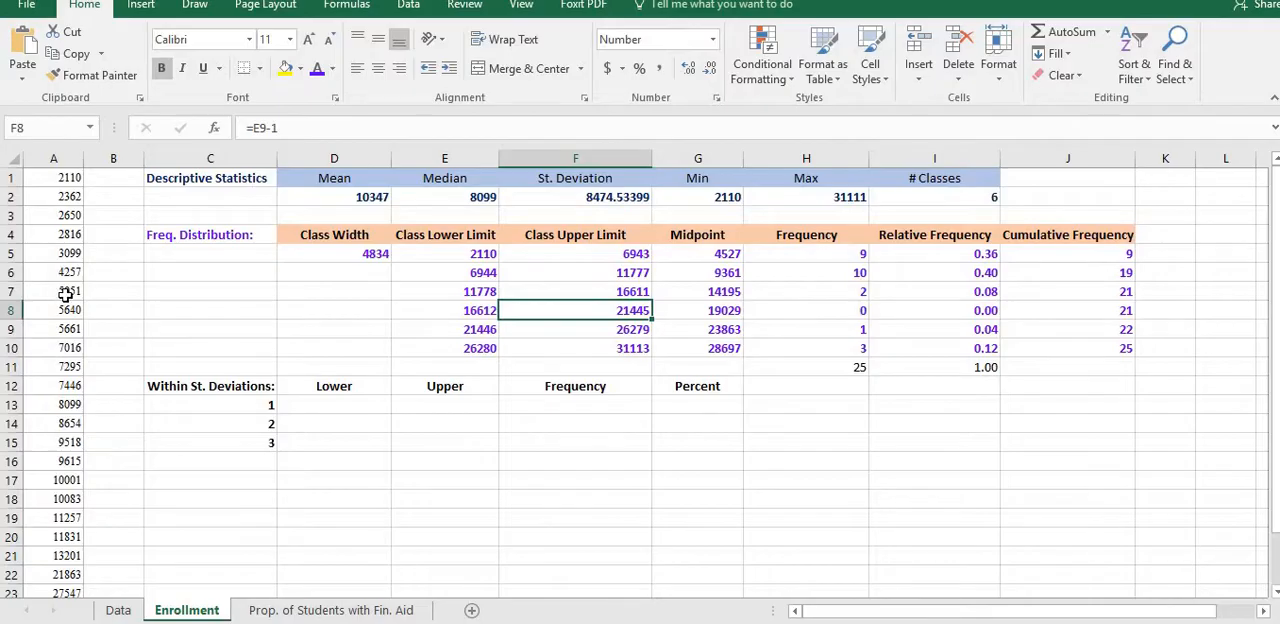
Temporarily change the enrollment value 5051 to 5600, then restore it to 5051
{"action": "left_click", "coordinate": [54, 291]}
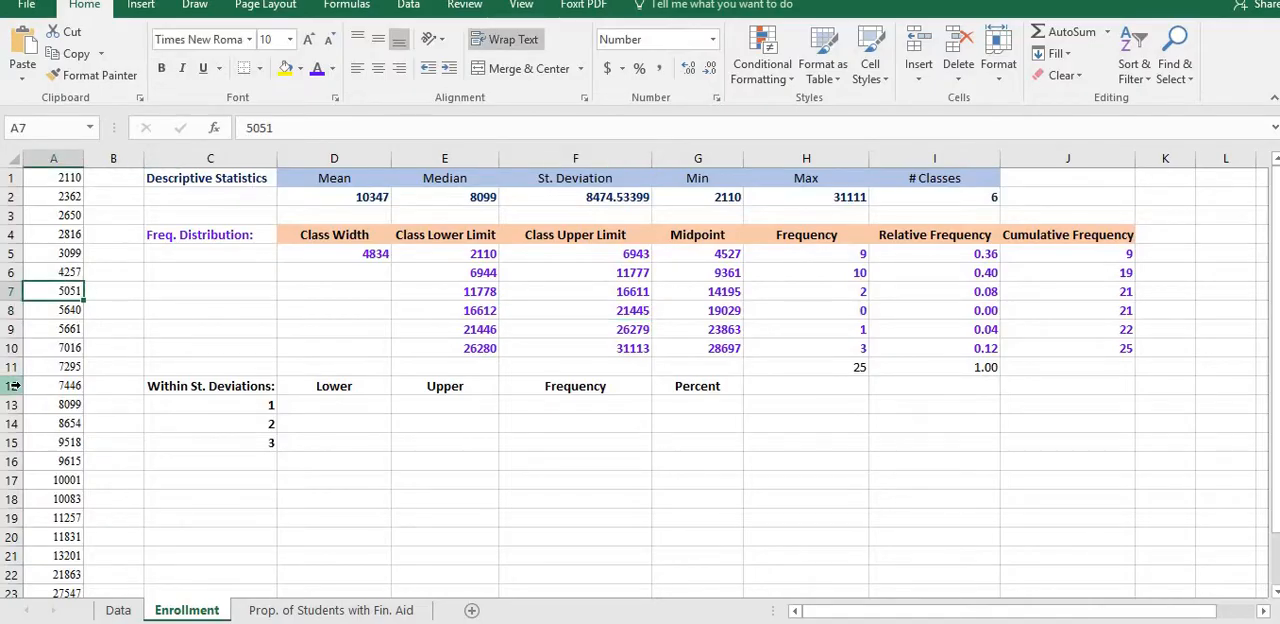
{"action": "type", "text": "5"}
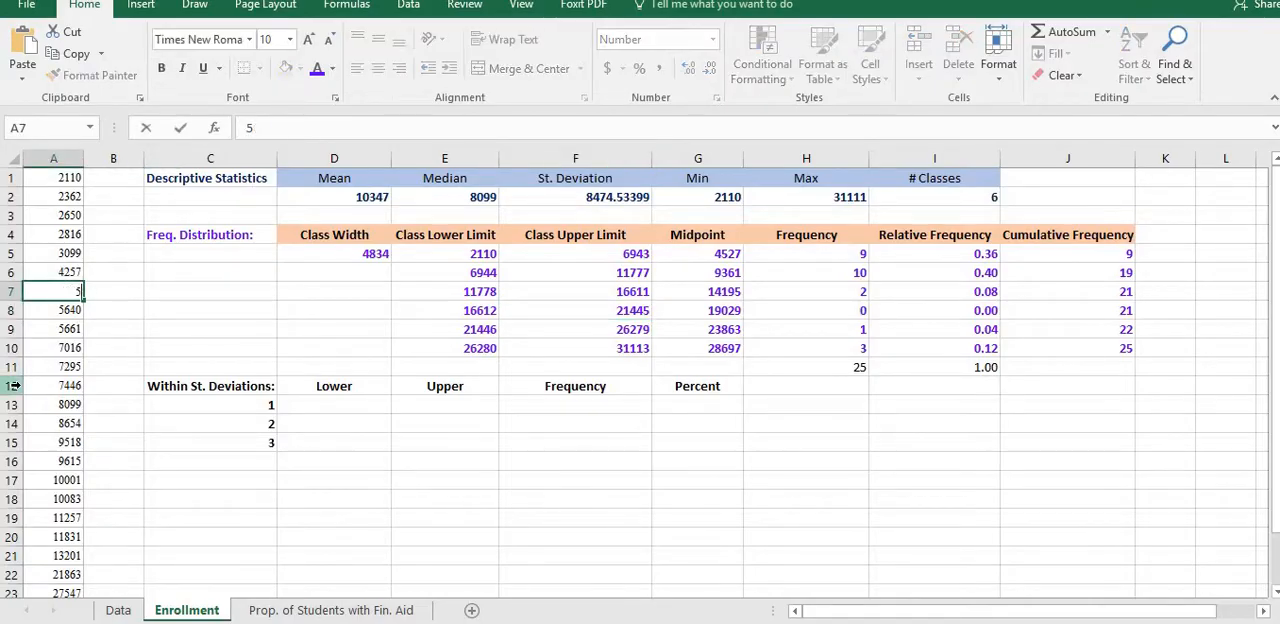
{"action": "type", "text": "5600"}
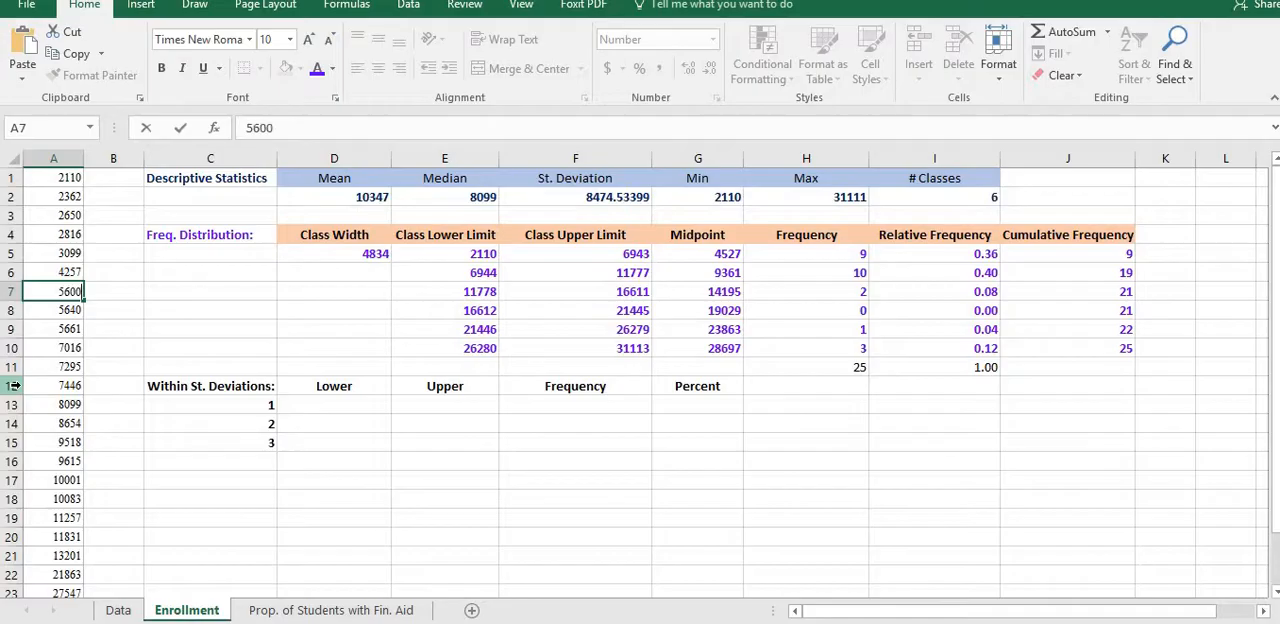
{"action": "left_click", "coordinate": [53, 309]}
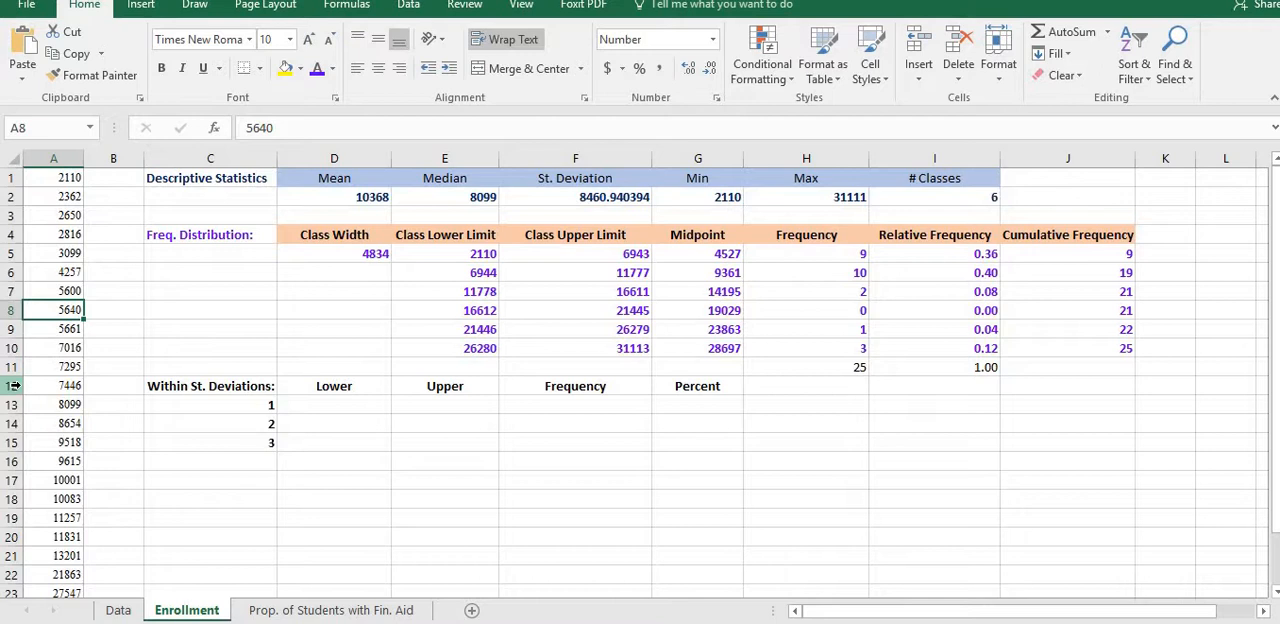
{"action": "left_click", "coordinate": [54, 290]}
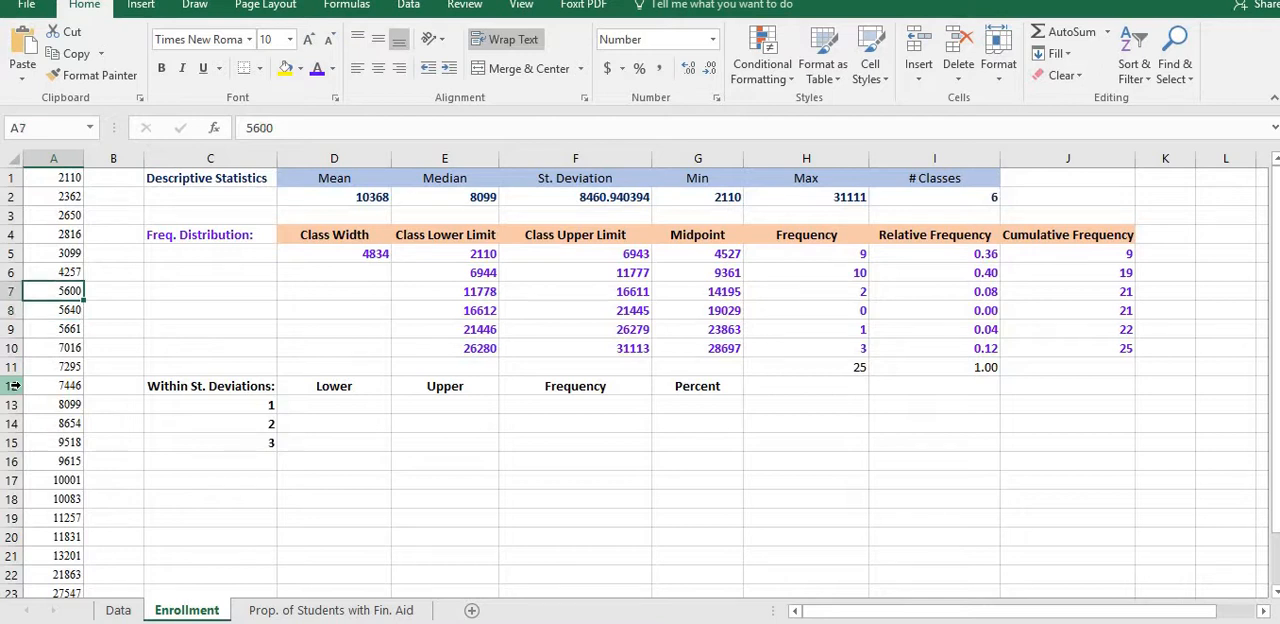
{"action": "type", "text": "5051"}
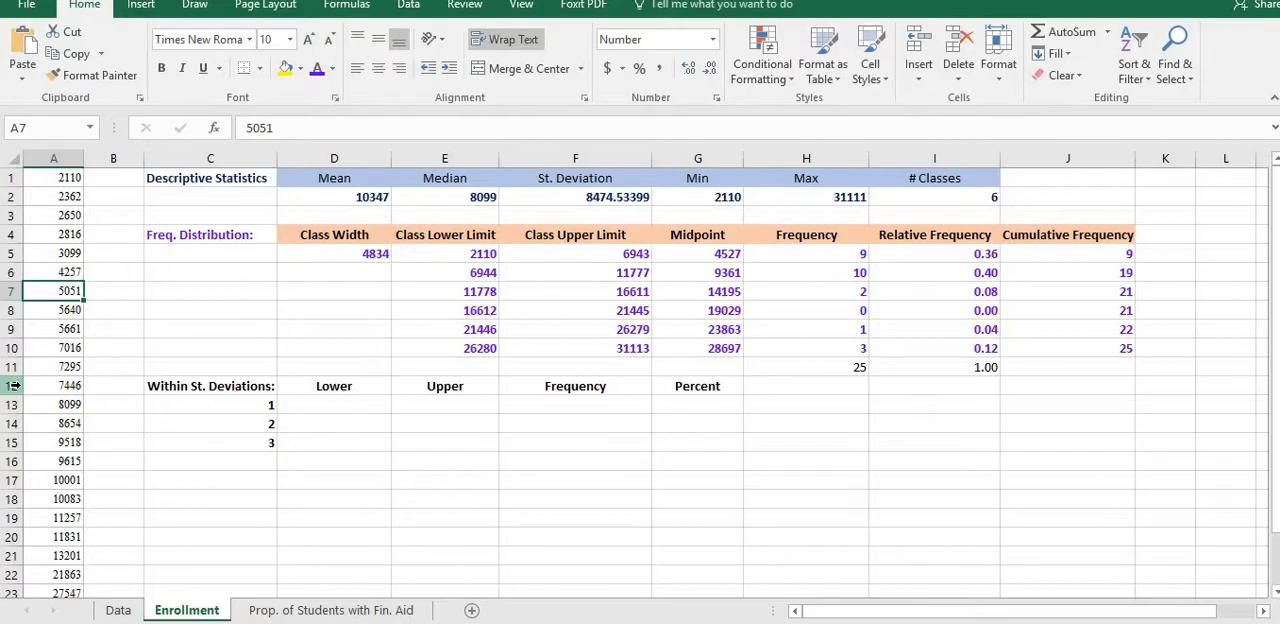
{"action": "mouse_move", "coordinate": [183, 466]}
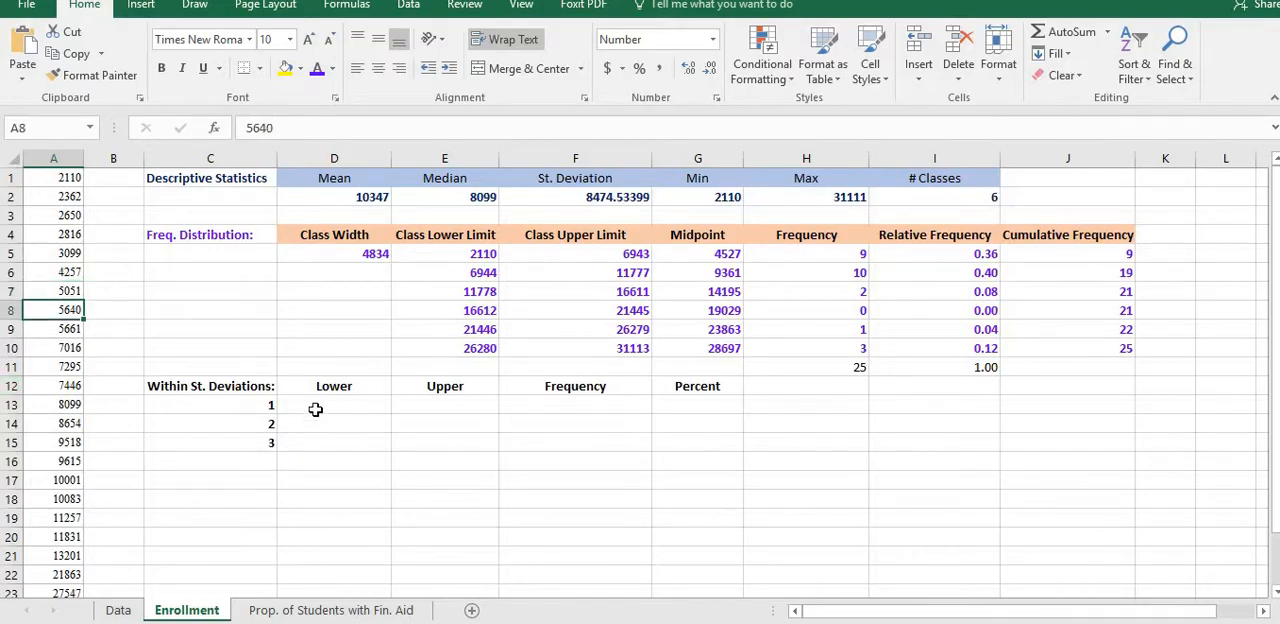
Enter lower bounds =D2-F2, =D2-2*F2 and =D2-3*F2 in D13:D15
{"action": "left_click", "coordinate": [340, 404]}
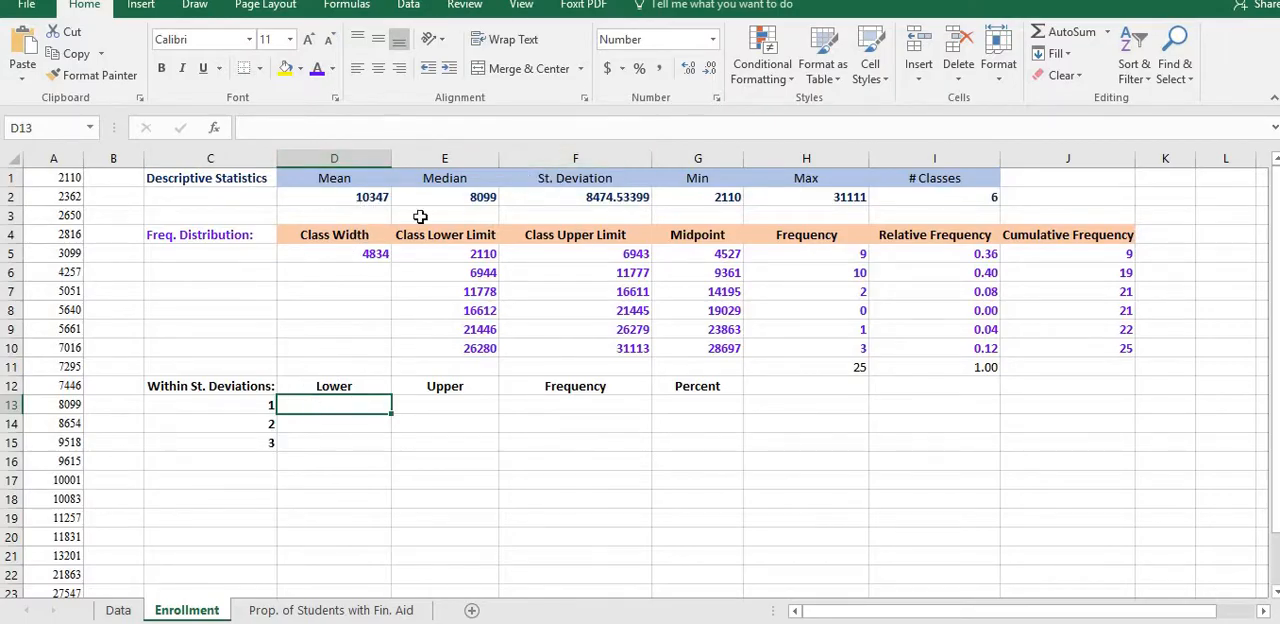
{"action": "mouse_move", "coordinate": [357, 199]}
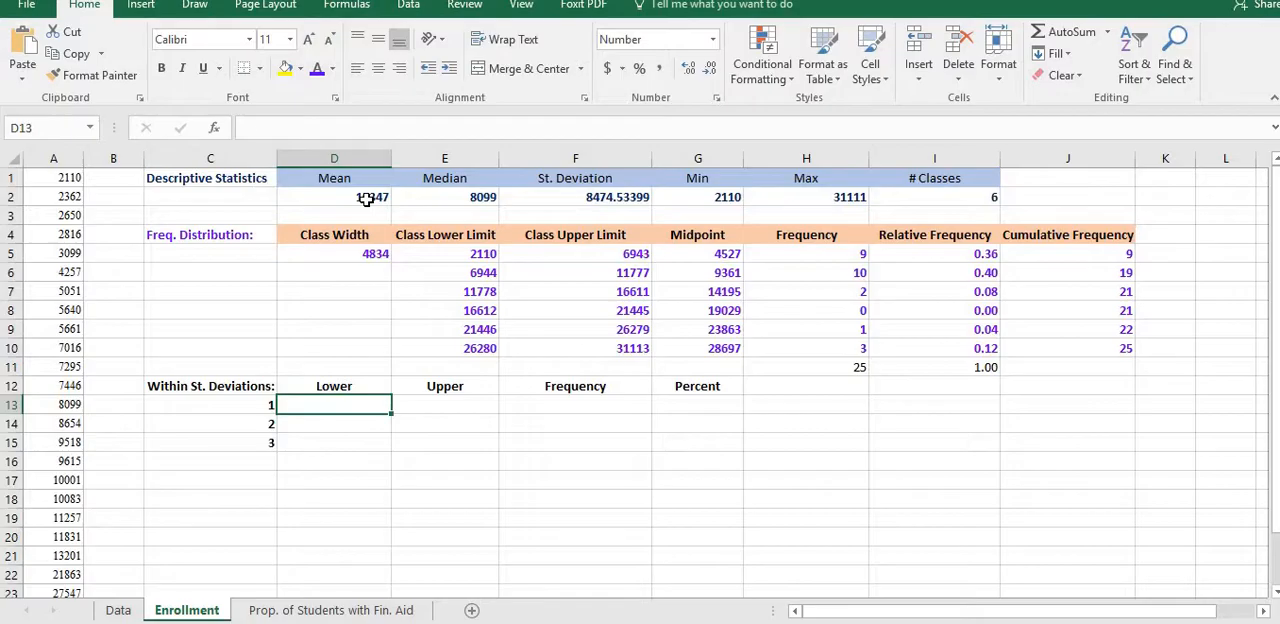
{"action": "type", "text": "=D2"}
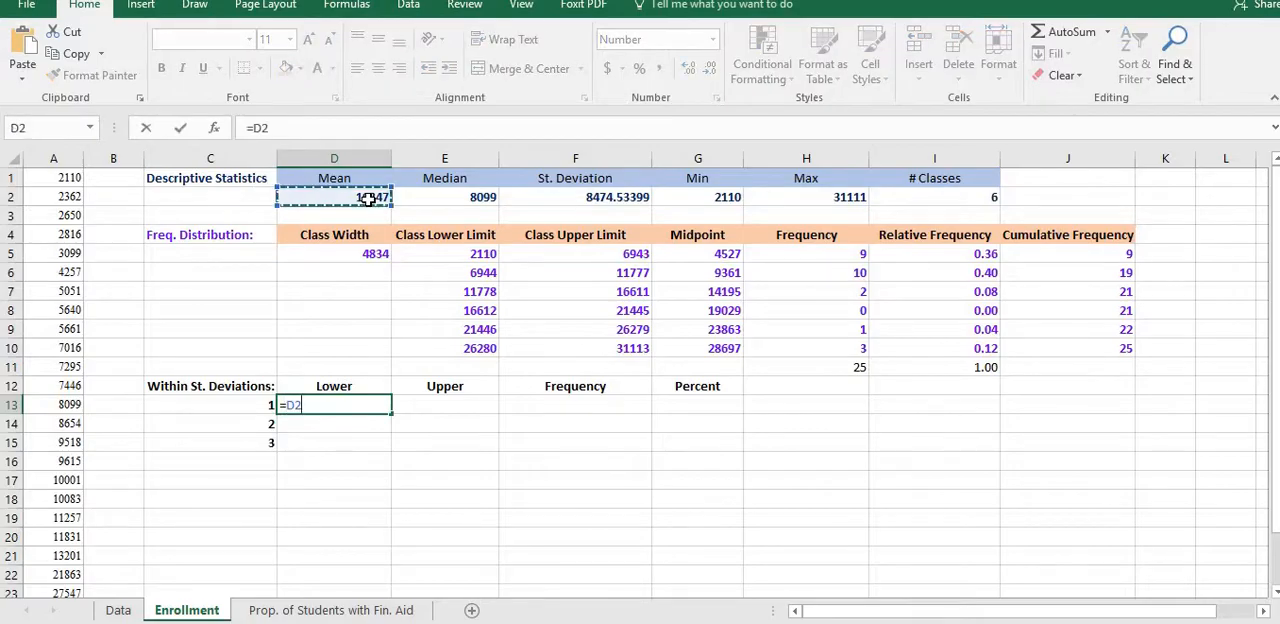
{"action": "left_click", "coordinate": [575, 196]}
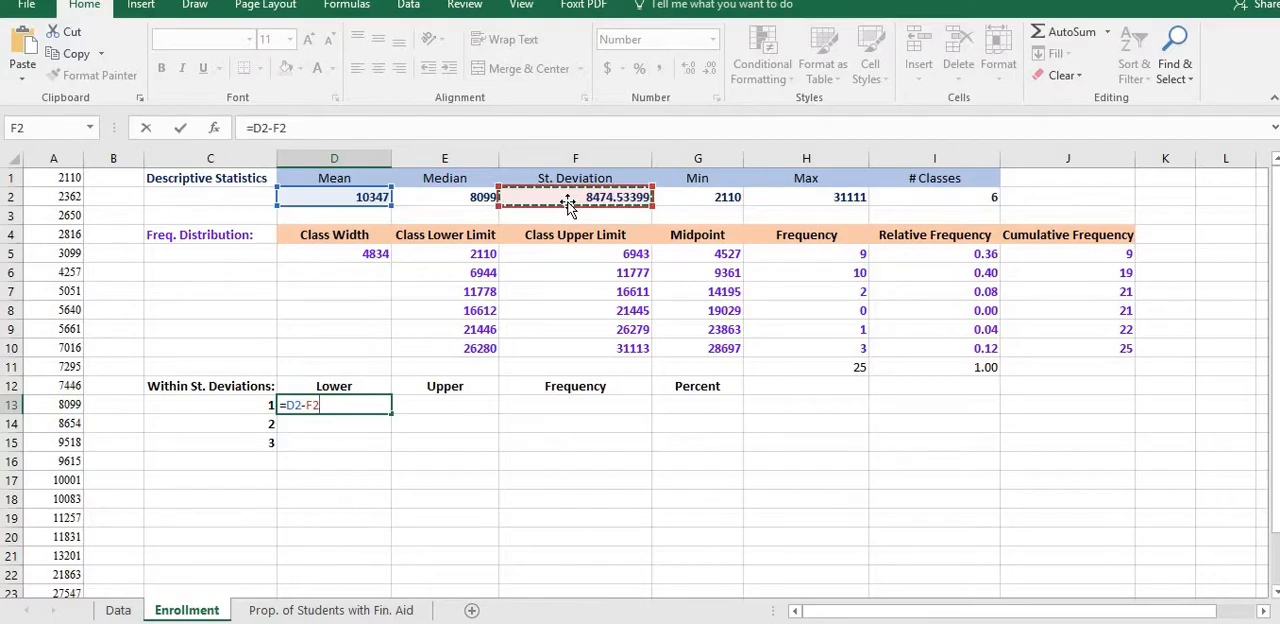
{"action": "key", "text": "Enter"}
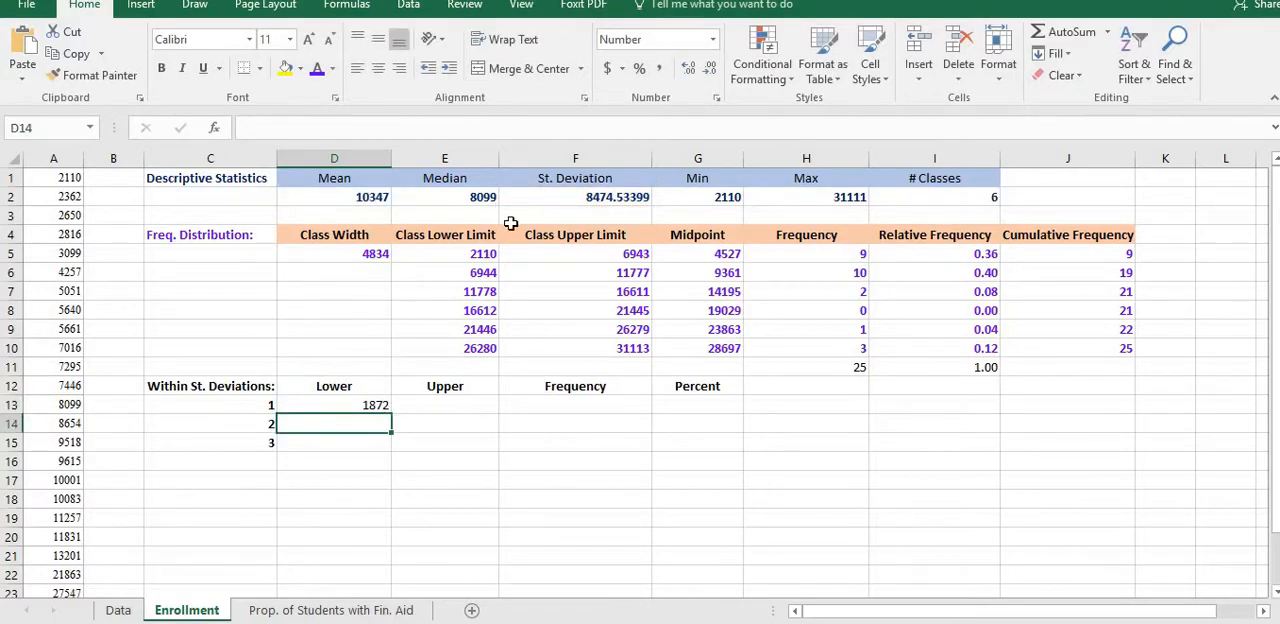
{"action": "type", "text": "="}
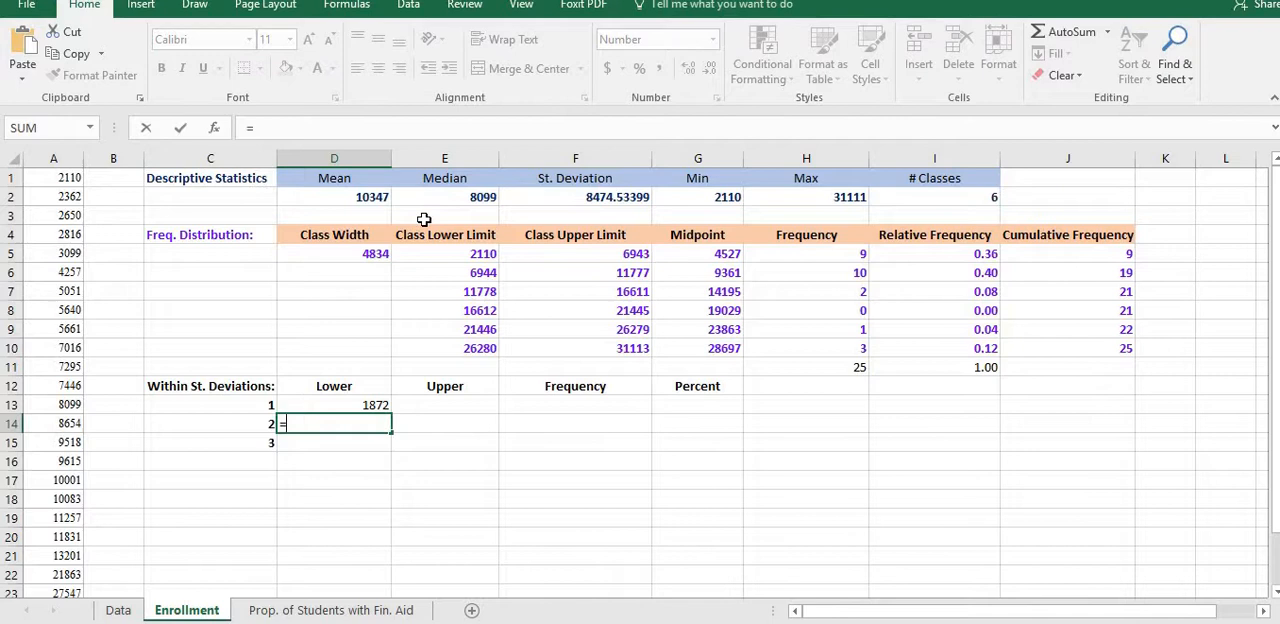
{"action": "left_click", "coordinate": [334, 196]}
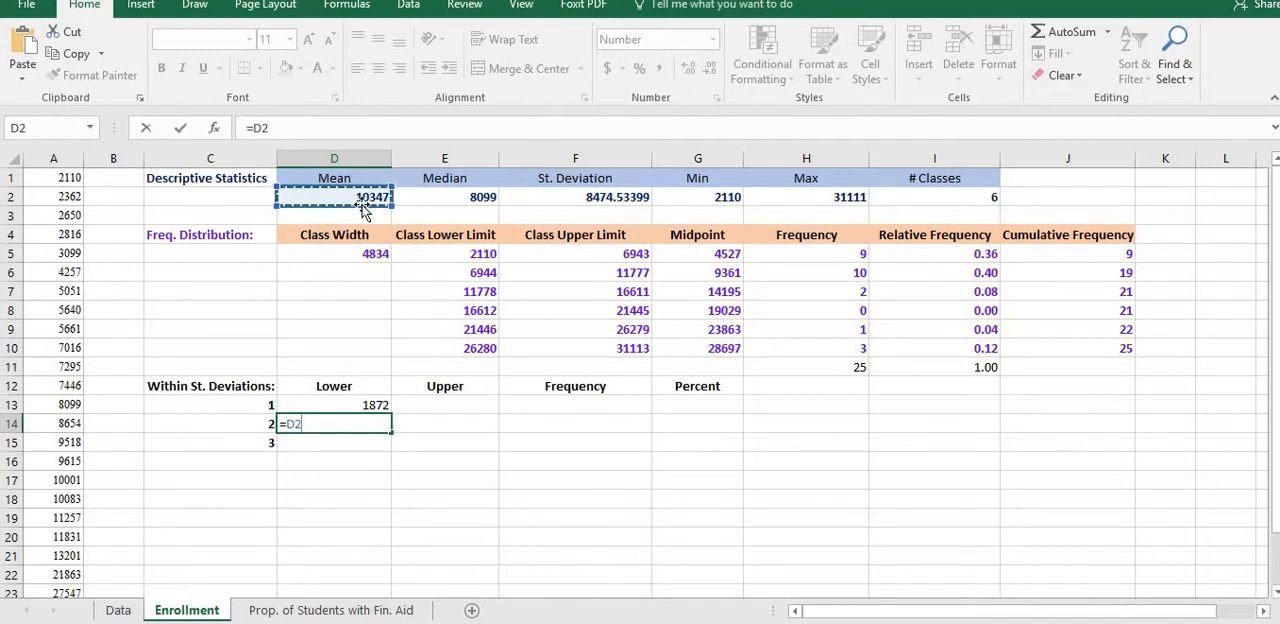
{"action": "type", "text": "-2*"}
{"action": "left_click", "coordinate": [334, 442]}
{"action": "type", "text": "=D2"}
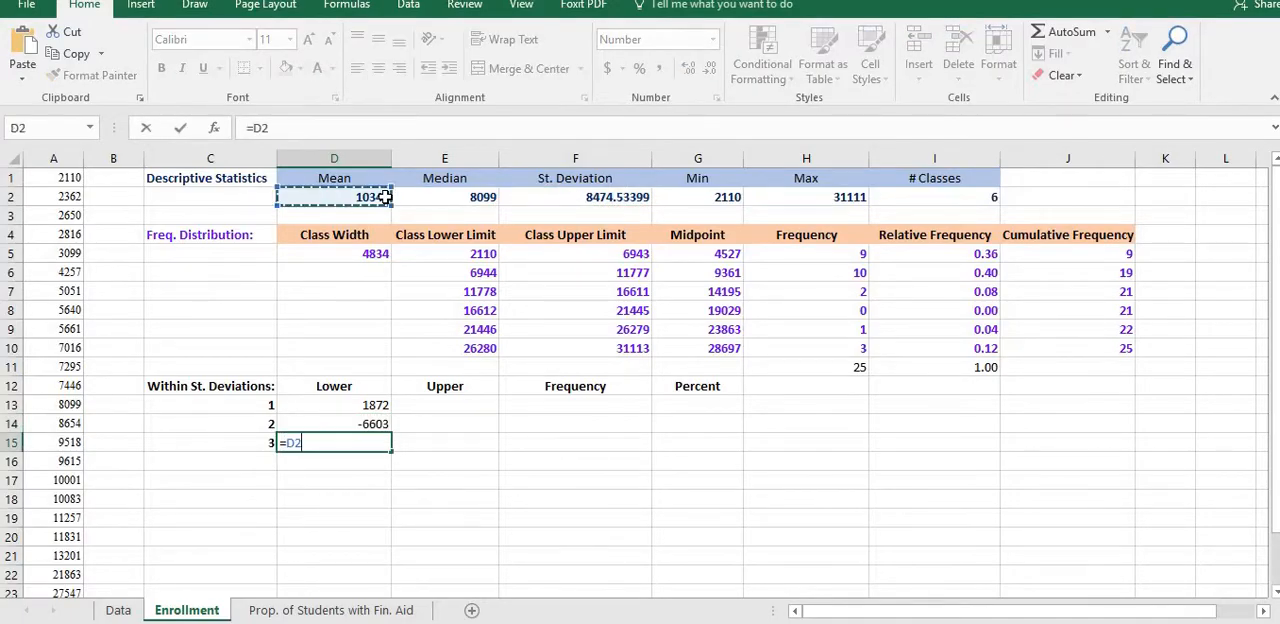
{"action": "type", "text": "-3"}
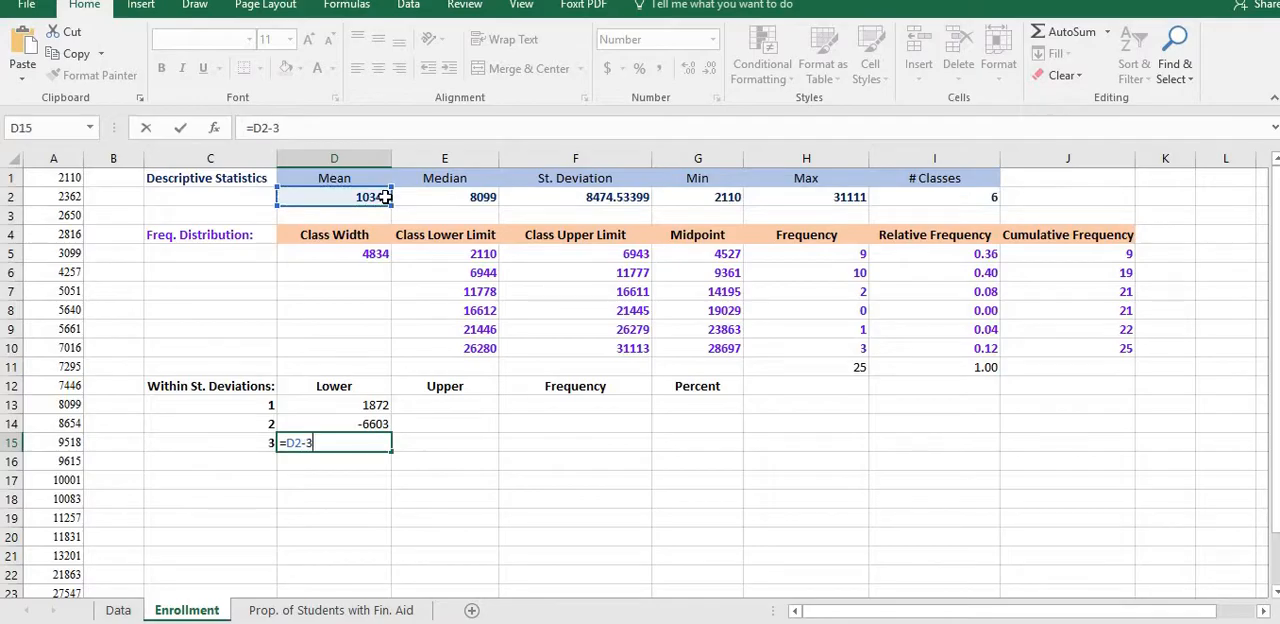
{"action": "type", "text": "*"}
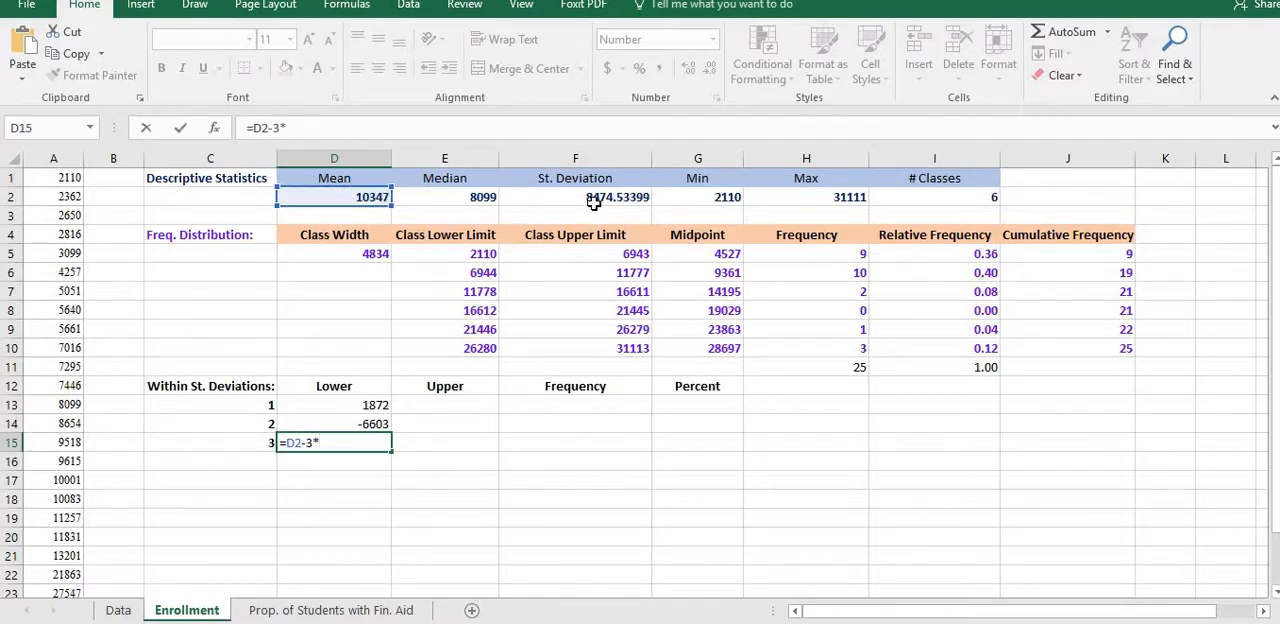
{"action": "key", "text": "Enter"}
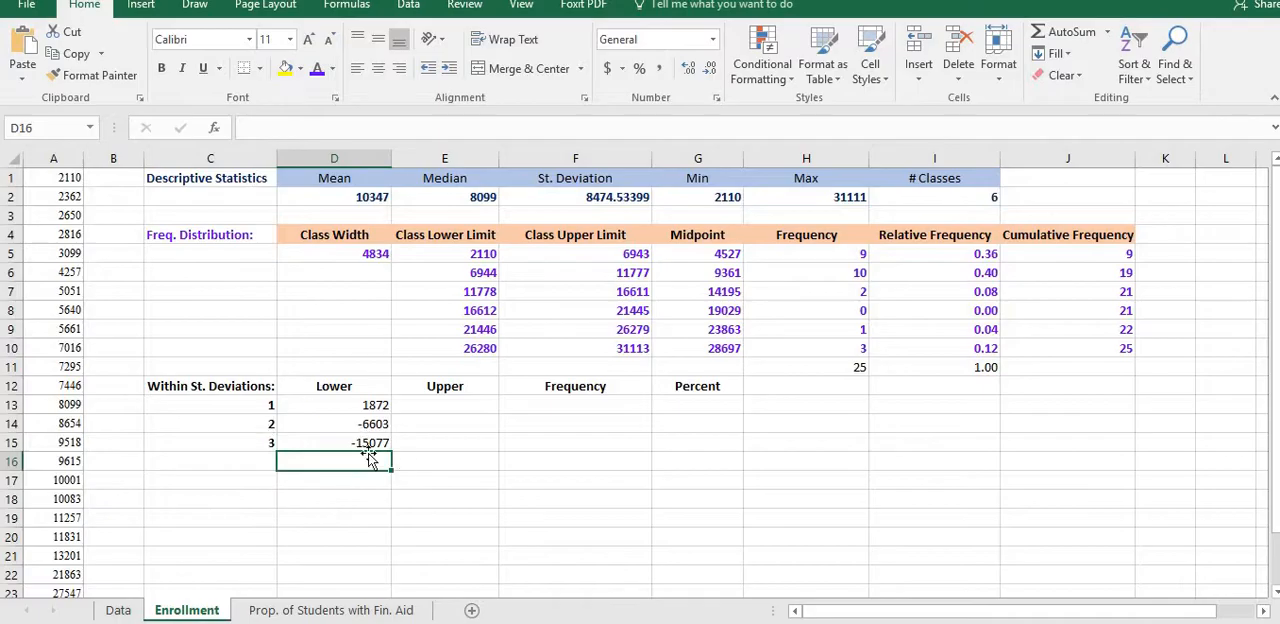
{"action": "mouse_move", "coordinate": [357, 493]}
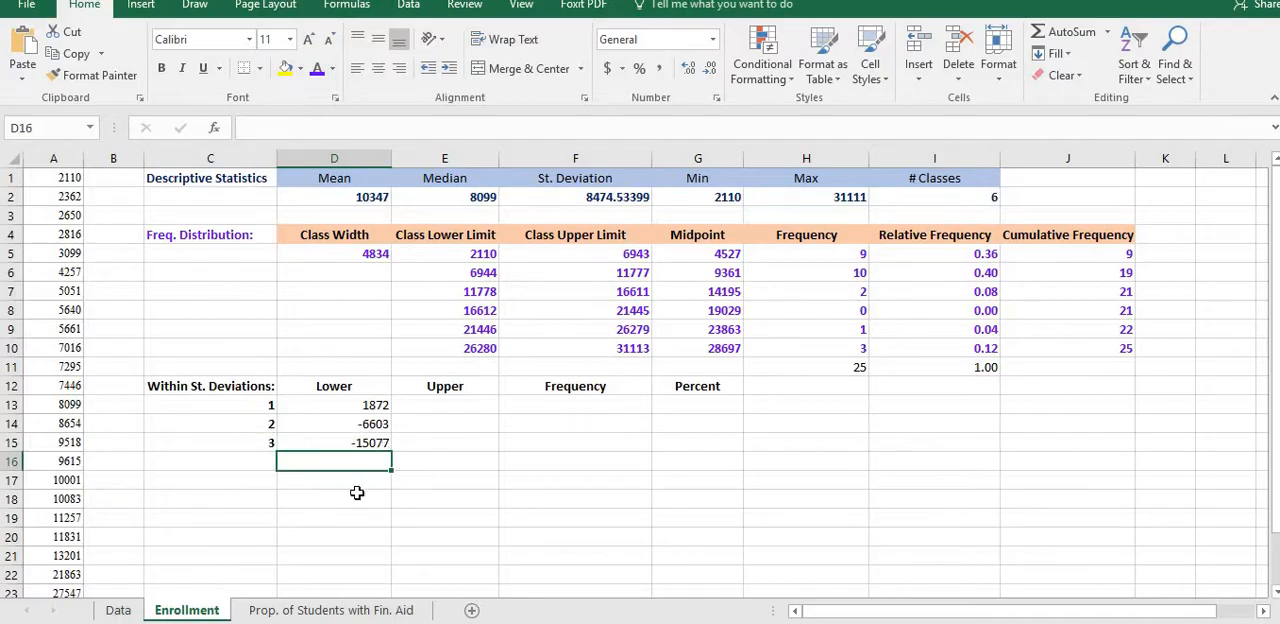
{"action": "left_click", "coordinate": [444, 404]}
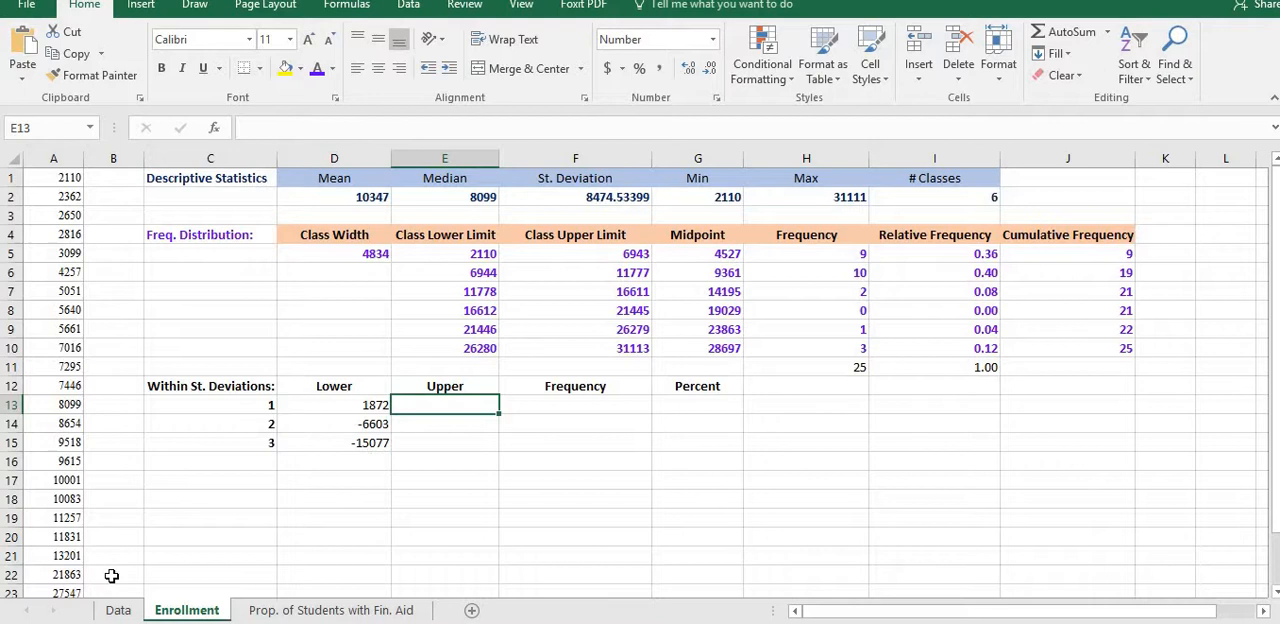
{"action": "mouse_move", "coordinate": [416, 438]}
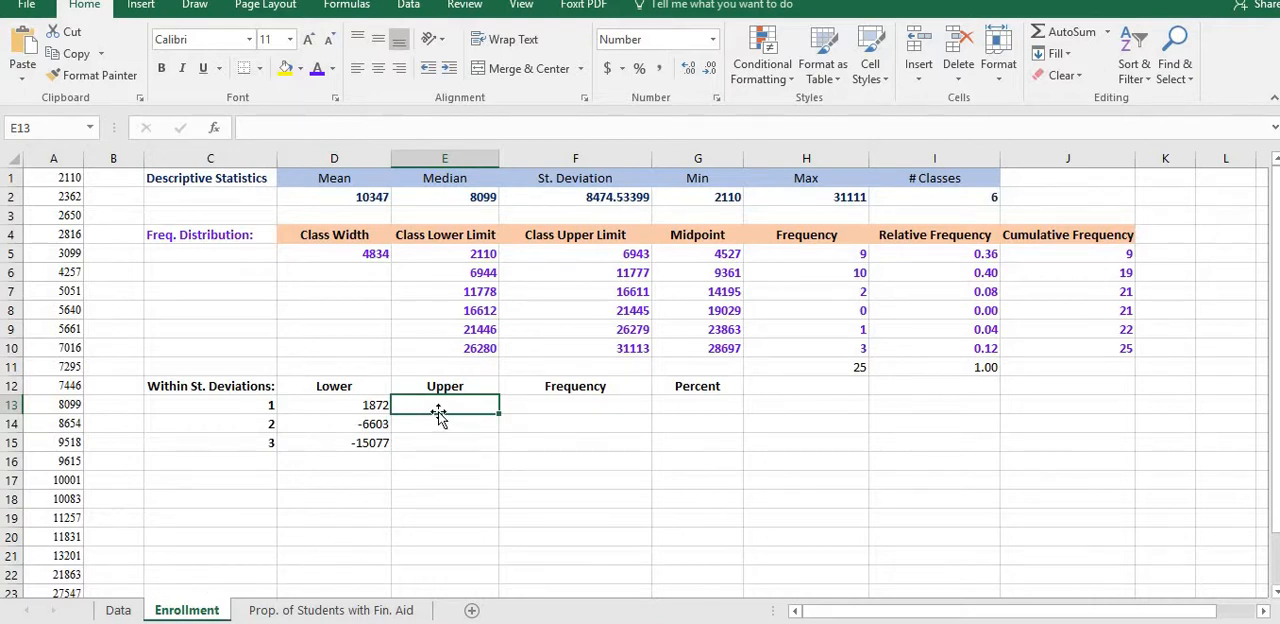
Enter upper bounds =D2+F2, =D2+2*F2 and =D2+3*F2 in E13:E15 (18821, 27296, 35770)
{"action": "type", "text": "="}
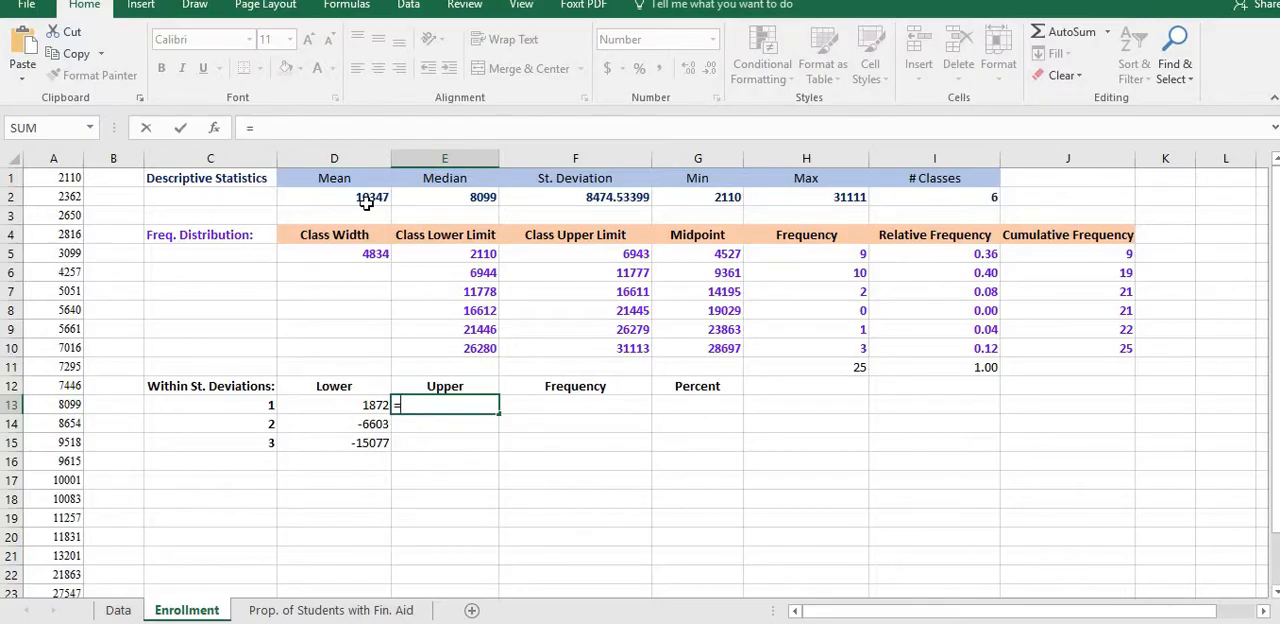
{"action": "left_click", "coordinate": [334, 197]}
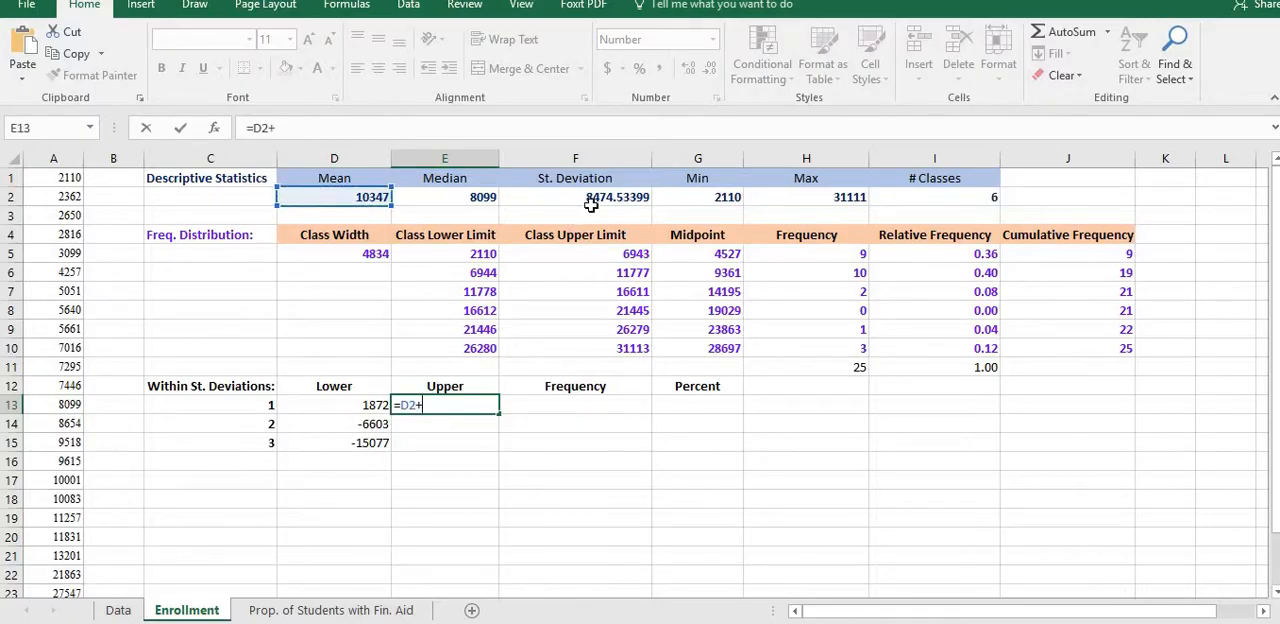
{"action": "left_click", "coordinate": [593, 197]}
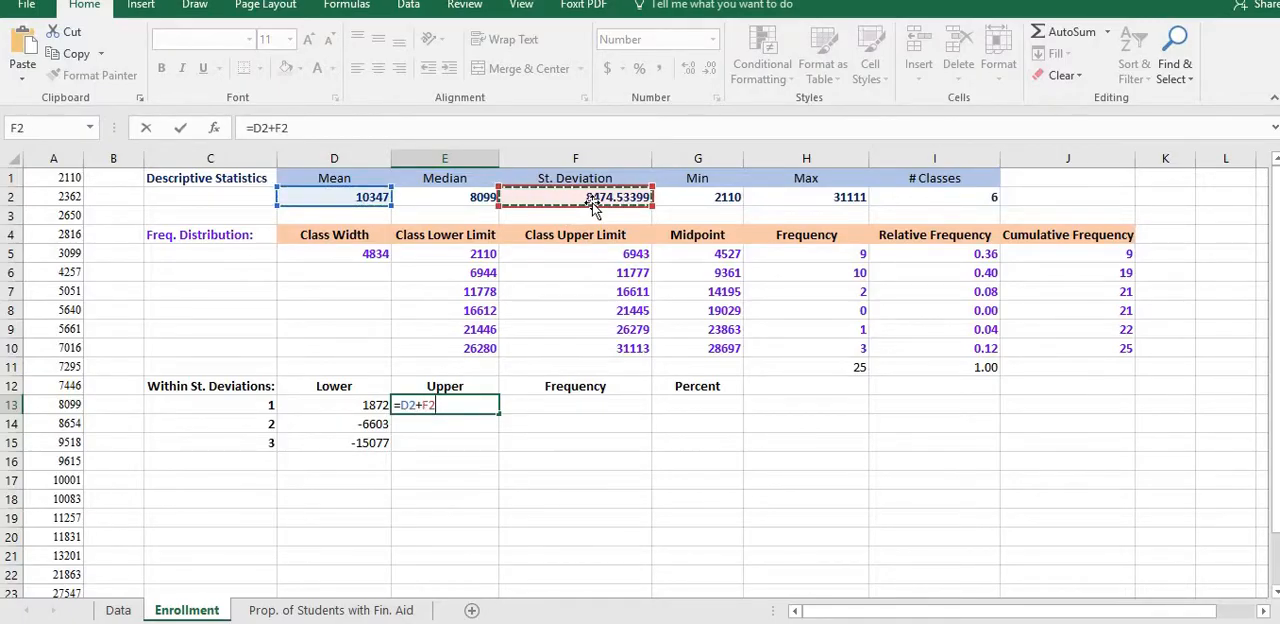
{"action": "key", "text": "Enter"}
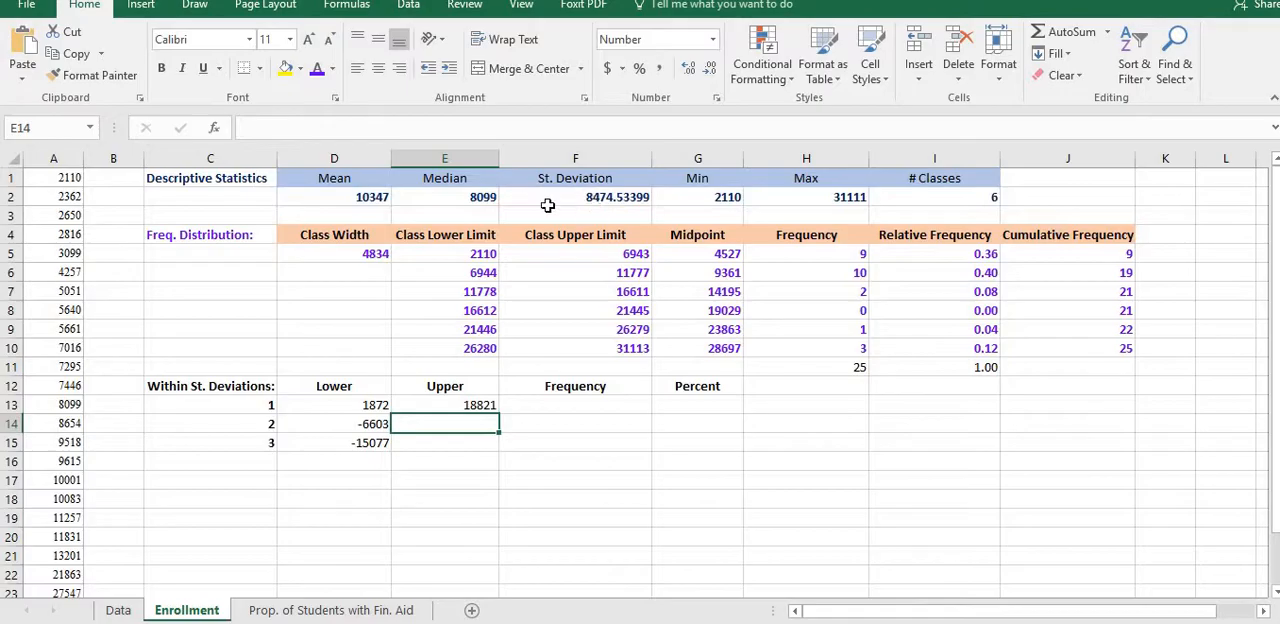
{"action": "mouse_move", "coordinate": [489, 218]}
{"action": "type", "text": "=D2+"}
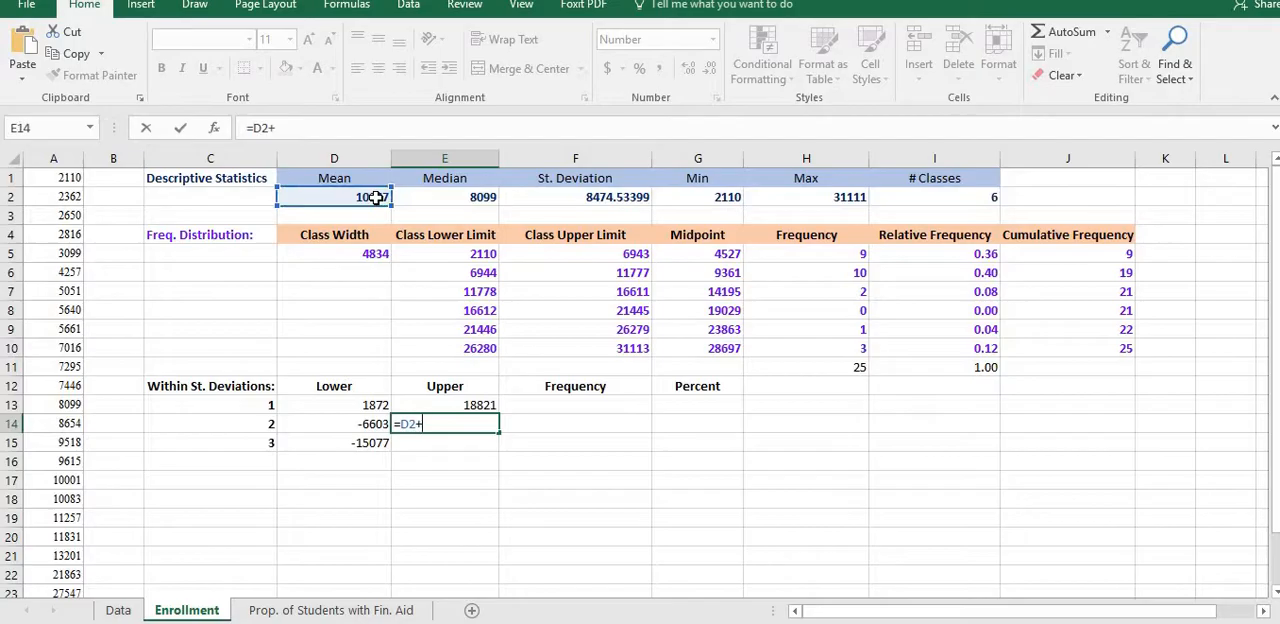
{"action": "type", "text": "2*"}
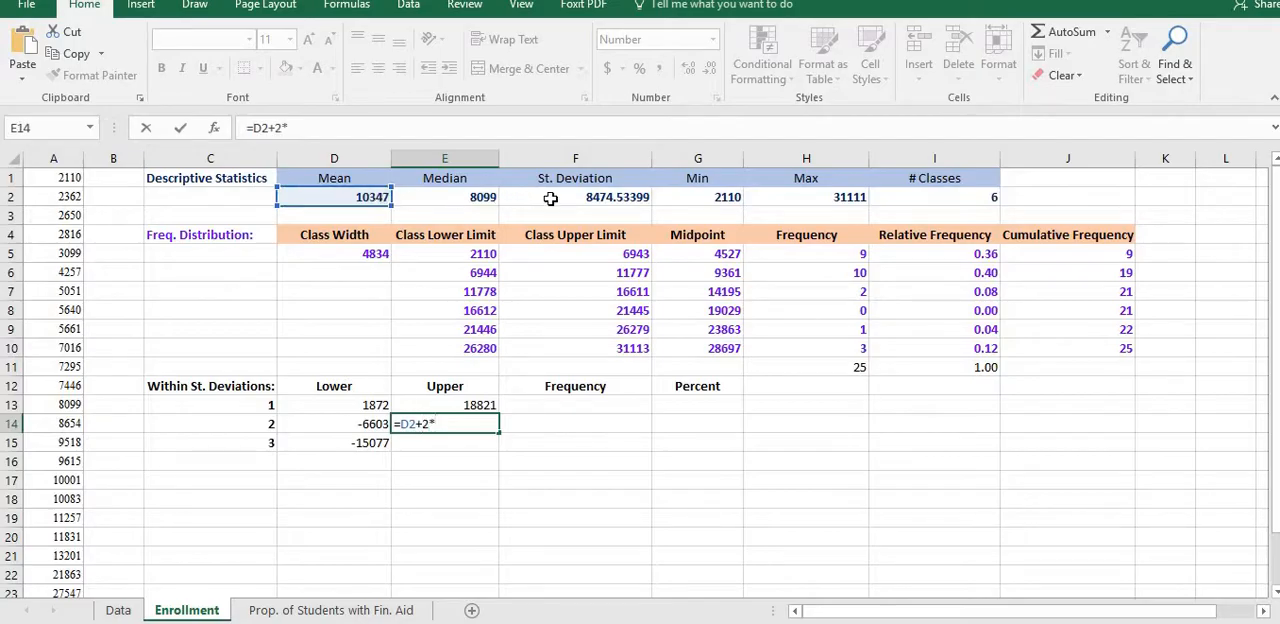
{"action": "left_click", "coordinate": [575, 197]}
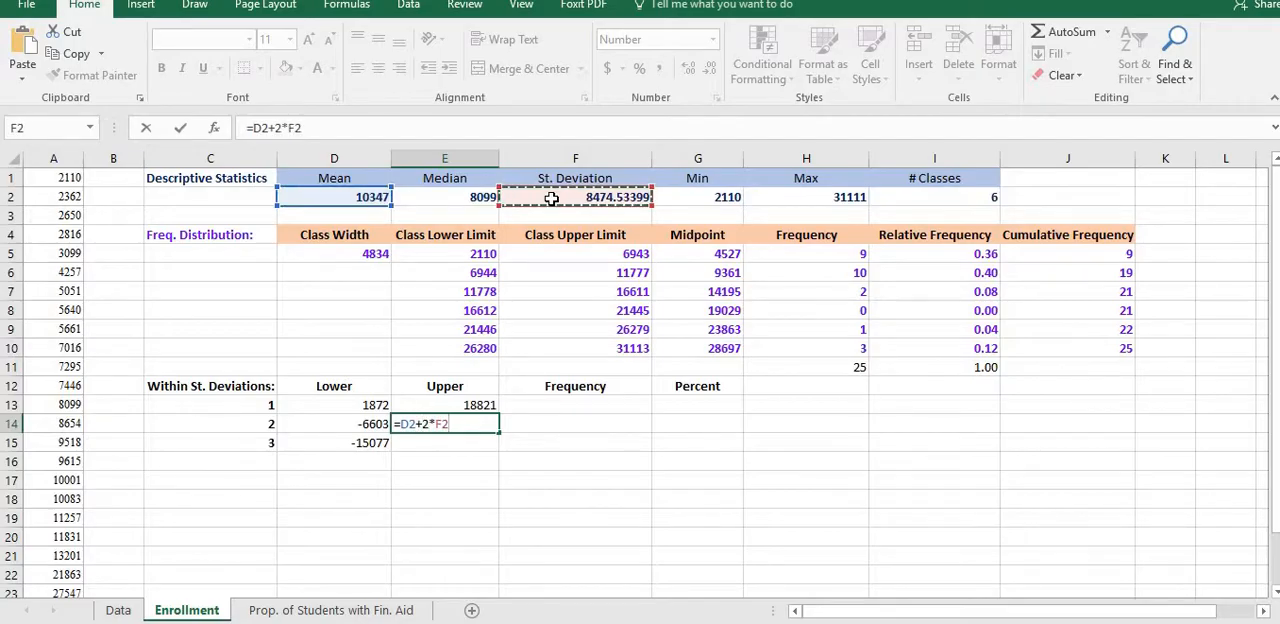
{"action": "key", "text": "Enter"}
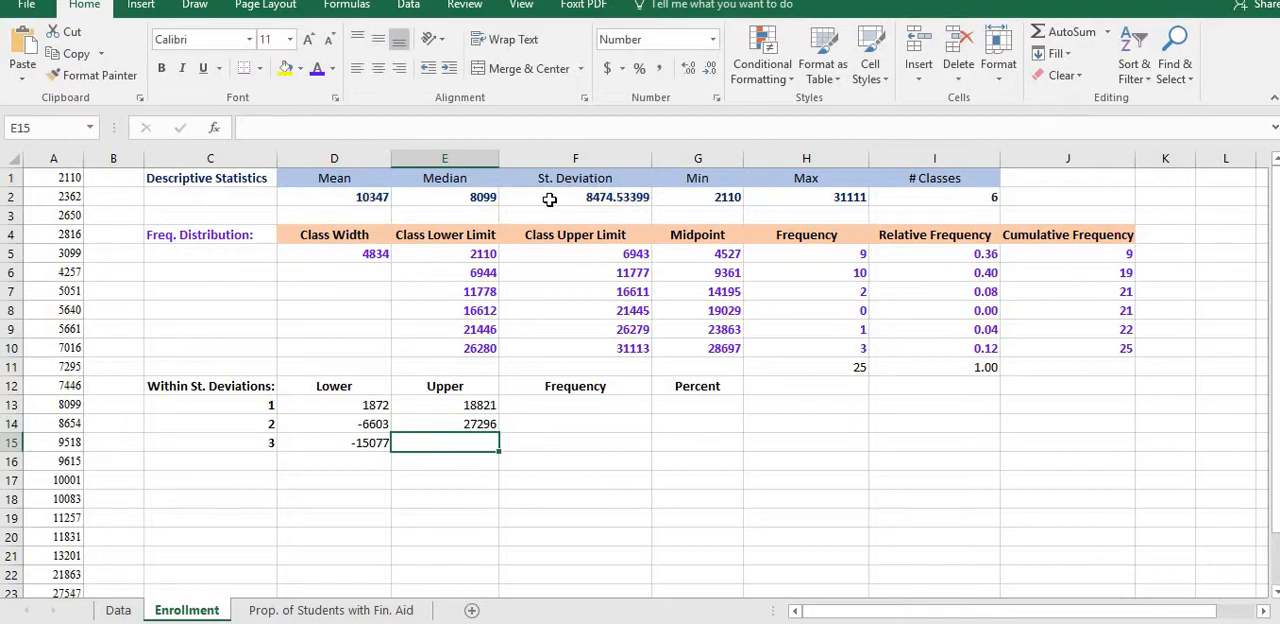
{"action": "type", "text": "="}
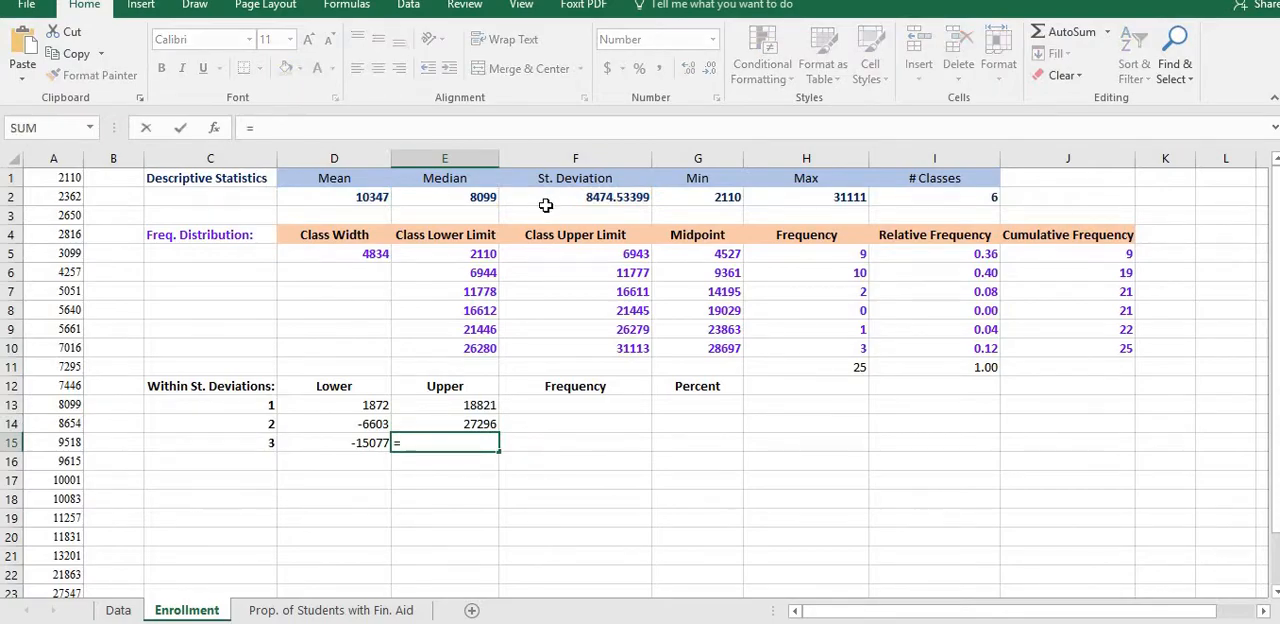
{"action": "left_click", "coordinate": [334, 196]}
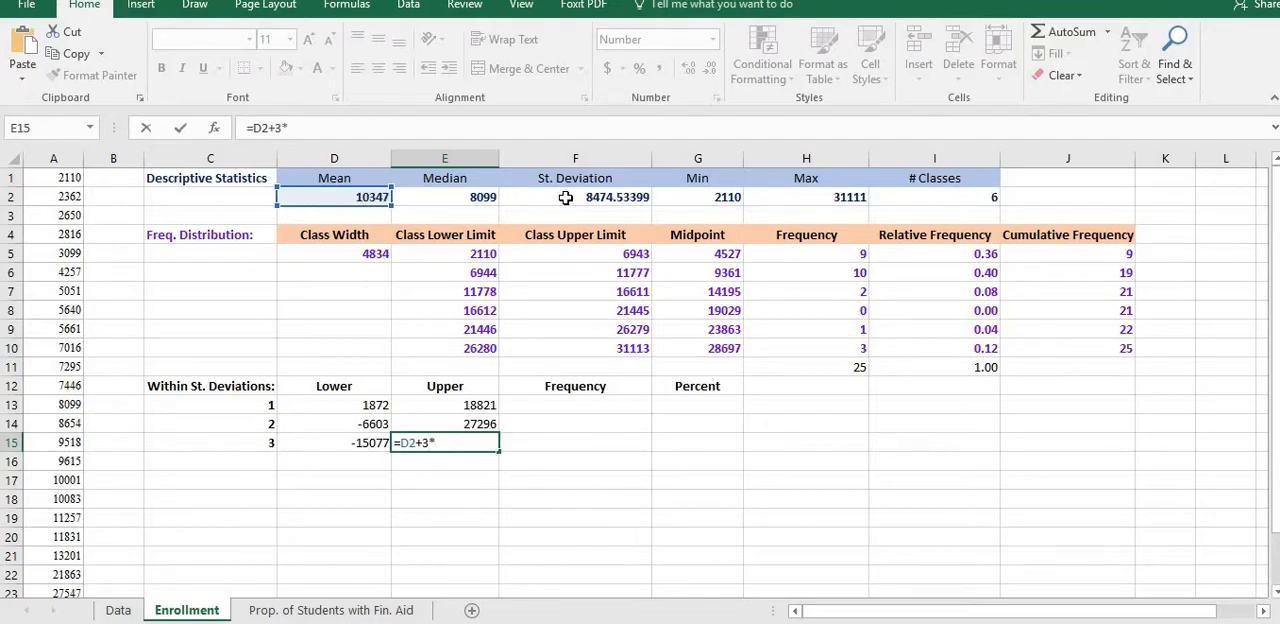
{"action": "left_click", "coordinate": [575, 196]}
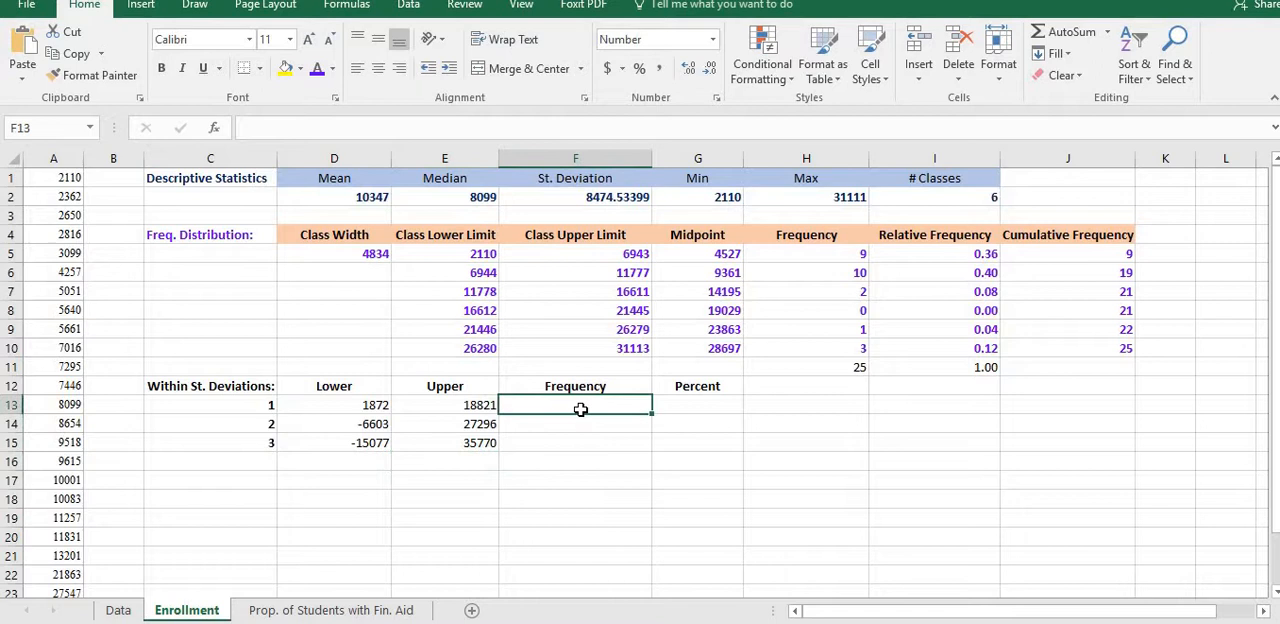
{"action": "mouse_move", "coordinate": [581, 417]}
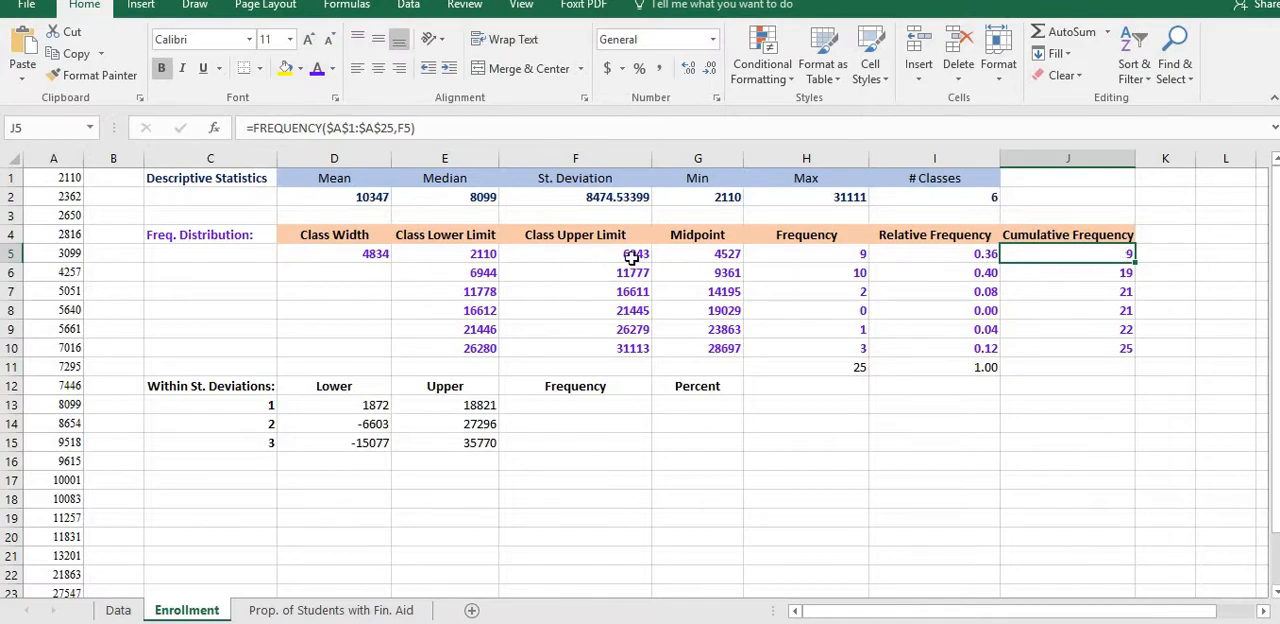
{"action": "mouse_move", "coordinate": [611, 258]}
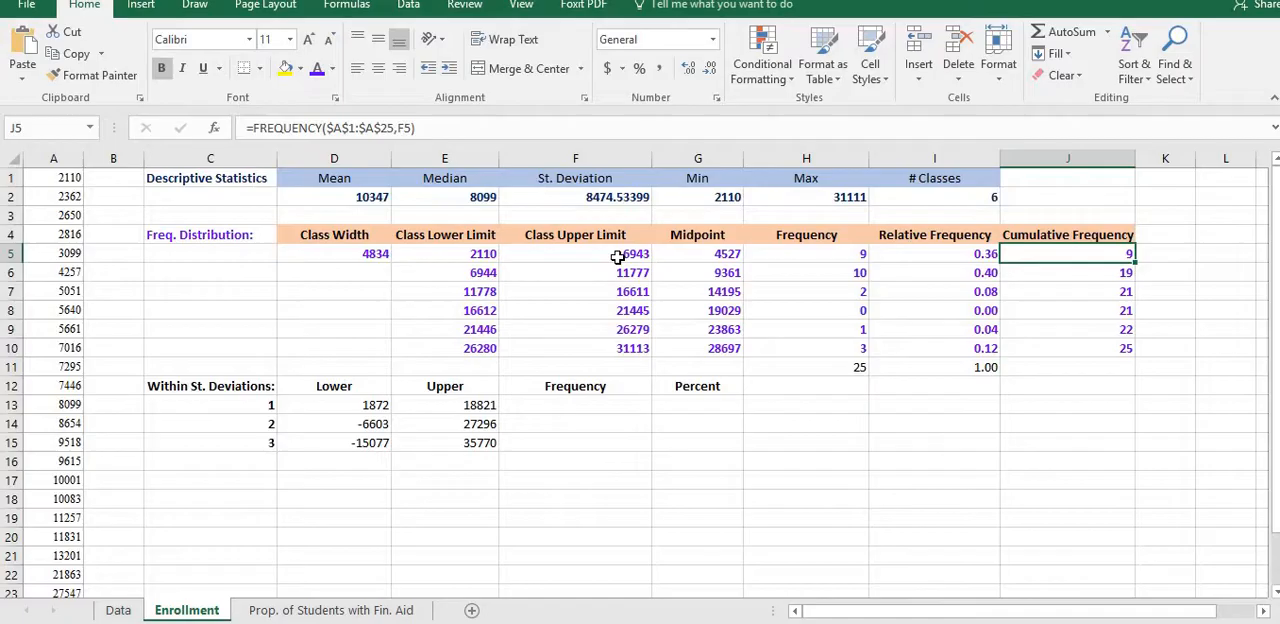
{"action": "mouse_move", "coordinate": [354, 213]}
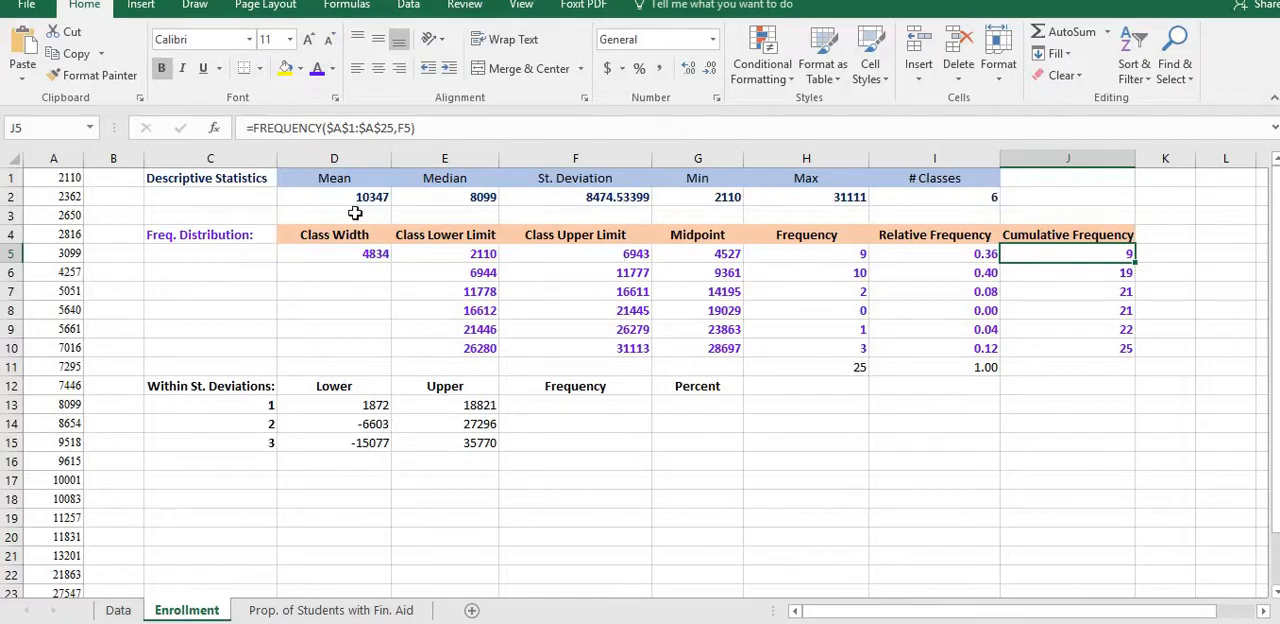
{"action": "mouse_move", "coordinate": [1162, 291]}
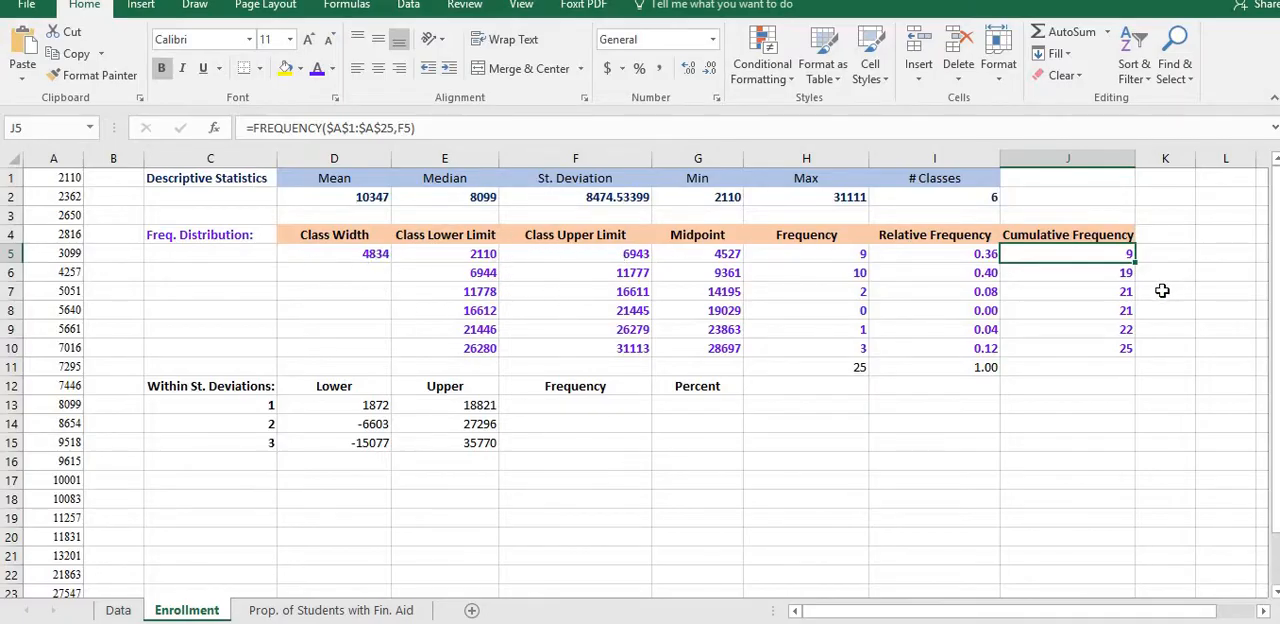
{"action": "mouse_move", "coordinate": [1113, 279]}
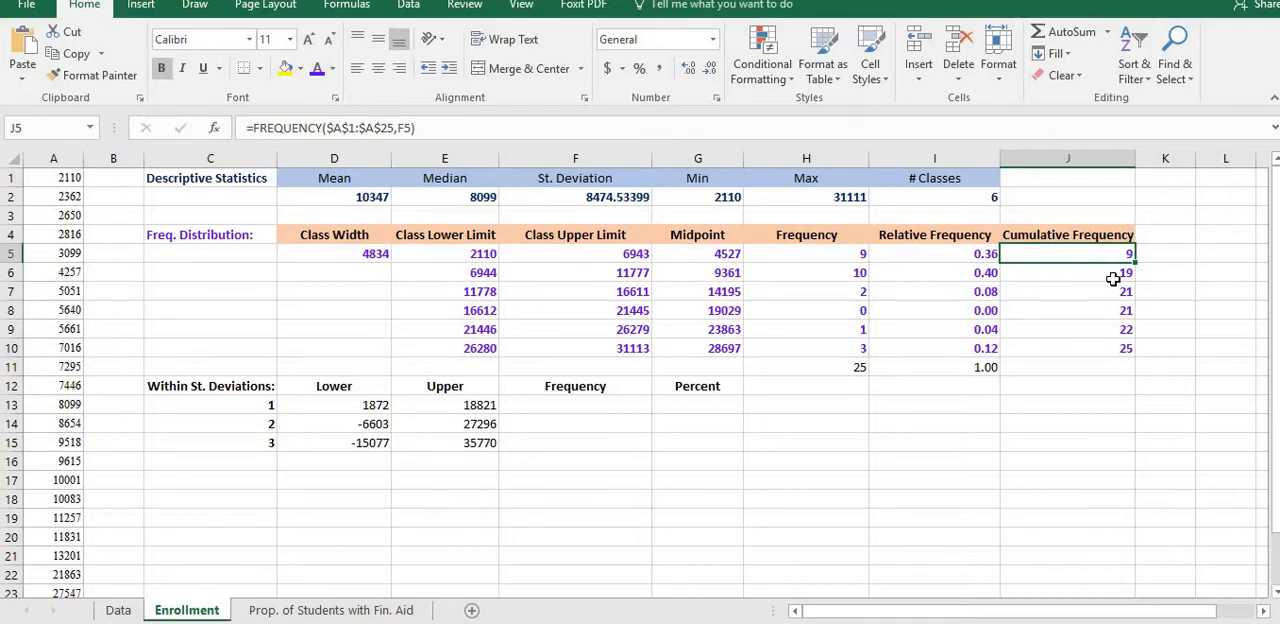
{"action": "left_click", "coordinate": [1067, 272]}
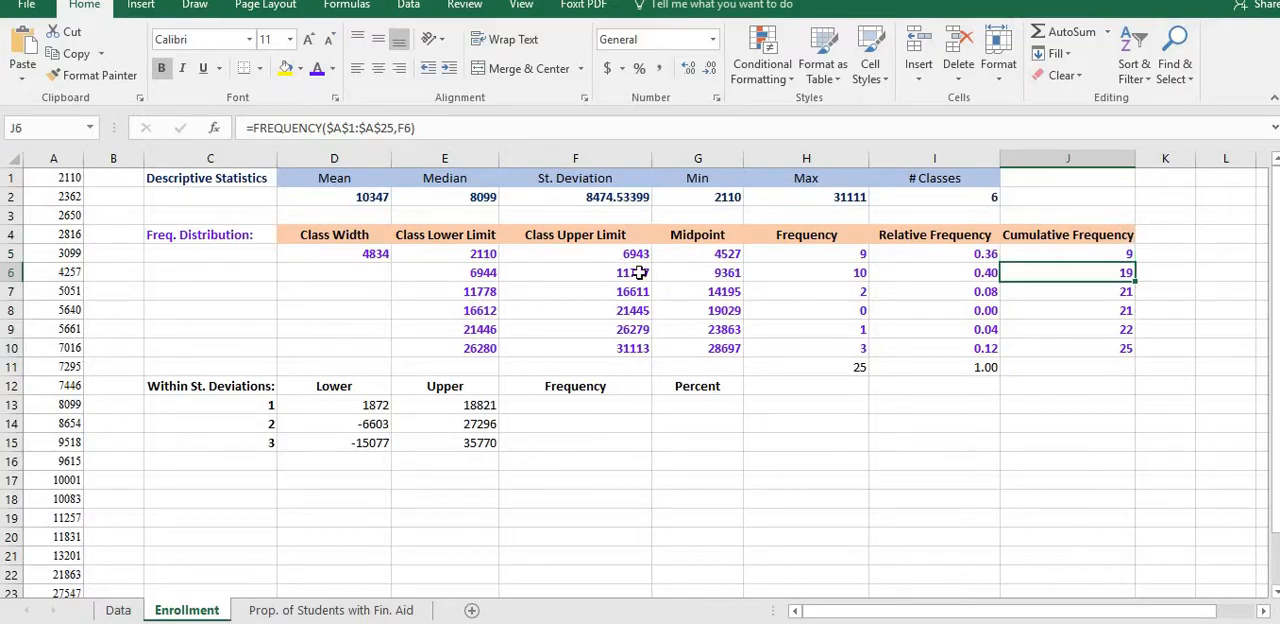
{"action": "mouse_move", "coordinate": [566, 408]}
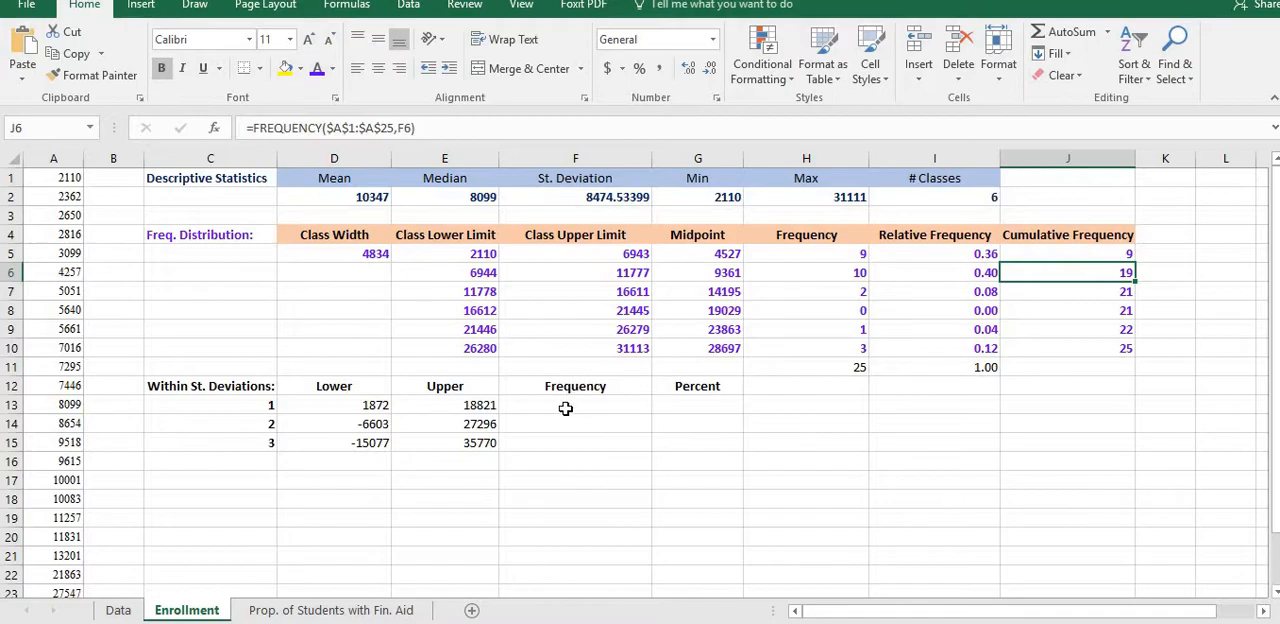
{"action": "left_click", "coordinate": [575, 404]}
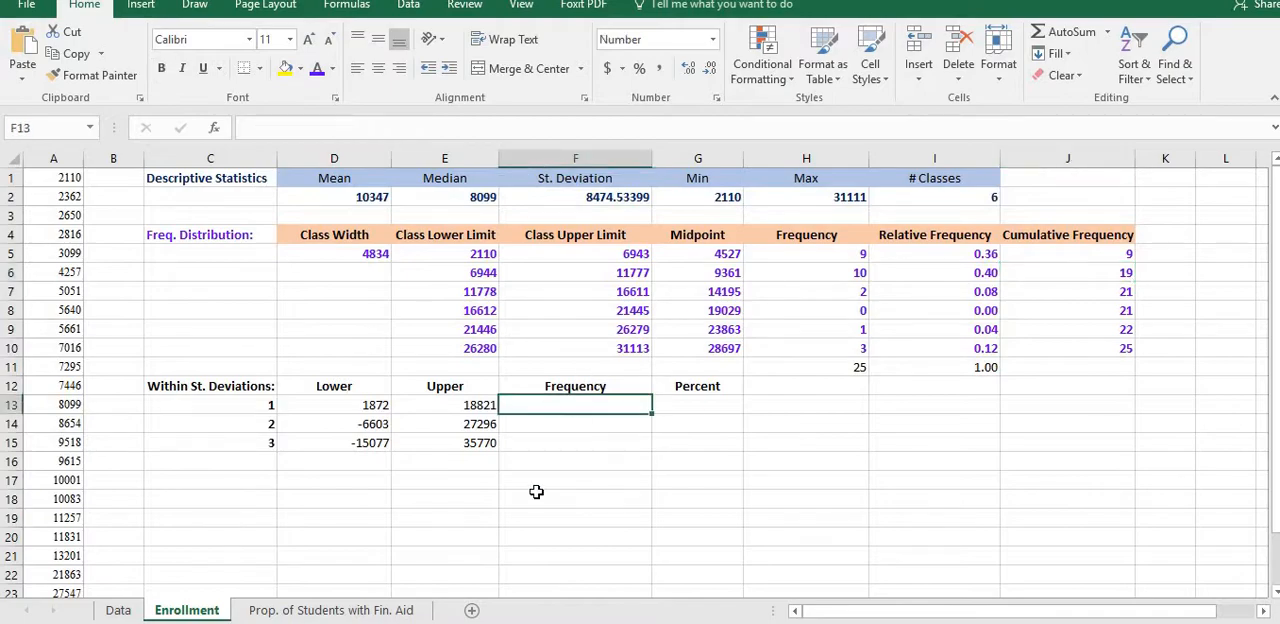
Start =COUNTIFS( in F13 with A1:A25 as the first criteria range
{"action": "type", "text": "=countifs"}
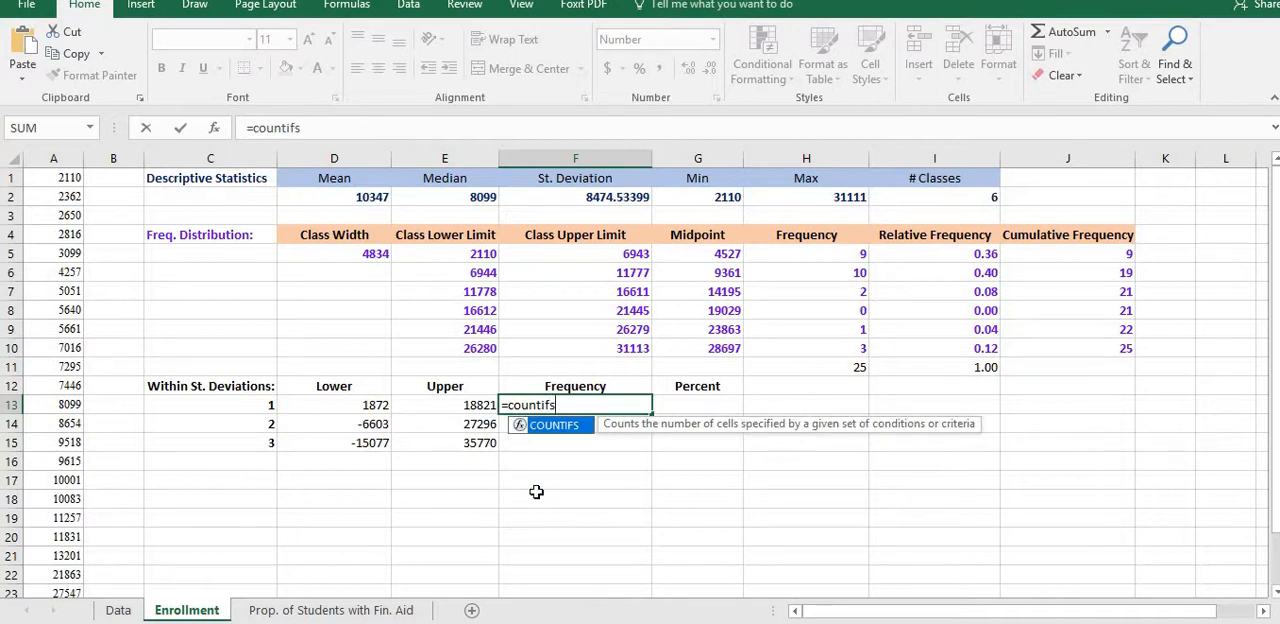
{"action": "type", "text": "("}
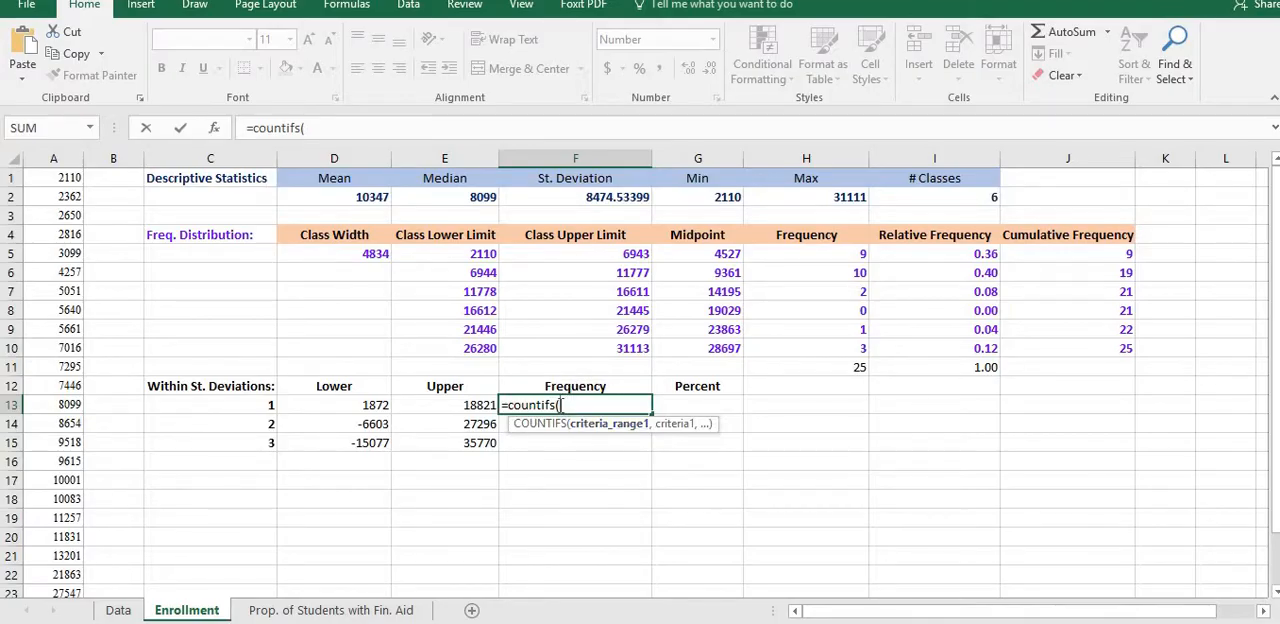
{"action": "mouse_move", "coordinate": [407, 405]}
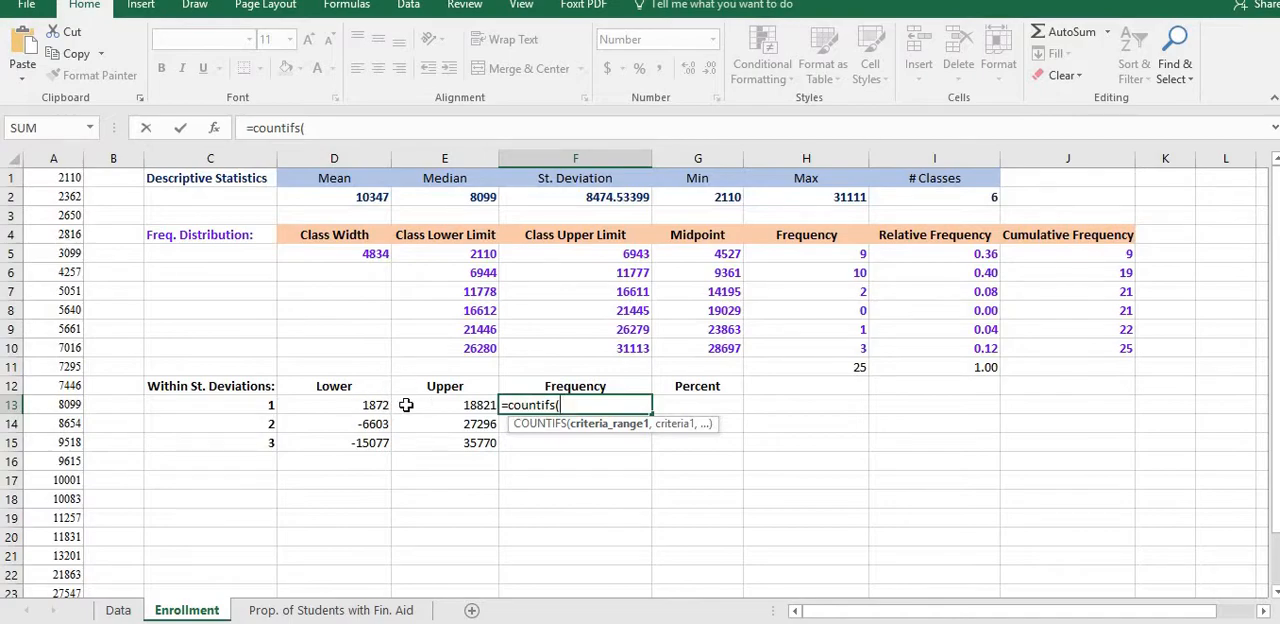
{"action": "mouse_move", "coordinate": [463, 404]}
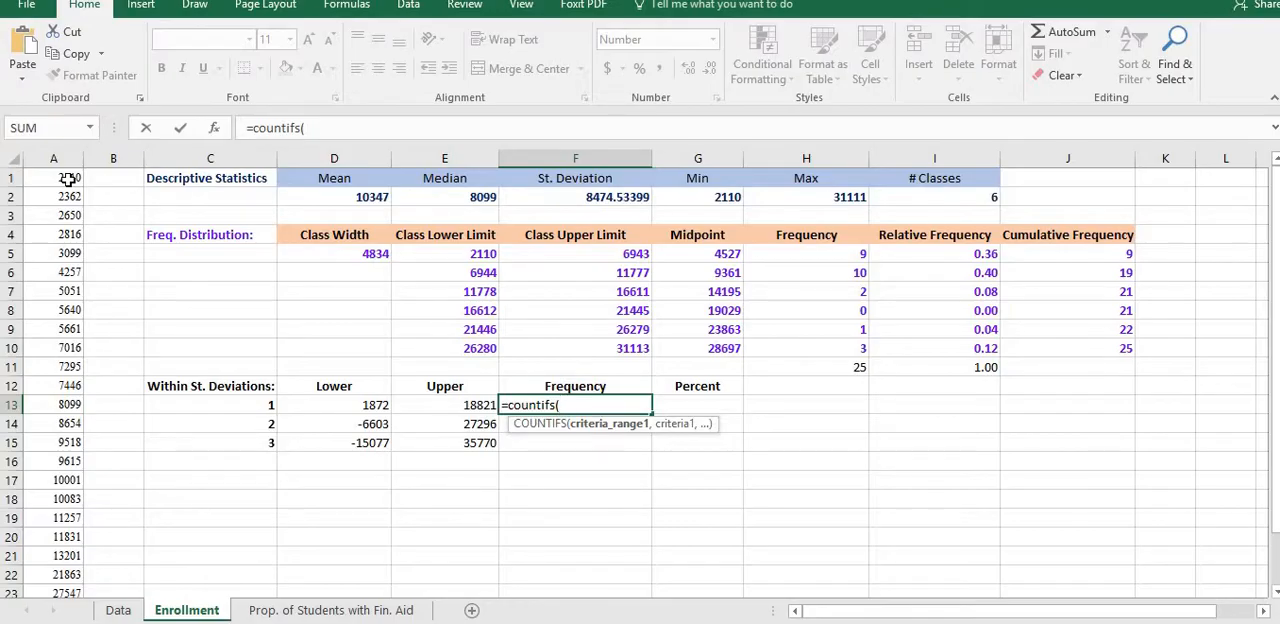
{"action": "left_click", "coordinate": [54, 177]}
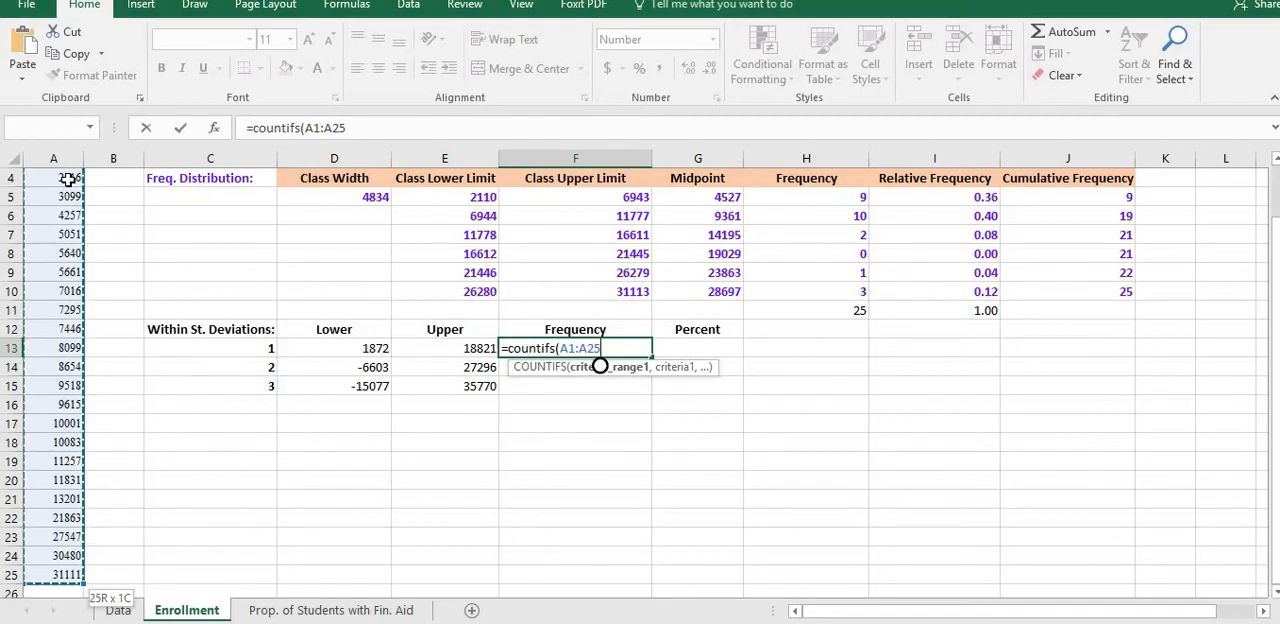
{"action": "type", "text": ","}
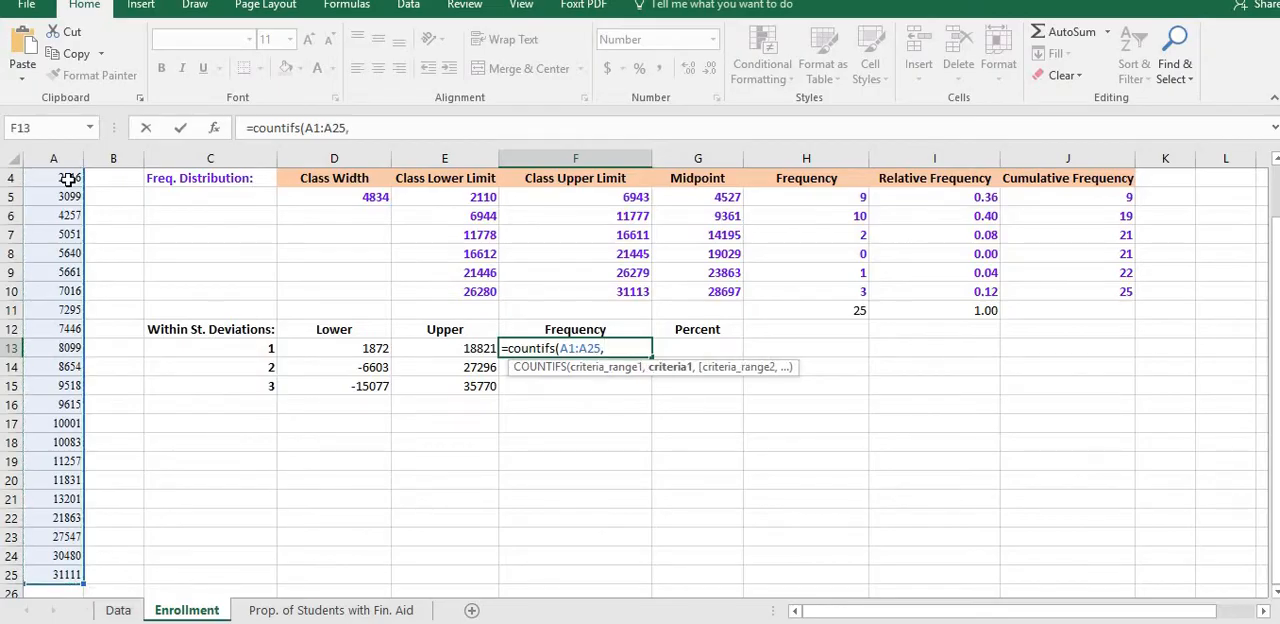
Add the ">="&D13 lower-bound criterion to the COUNTIFS formula
{"action": "type", "text": "\""}
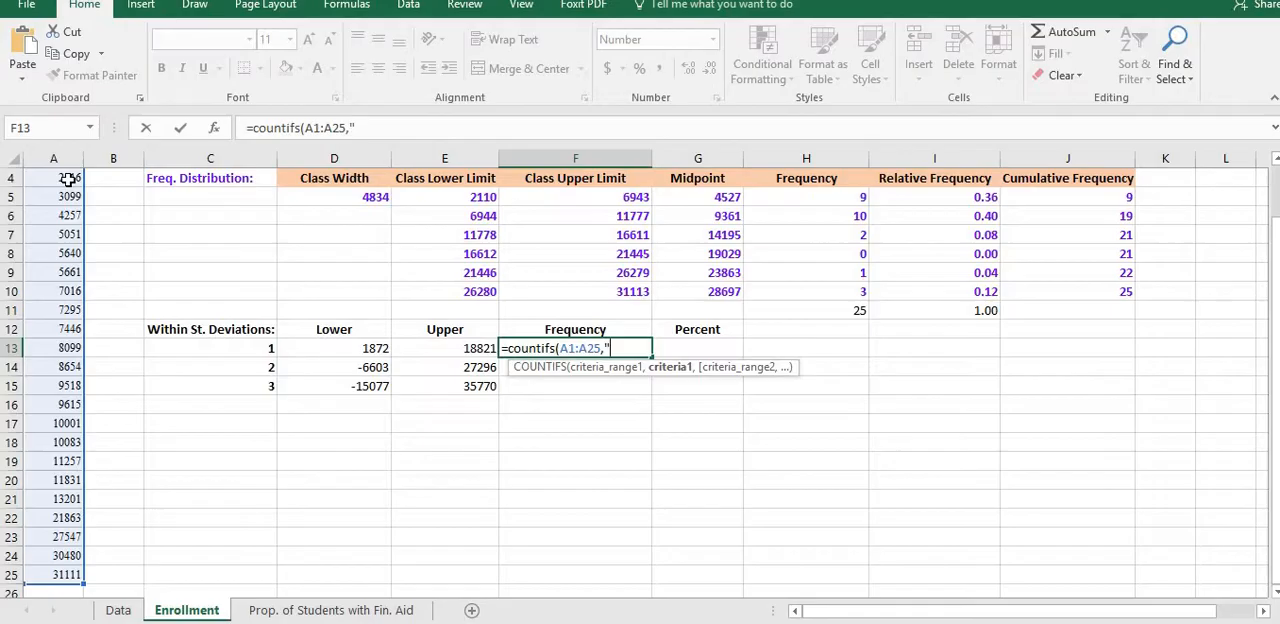
{"action": "type", "text": ">"}
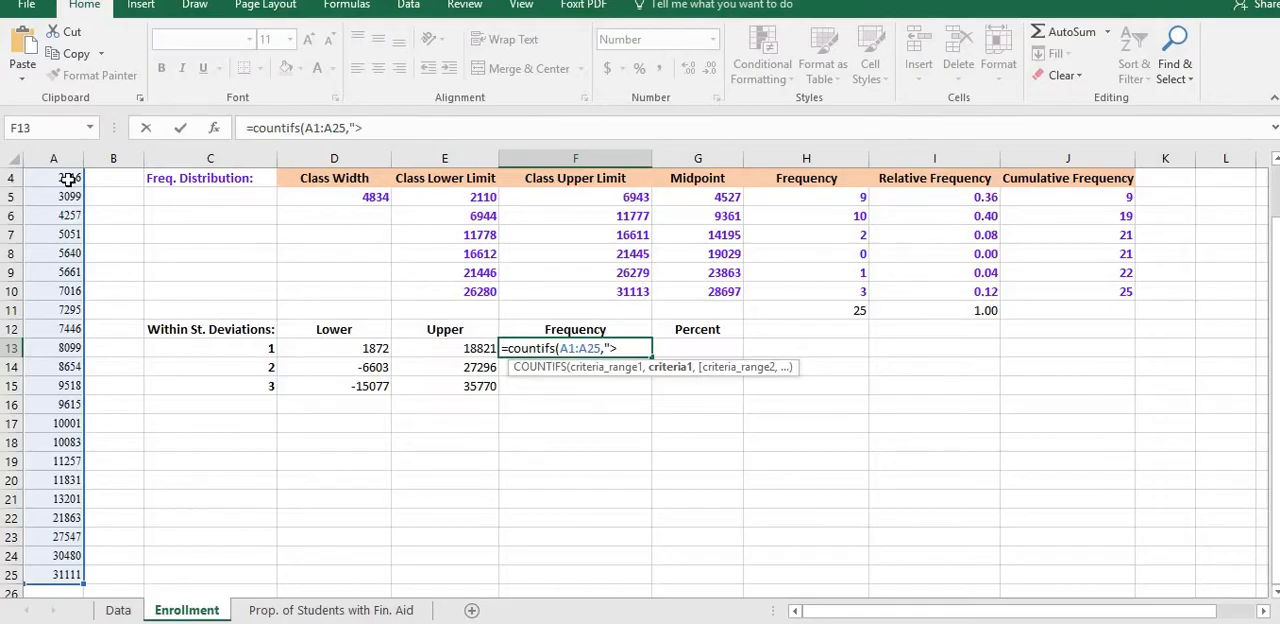
{"action": "type", "text": "="}
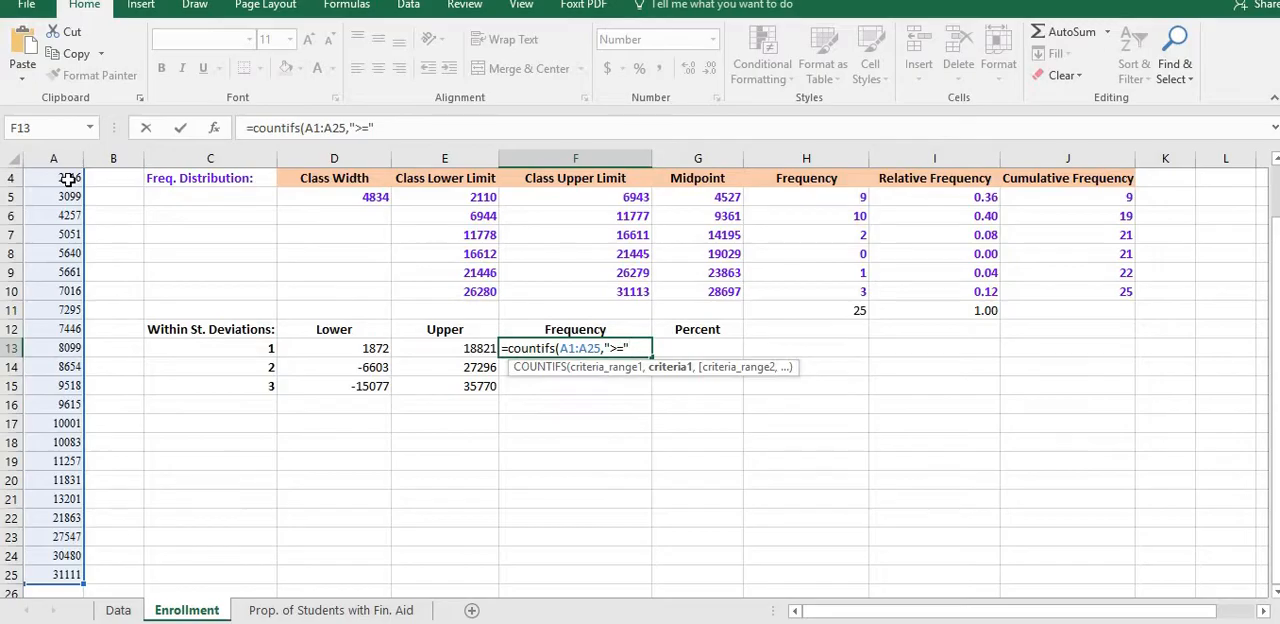
{"action": "type", "text": "&"}
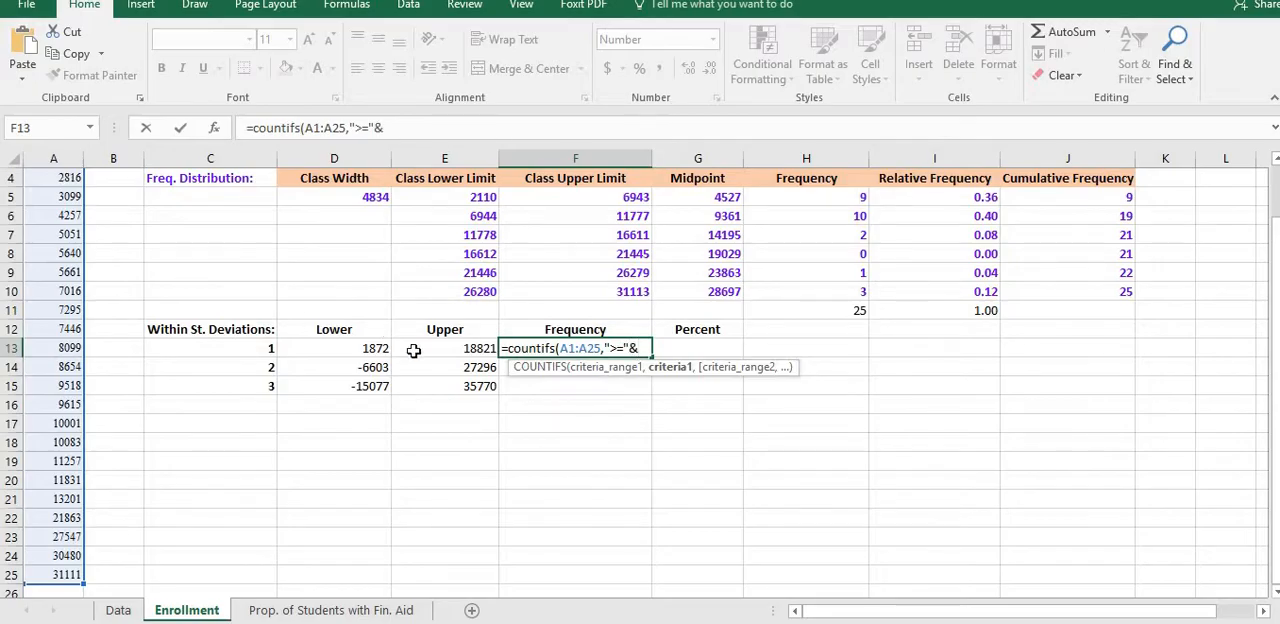
{"action": "mouse_move", "coordinate": [365, 348]}
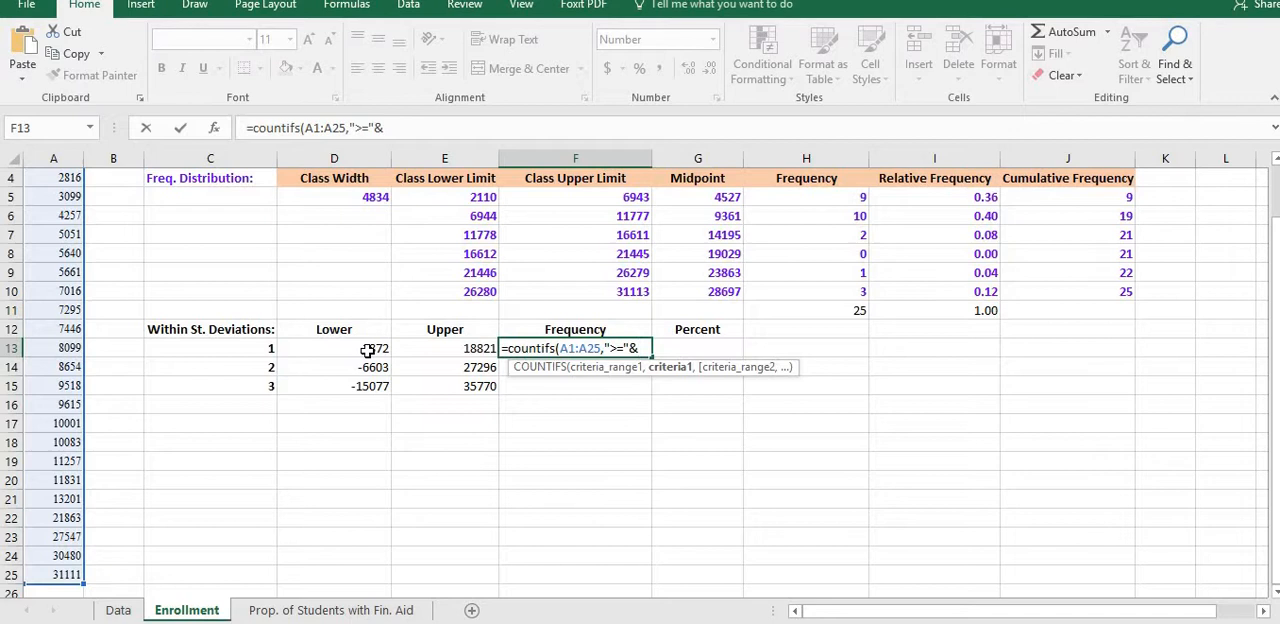
{"action": "left_click", "coordinate": [360, 347]}
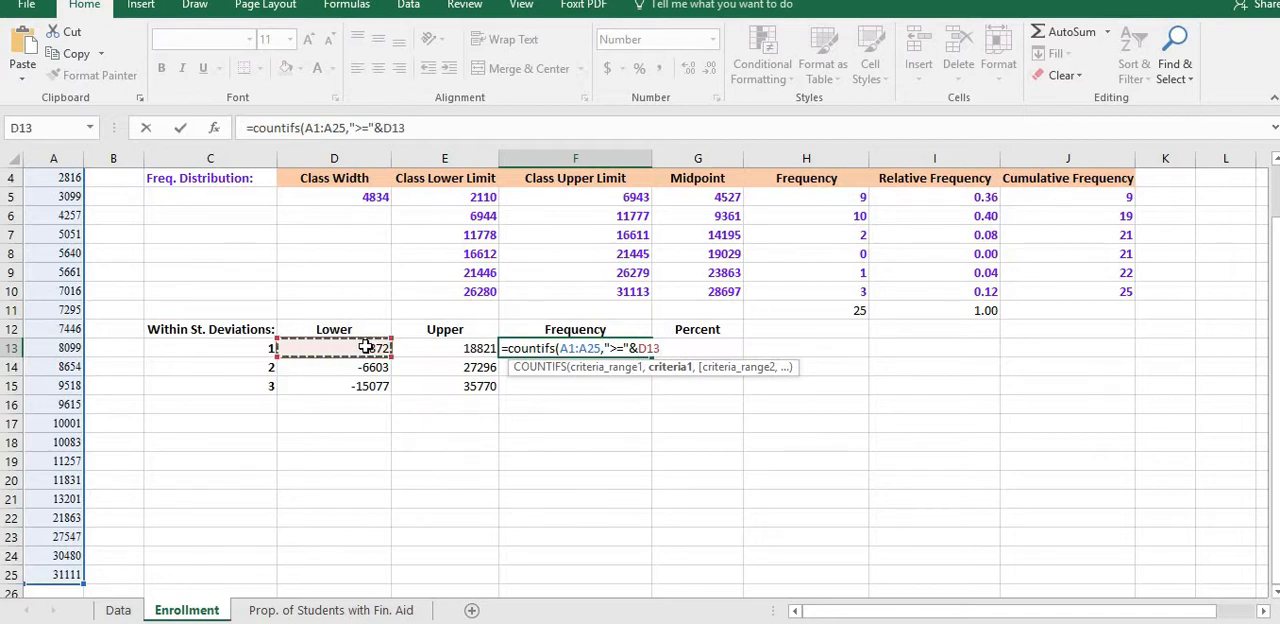
{"action": "type", "text": ",A1:A25"}
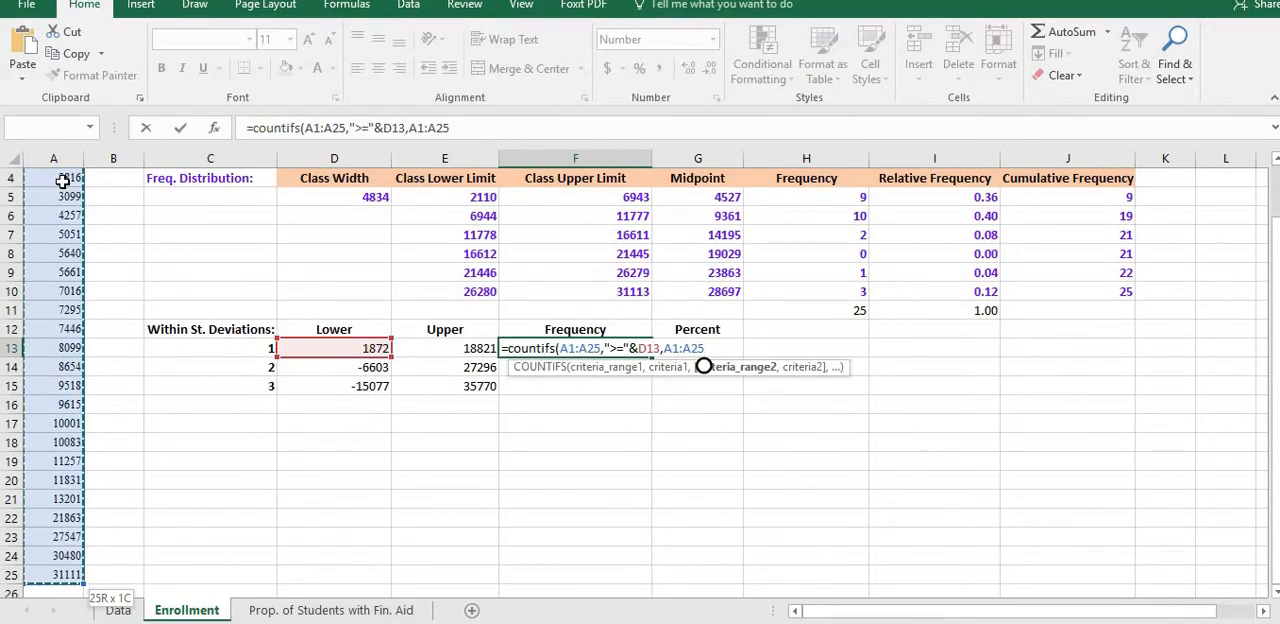
Add the "<="&E13 upper-bound criterion and close the COUNTIFS parenthesis
{"action": "type", "text": ","}
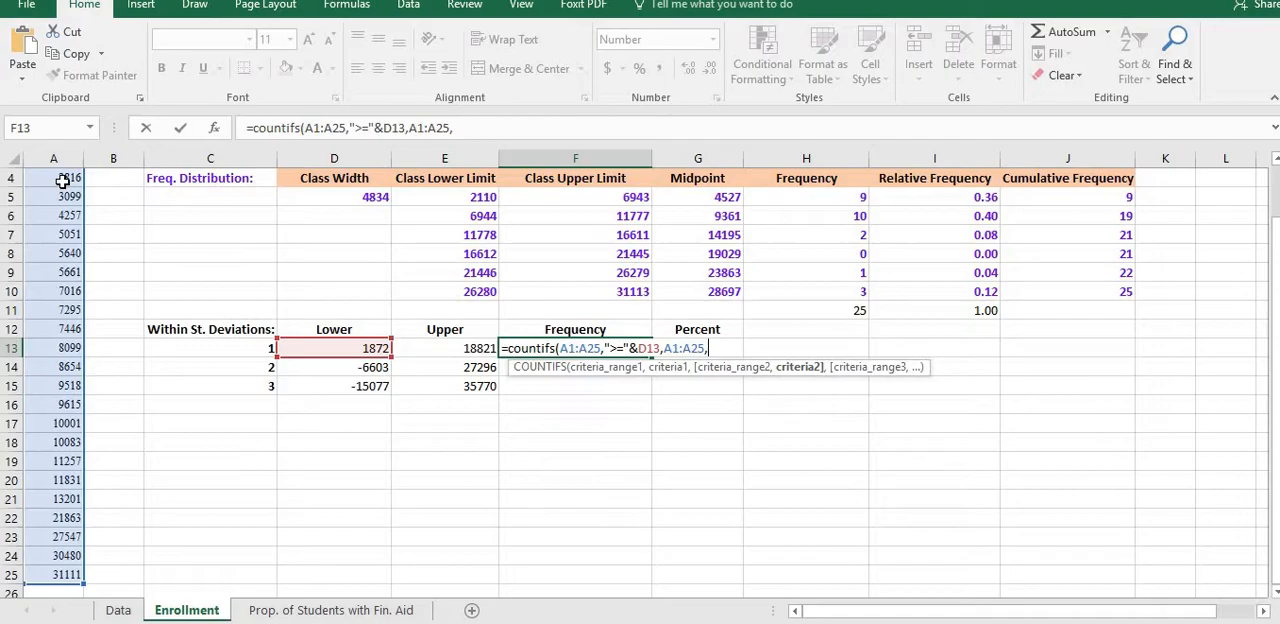
{"action": "type", "text": "\""}
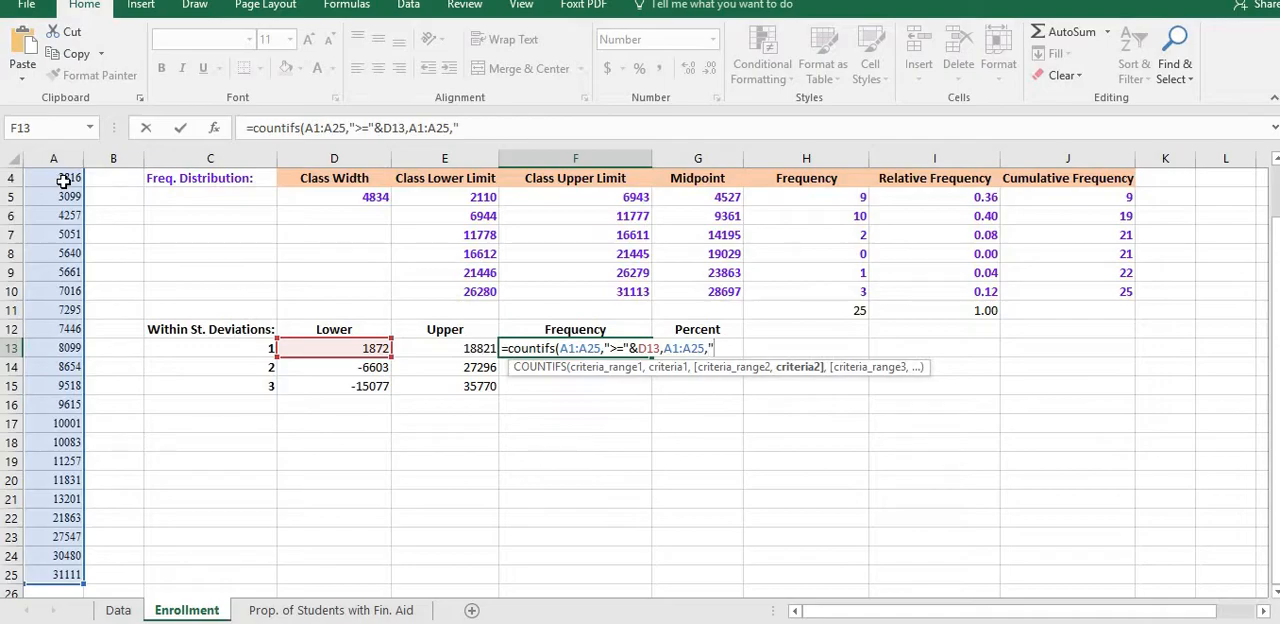
{"action": "type", "text": "<="}
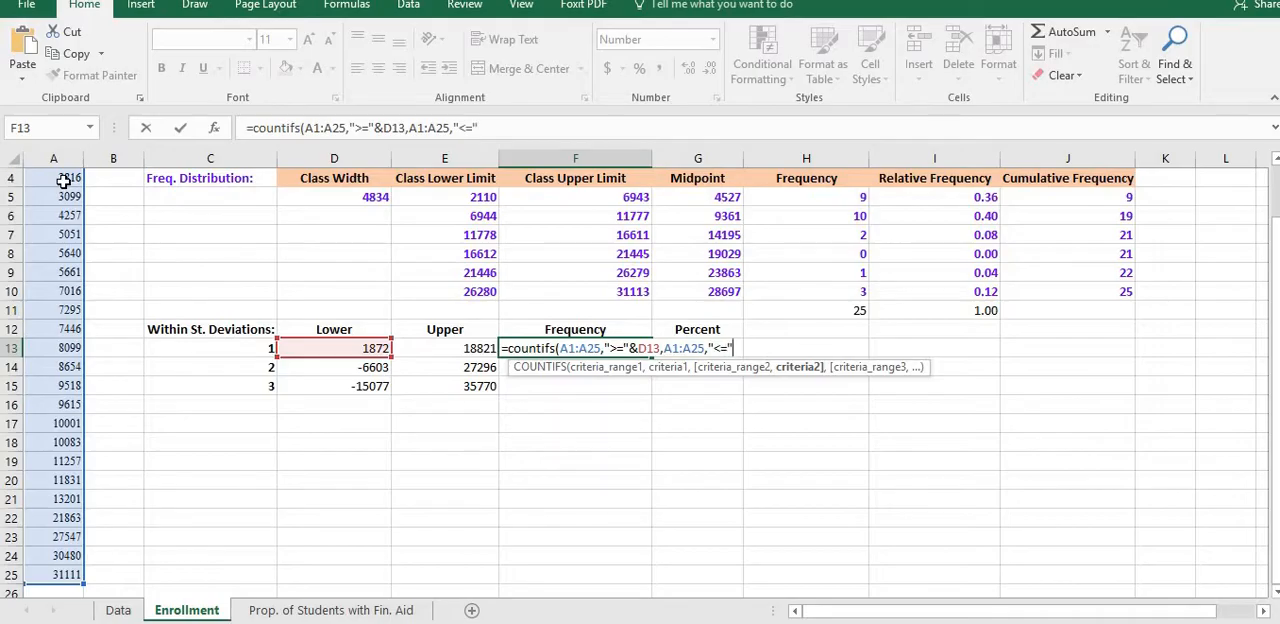
{"action": "type", "text": "&"}
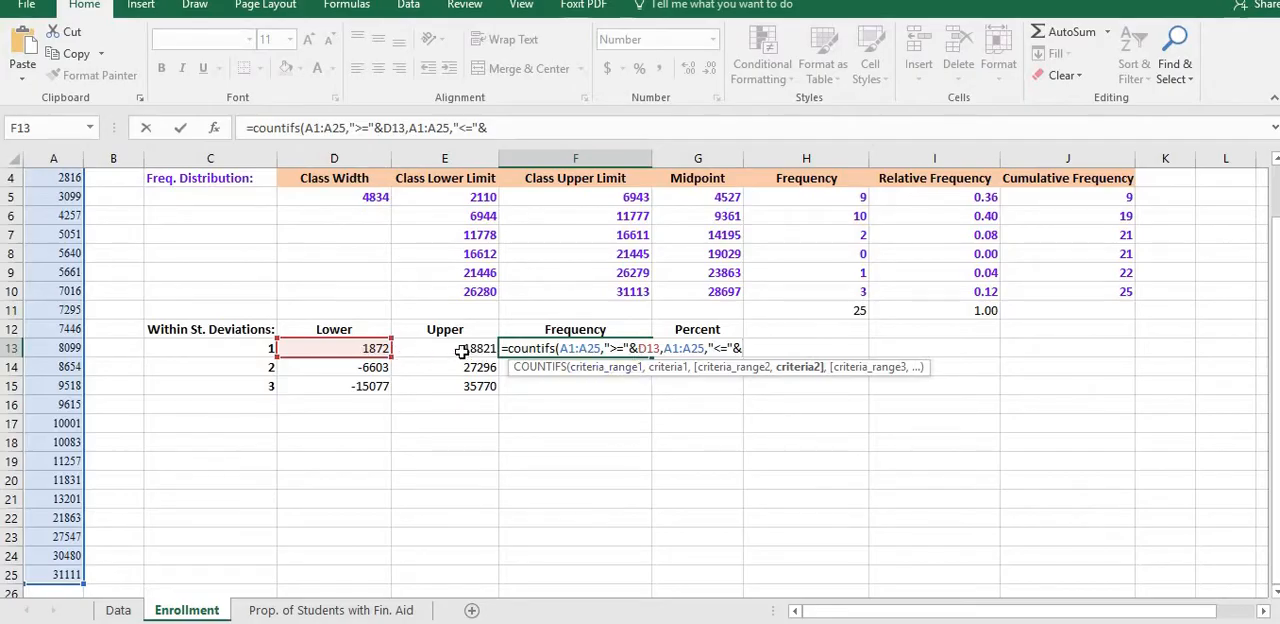
{"action": "left_click", "coordinate": [462, 348]}
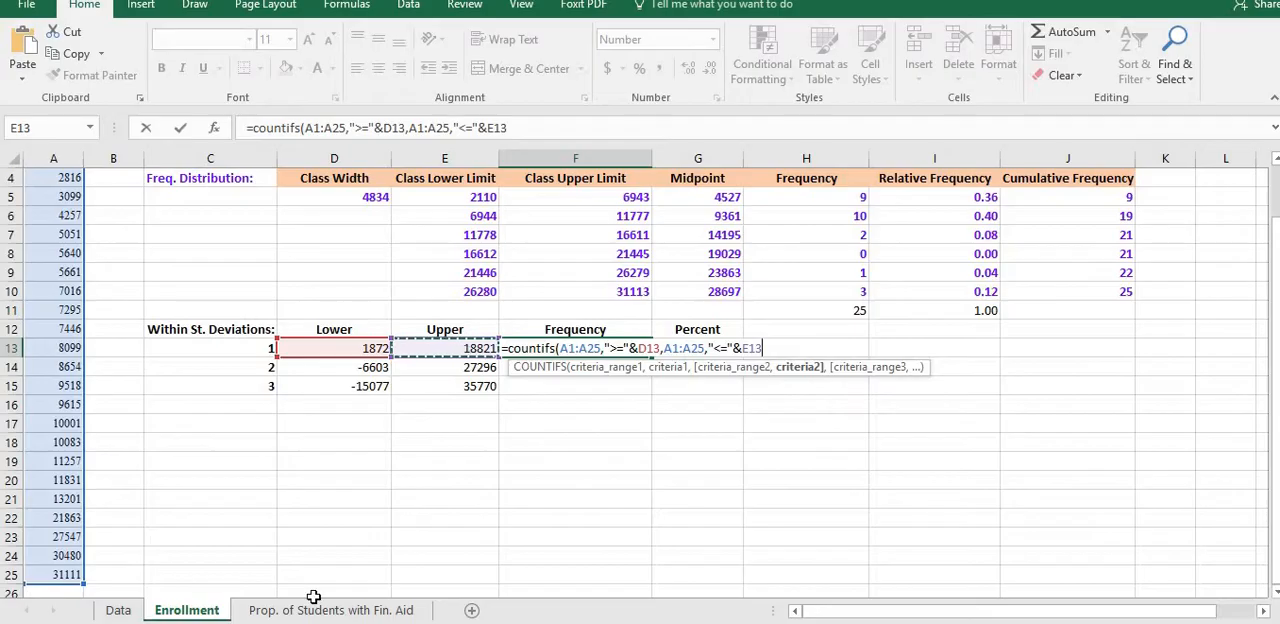
{"action": "type", "text": ")"}
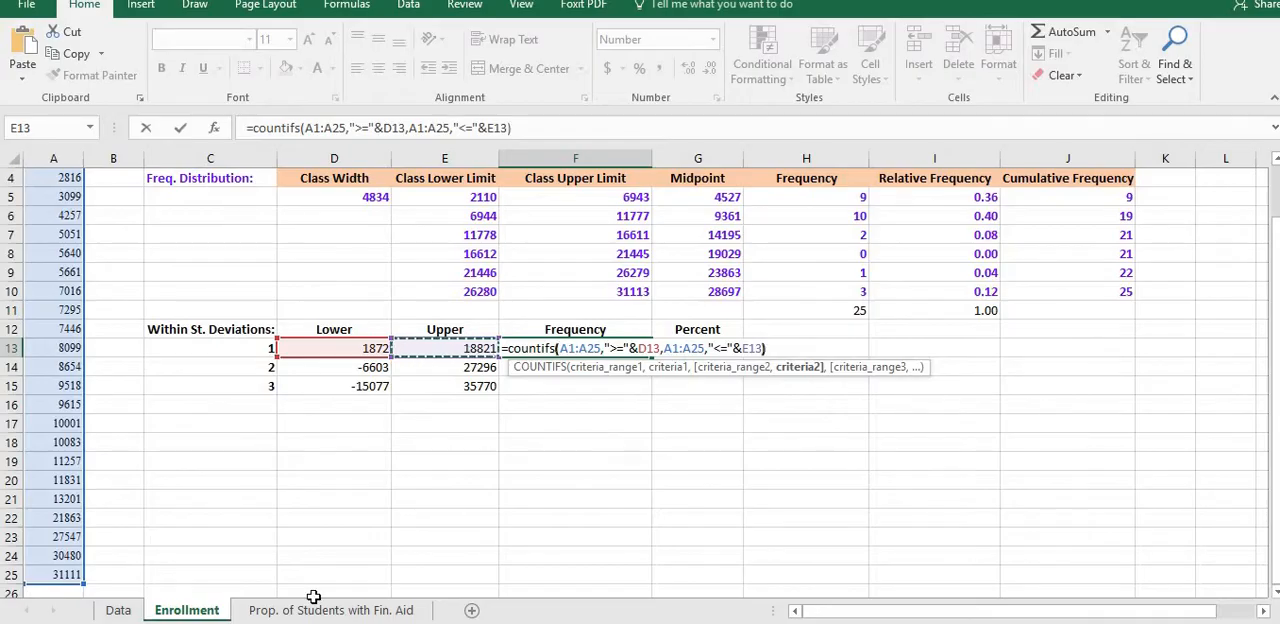
Confirm the F13 COUNTIFS formula, returning 21, and inspect E13's upper-bound formula
{"action": "key", "text": "Enter"}
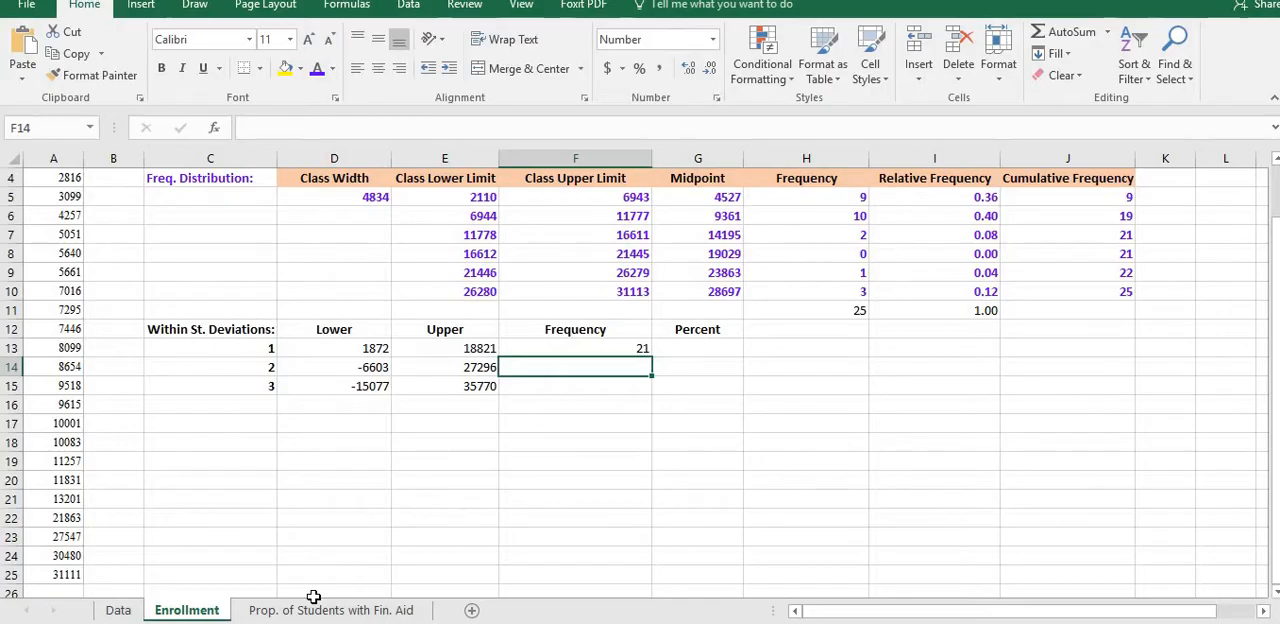
{"action": "left_click", "coordinate": [575, 348]}
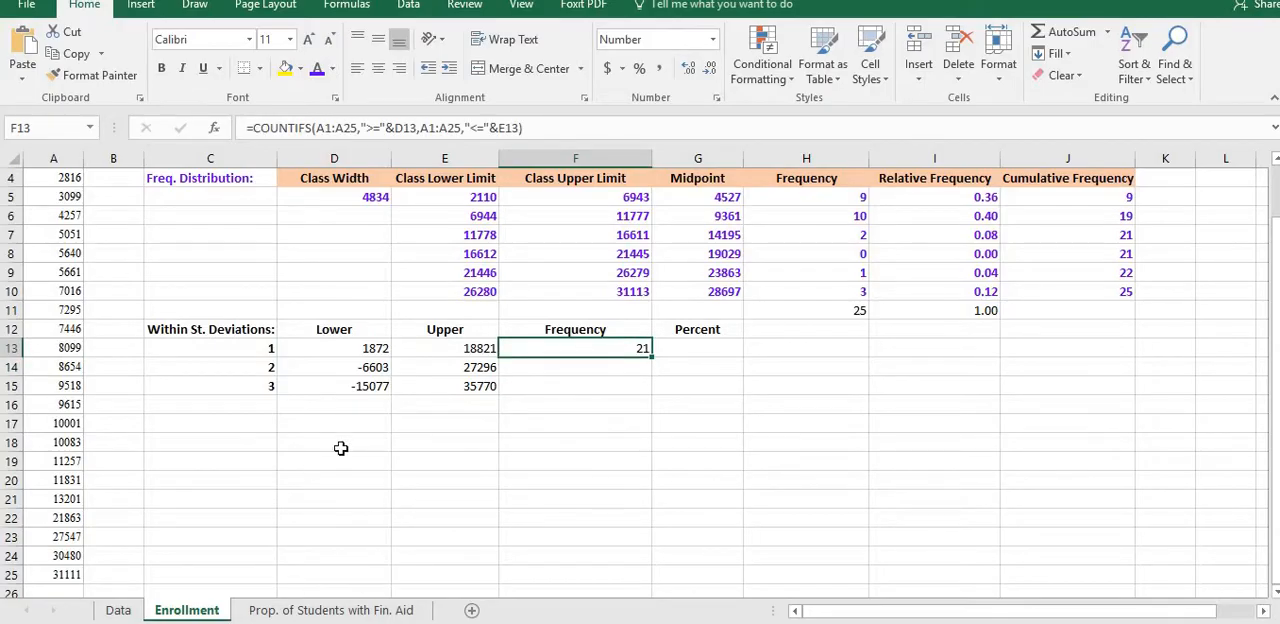
{"action": "mouse_move", "coordinate": [420, 380]}
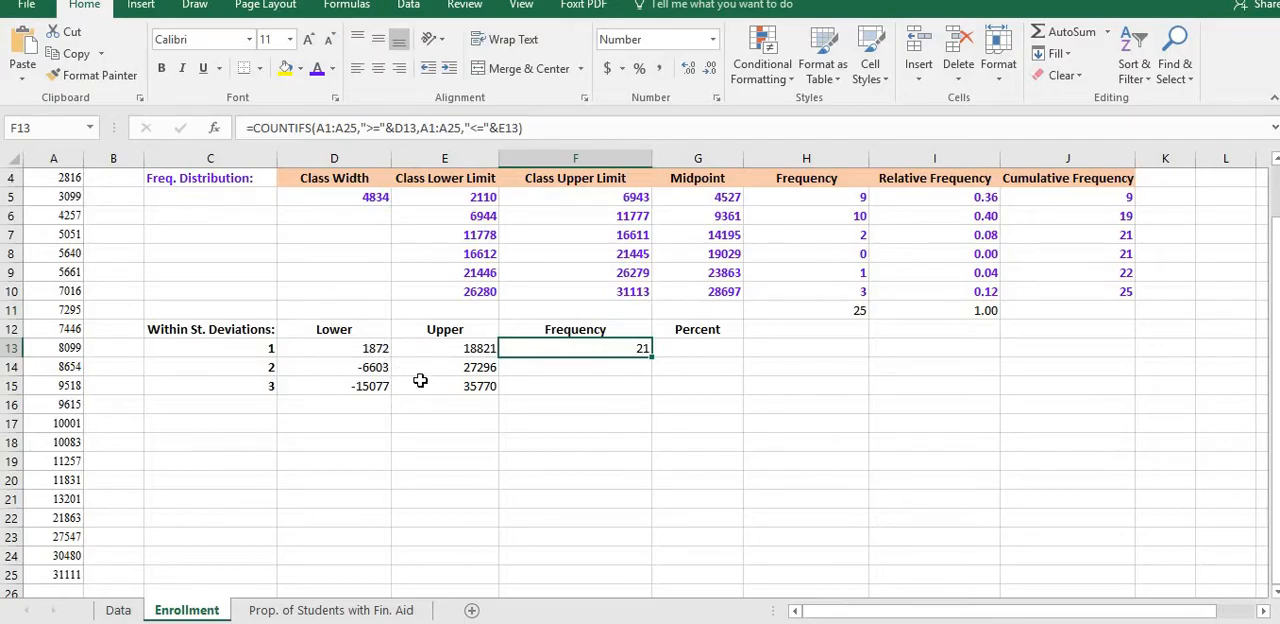
{"action": "left_click", "coordinate": [444, 347]}
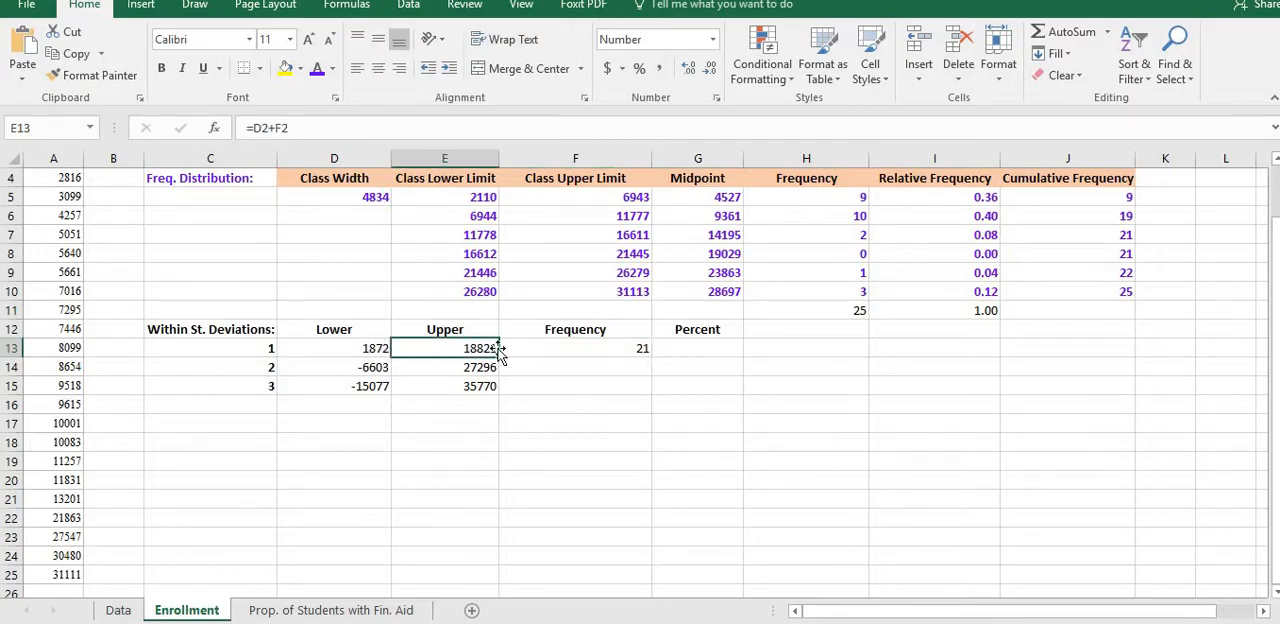
{"action": "left_click", "coordinate": [575, 347]}
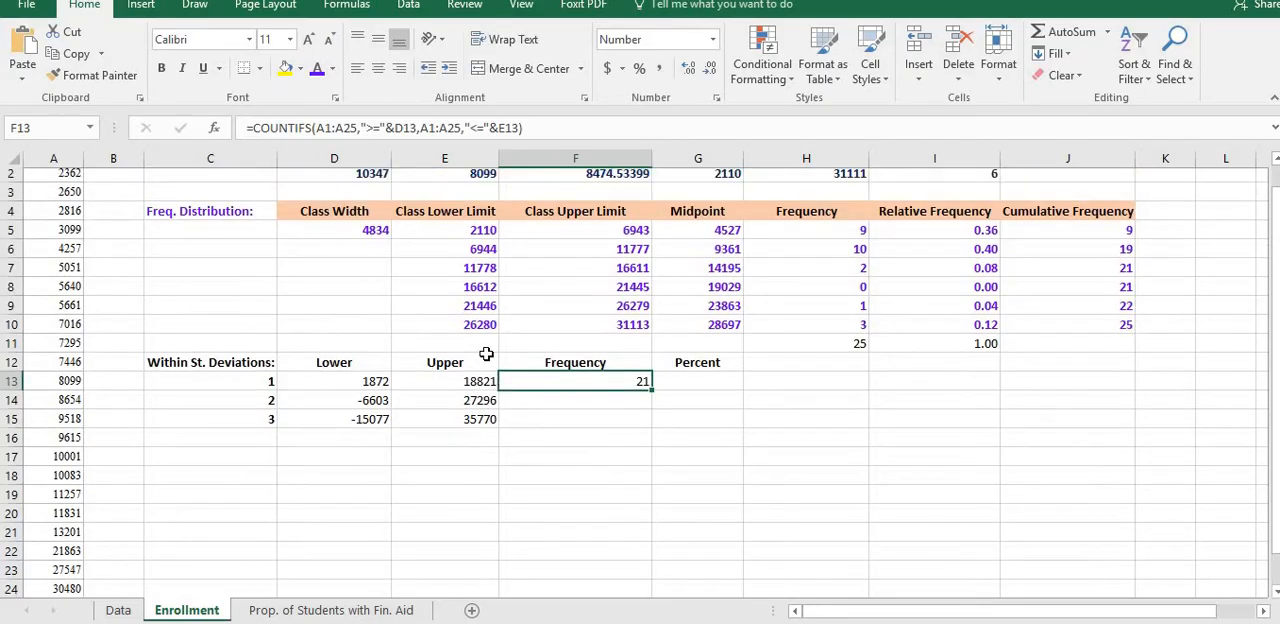
{"action": "scroll", "scroll_direction": "up", "scroll_amount": 3}
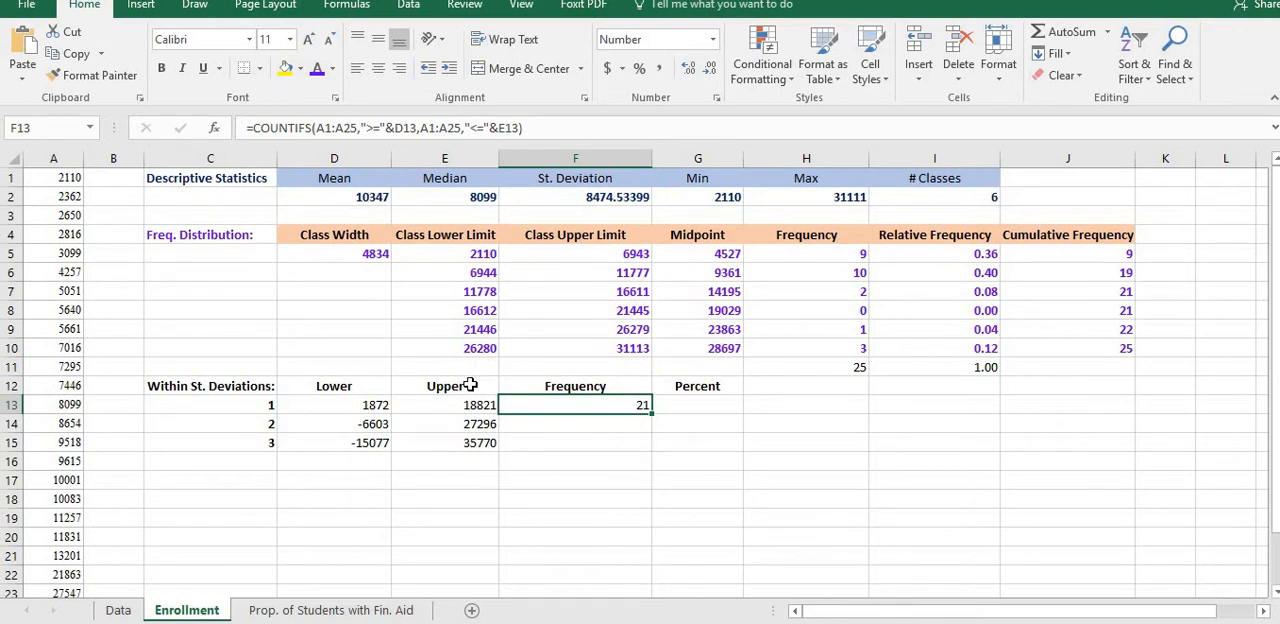
{"action": "left_click", "coordinate": [444, 405]}
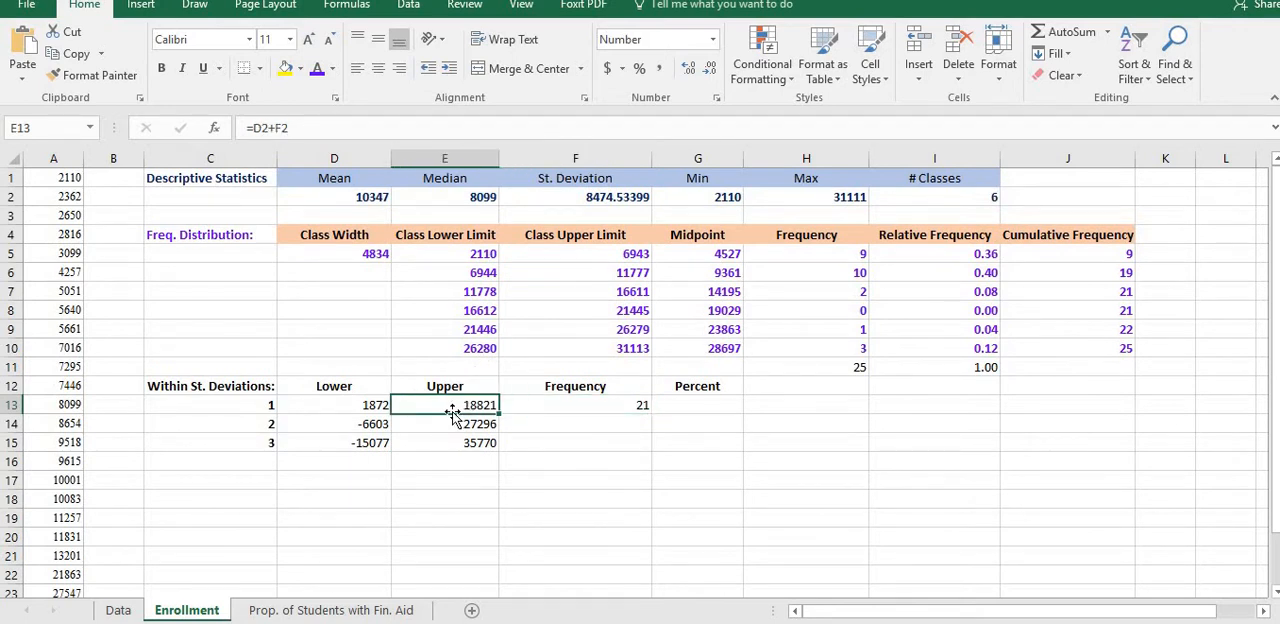
{"action": "left_click", "coordinate": [574, 404]}
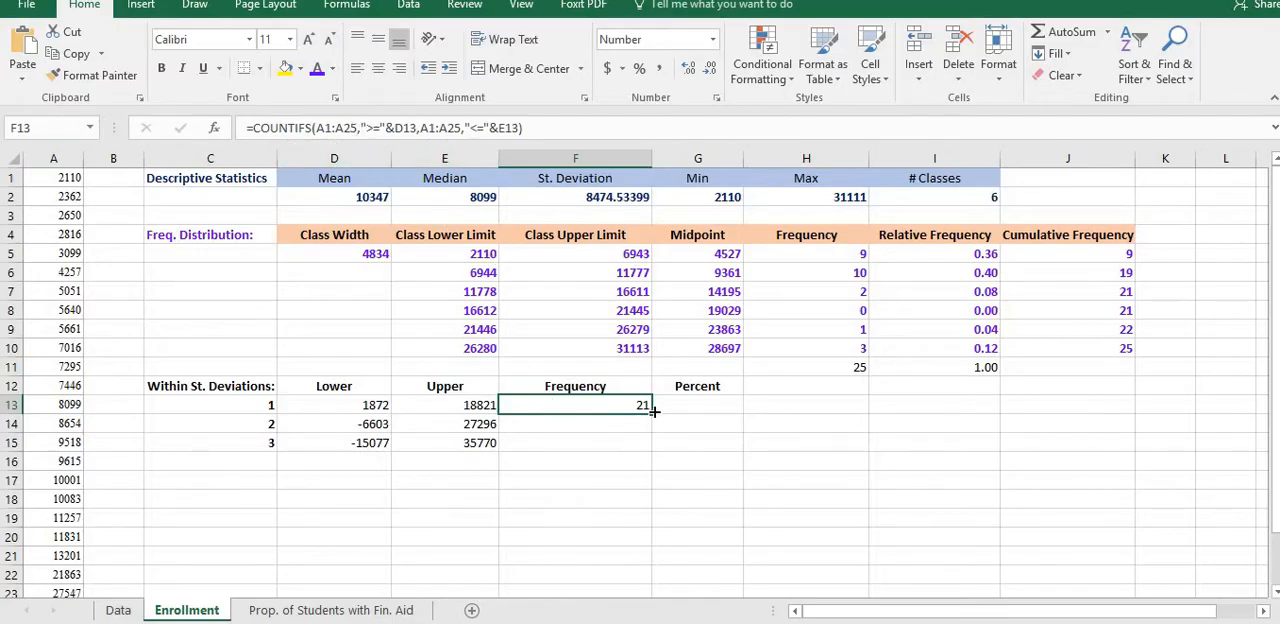
{"action": "mouse_move", "coordinate": [340, 128]}
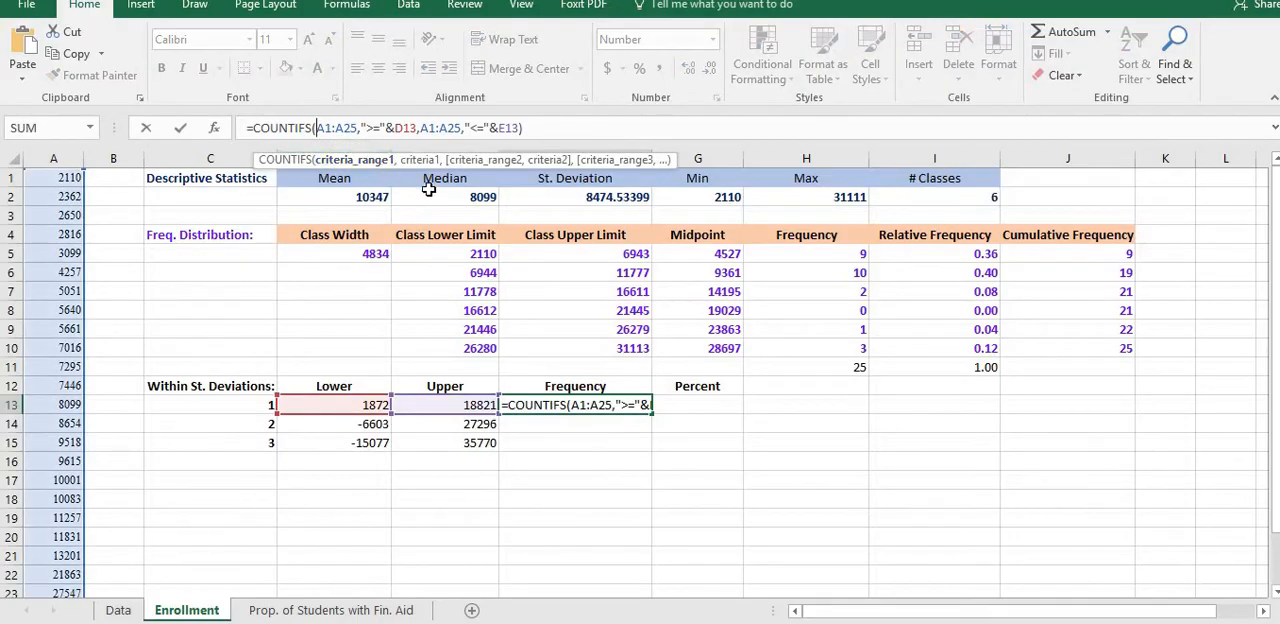
{"action": "key", "text": "F4"}
{"action": "type", "text": "$"}
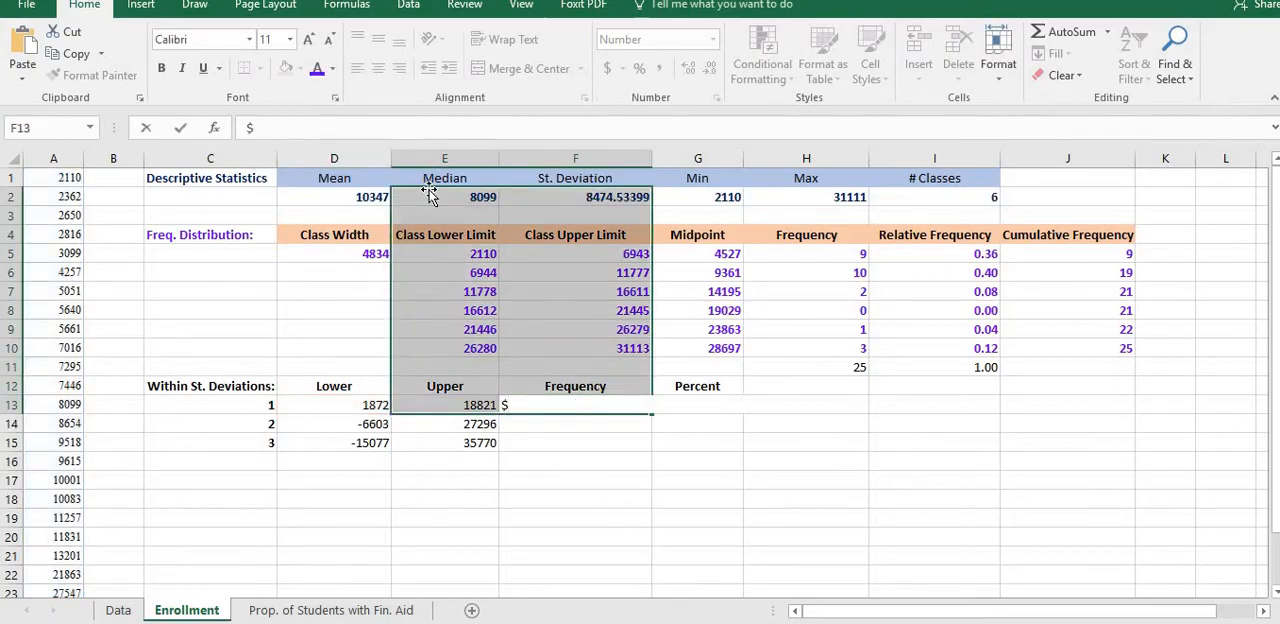
{"action": "type", "text": "z"}
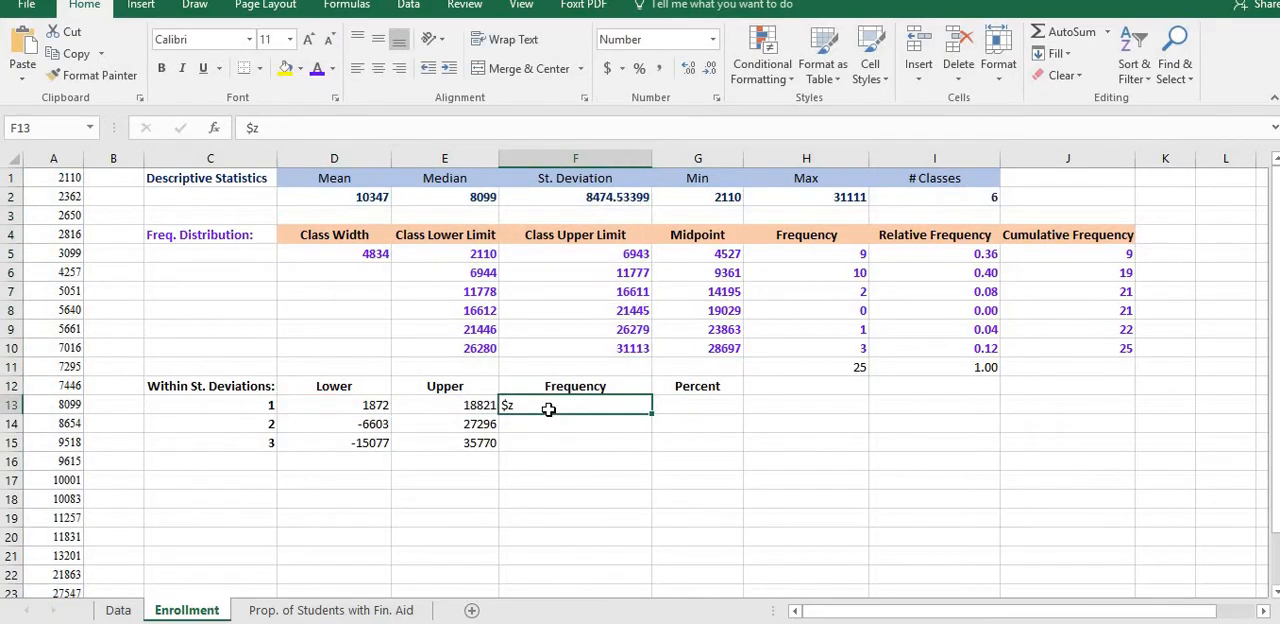
{"action": "key", "text": "Enter"}
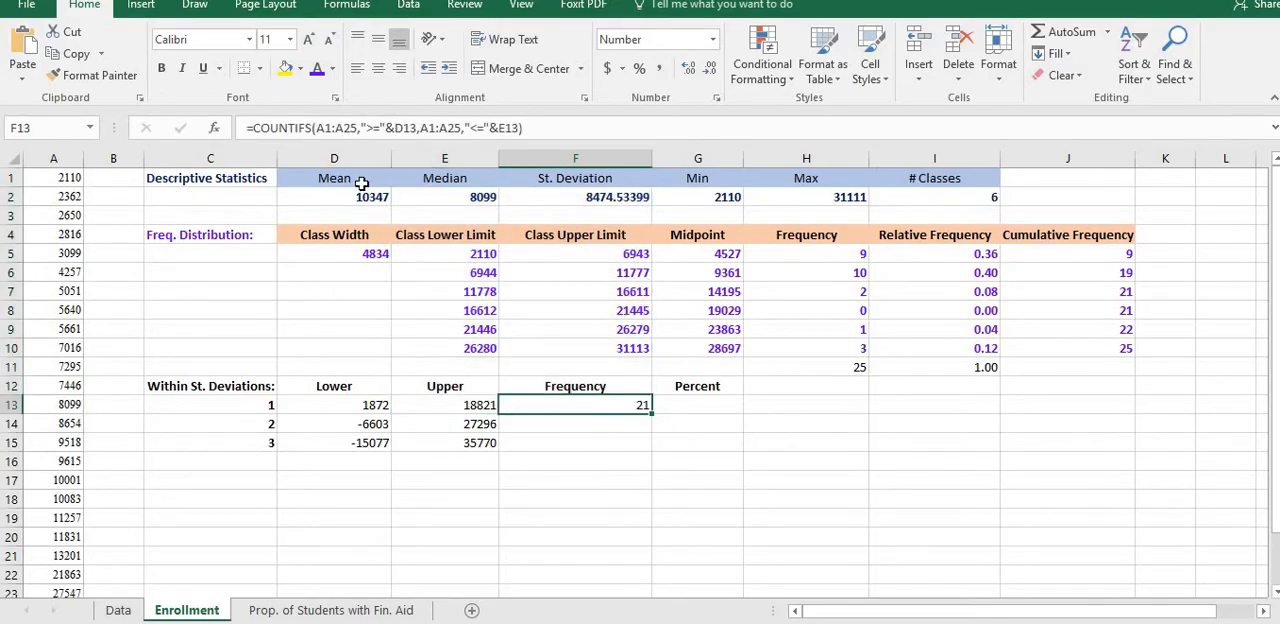
Open F13's COUNTIFS formula for editing to lock ranges as $A$1:$A$25
{"action": "double_click", "coordinate": [575, 404]}
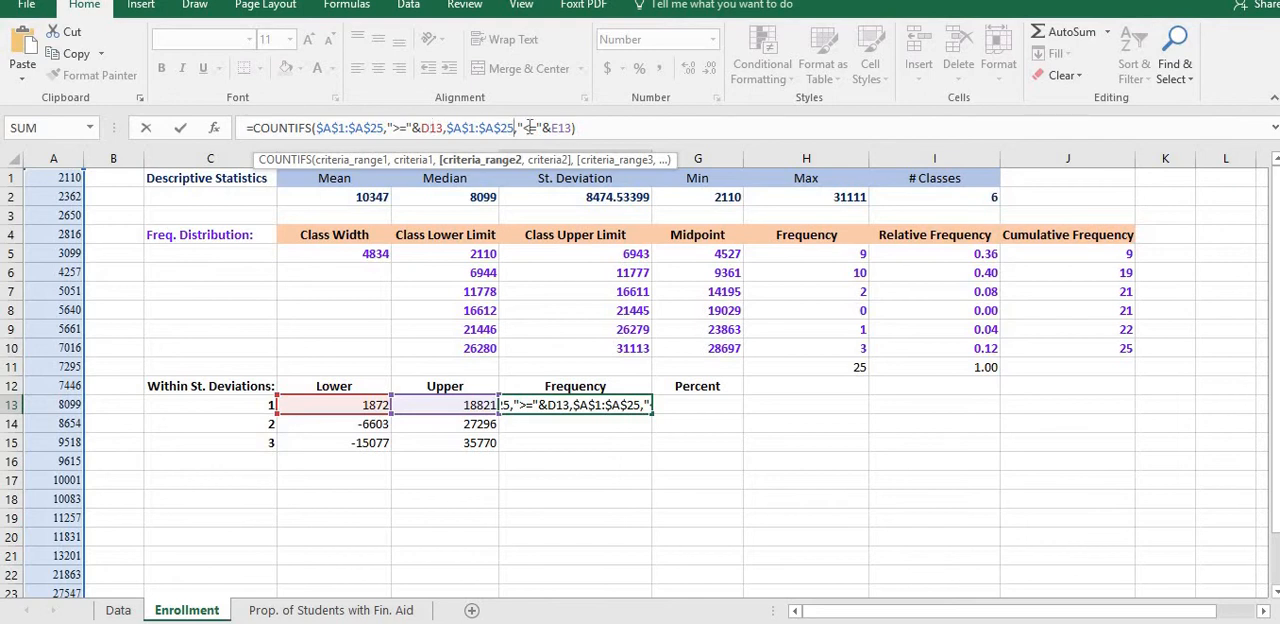
Confirm the absolute-range formula and fill it down to F15, giving 22 and 25
{"action": "key", "text": "Enter"}
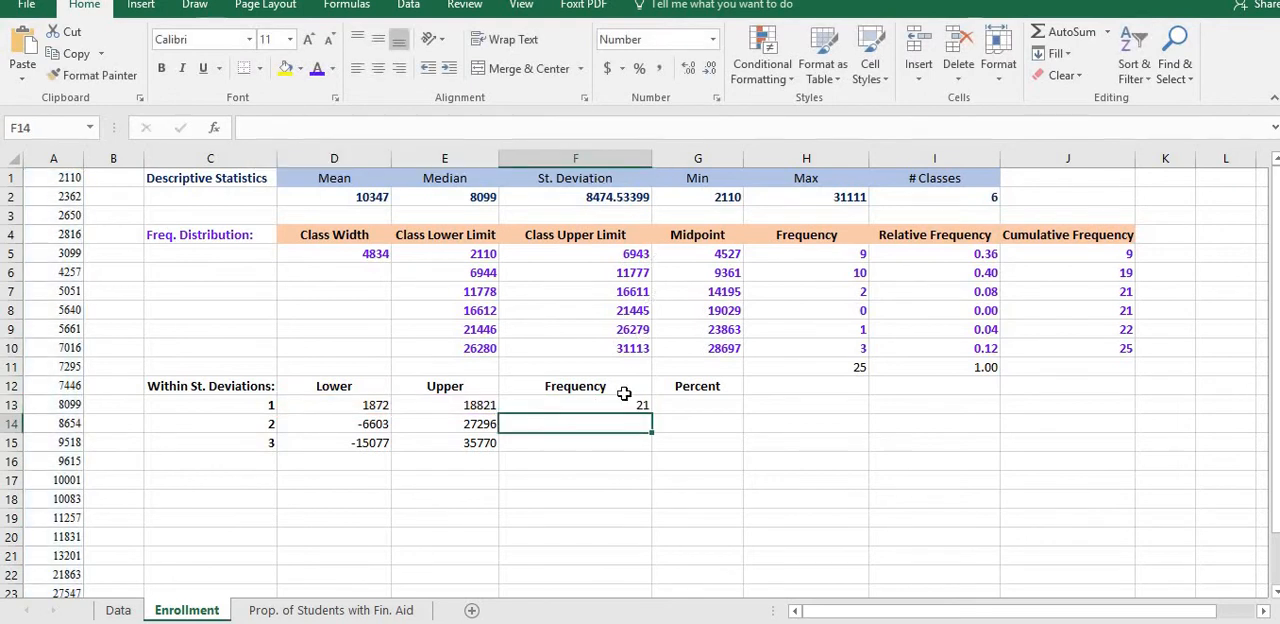
{"action": "left_click", "coordinate": [575, 404]}
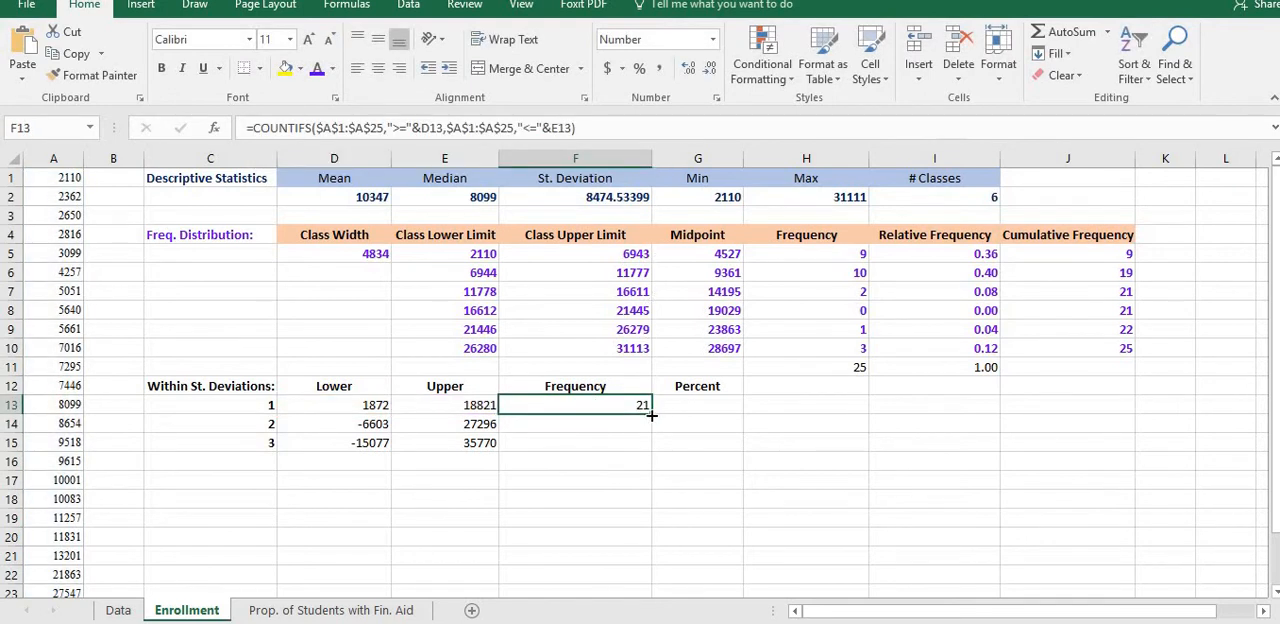
{"action": "left_click_drag", "start_coordinate": [648, 412], "coordinate": [648, 442]}
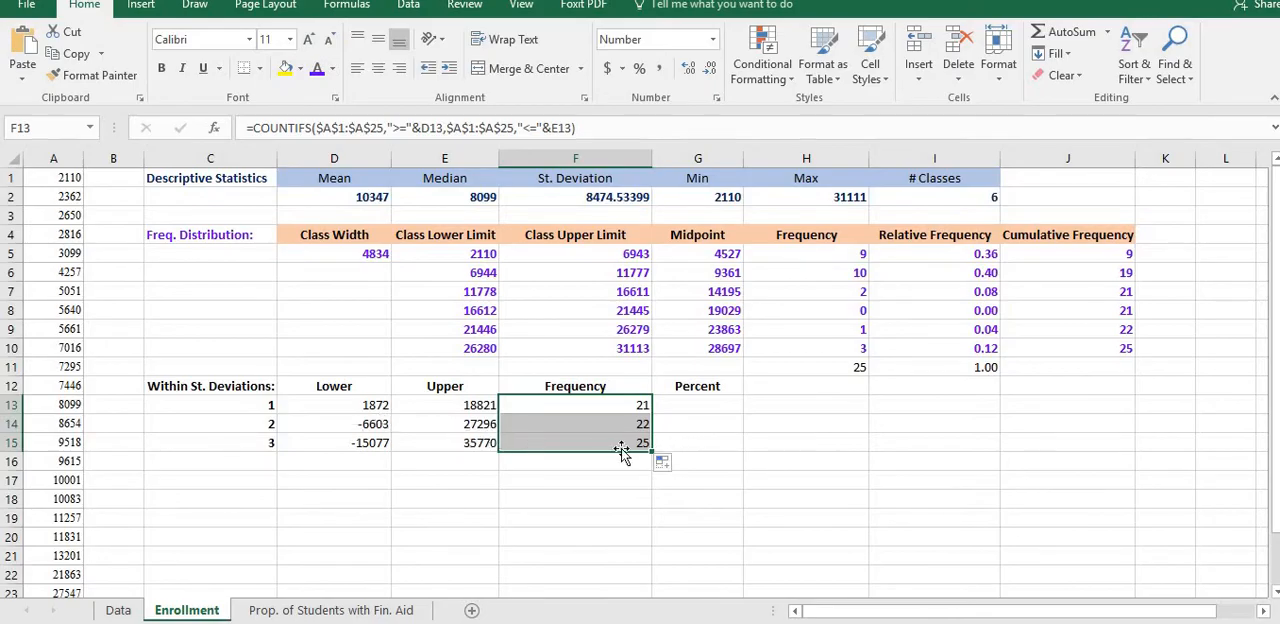
{"action": "mouse_move", "coordinate": [398, 469]}
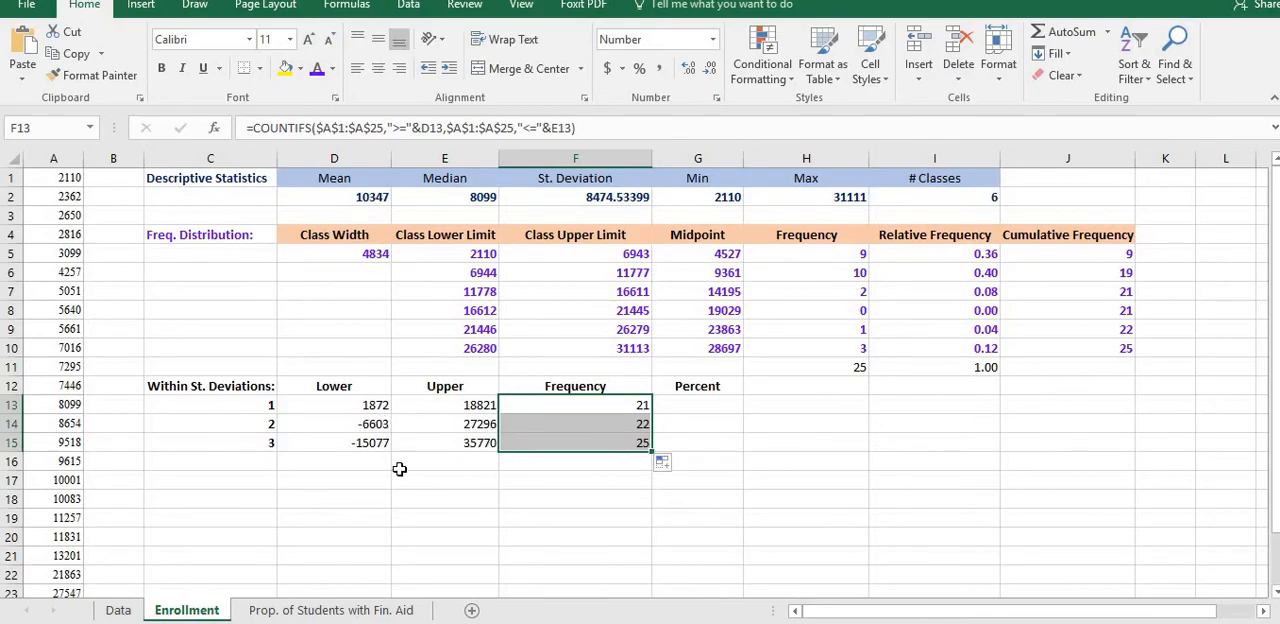
{"action": "mouse_move", "coordinate": [692, 405]}
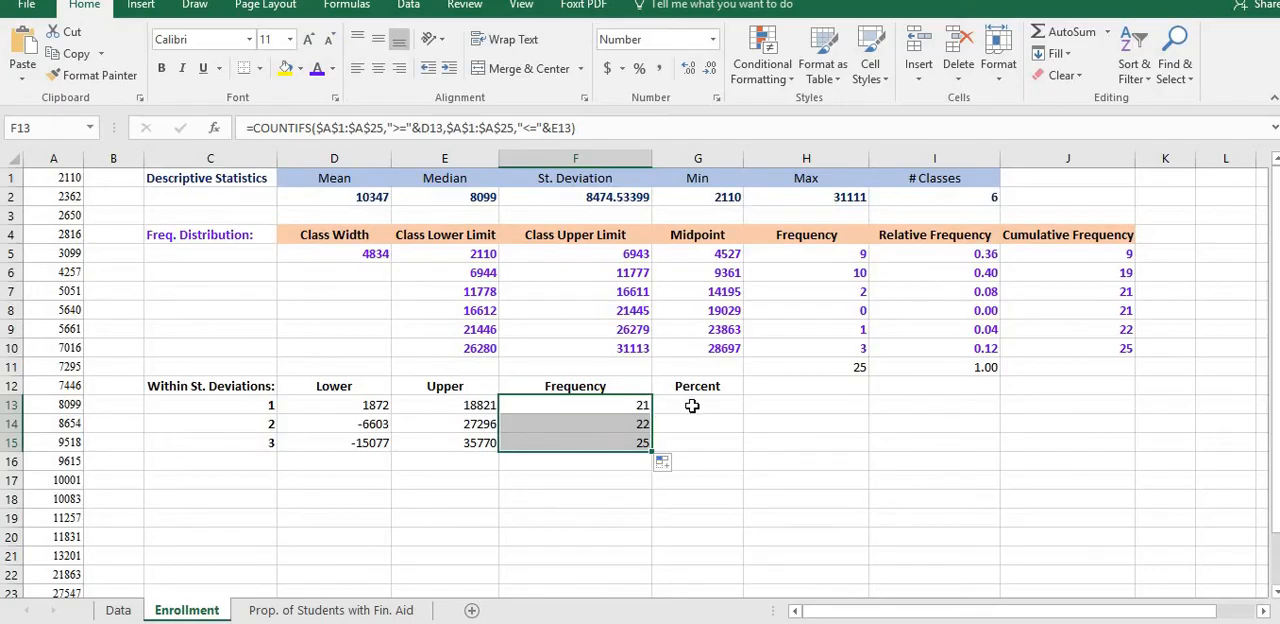
{"action": "mouse_move", "coordinate": [694, 406]}
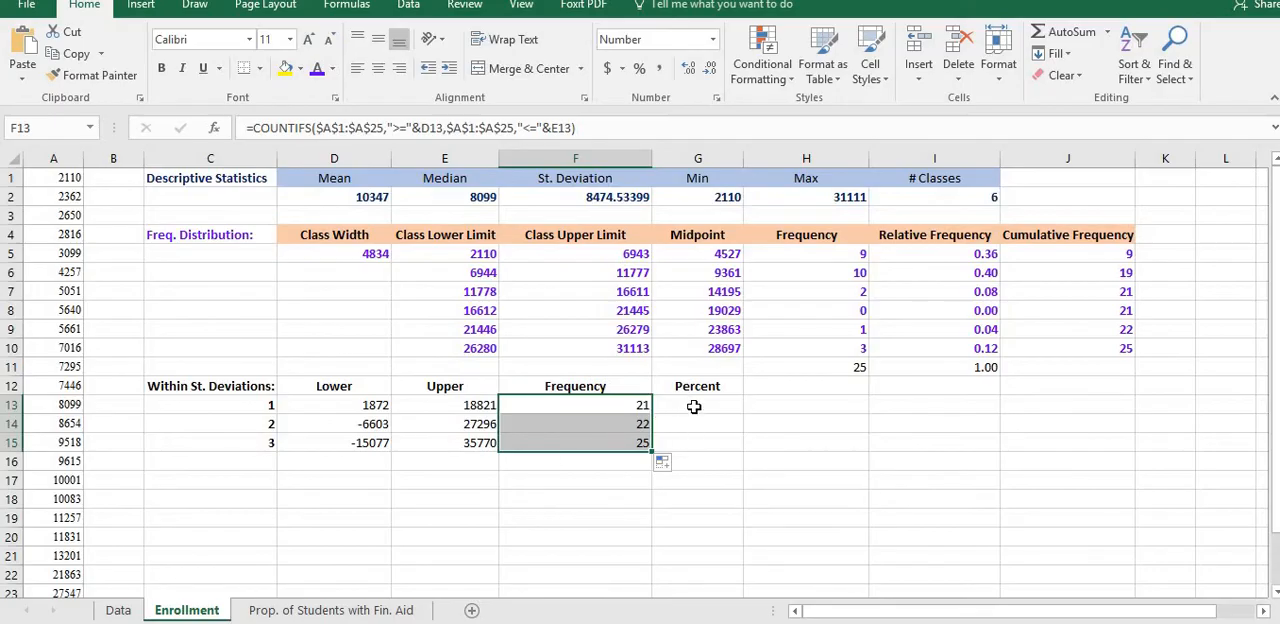
Apply the Percentage number format to Percent cells G13:G15
{"action": "left_click", "coordinate": [696, 404]}
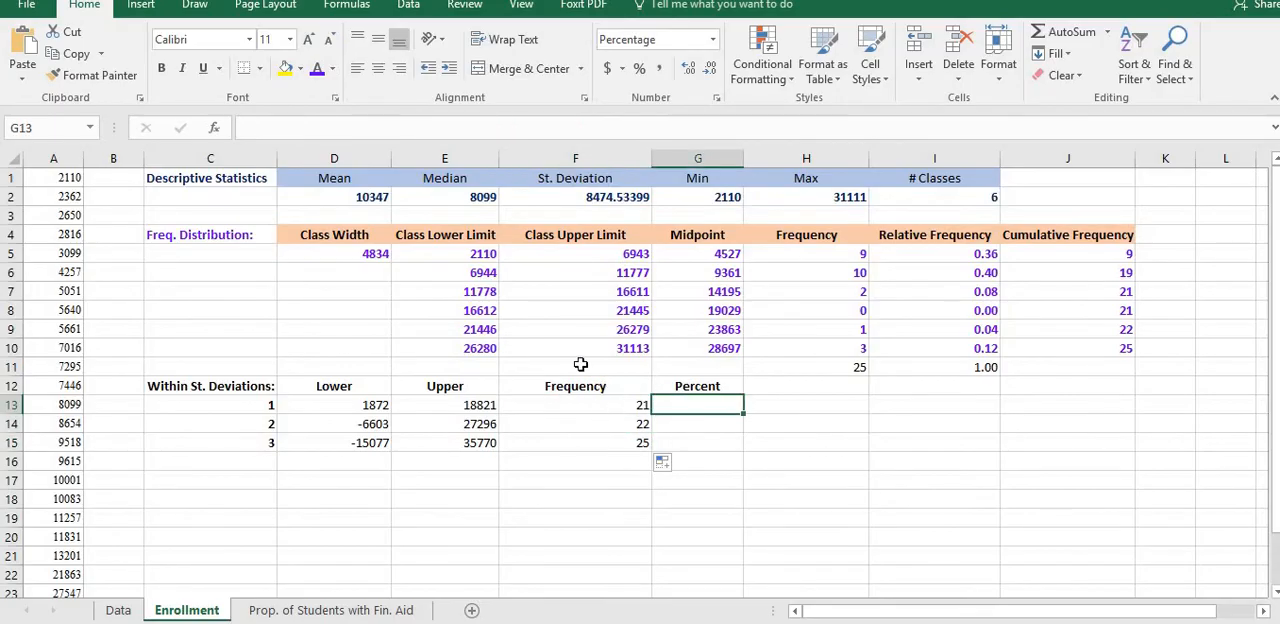
{"action": "mouse_move", "coordinate": [798, 395]}
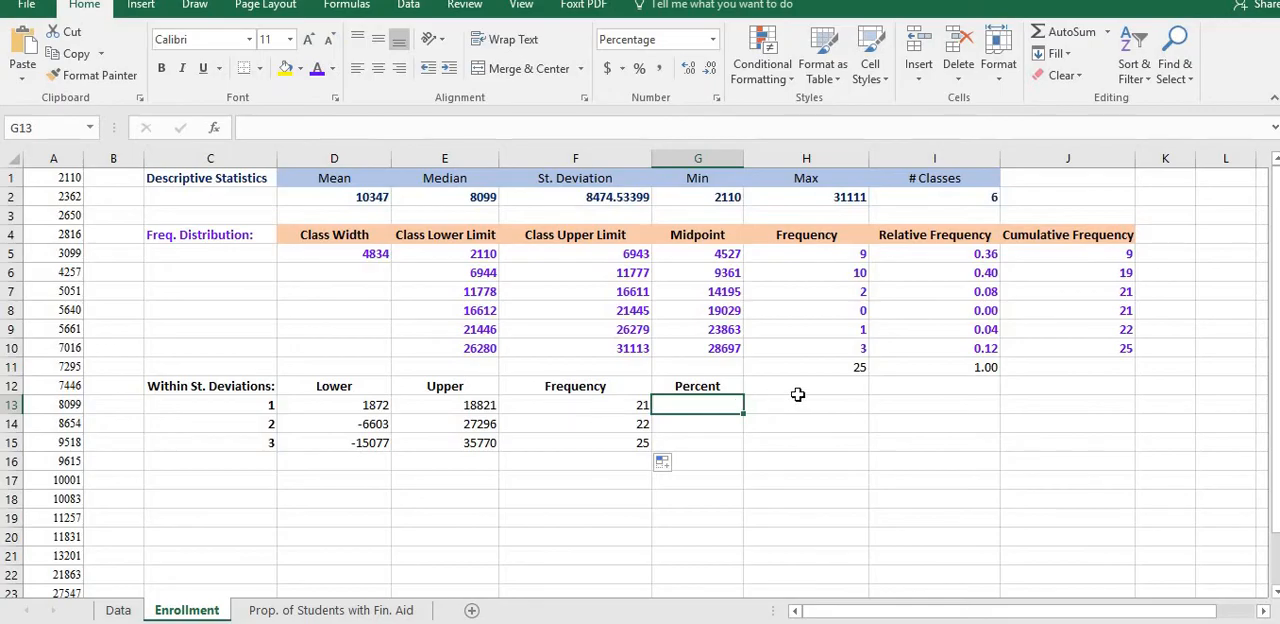
{"action": "mouse_move", "coordinate": [866, 383]}
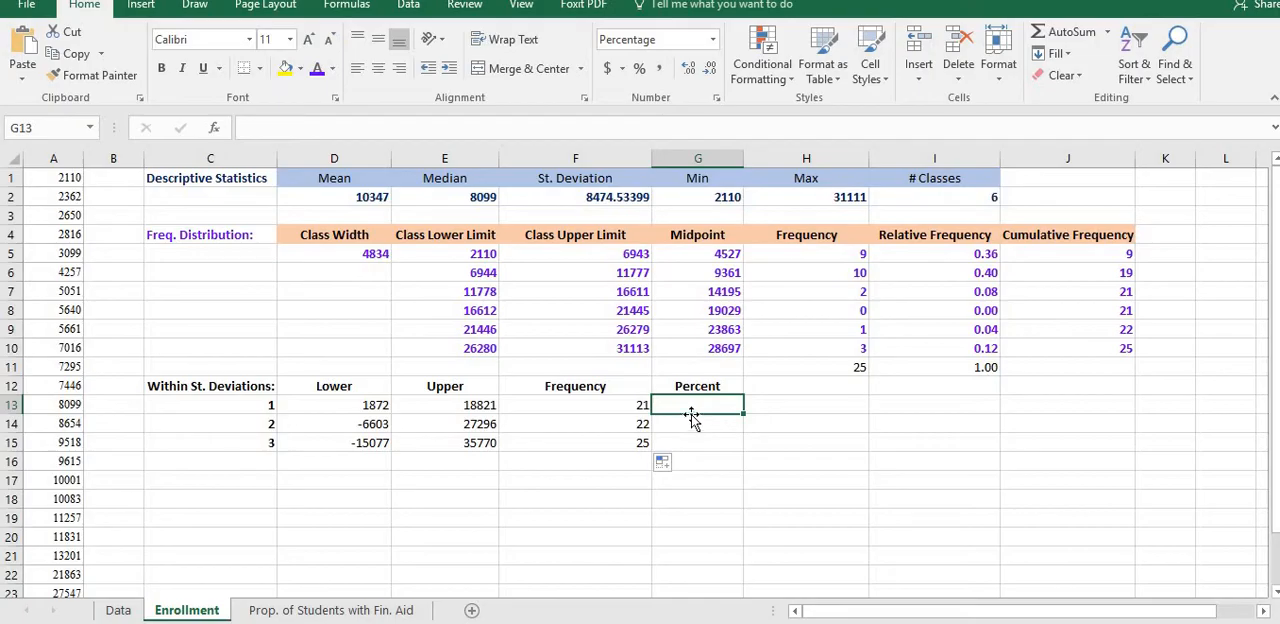
{"action": "mouse_move", "coordinate": [698, 406]}
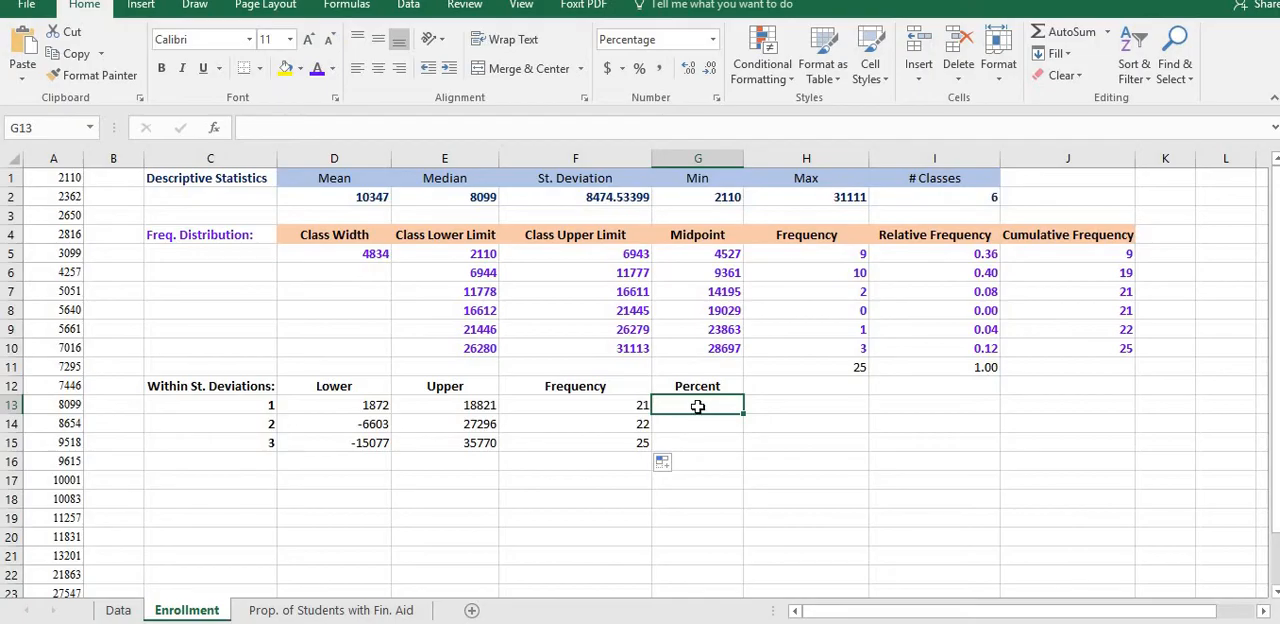
{"action": "mouse_move", "coordinate": [736, 415]}
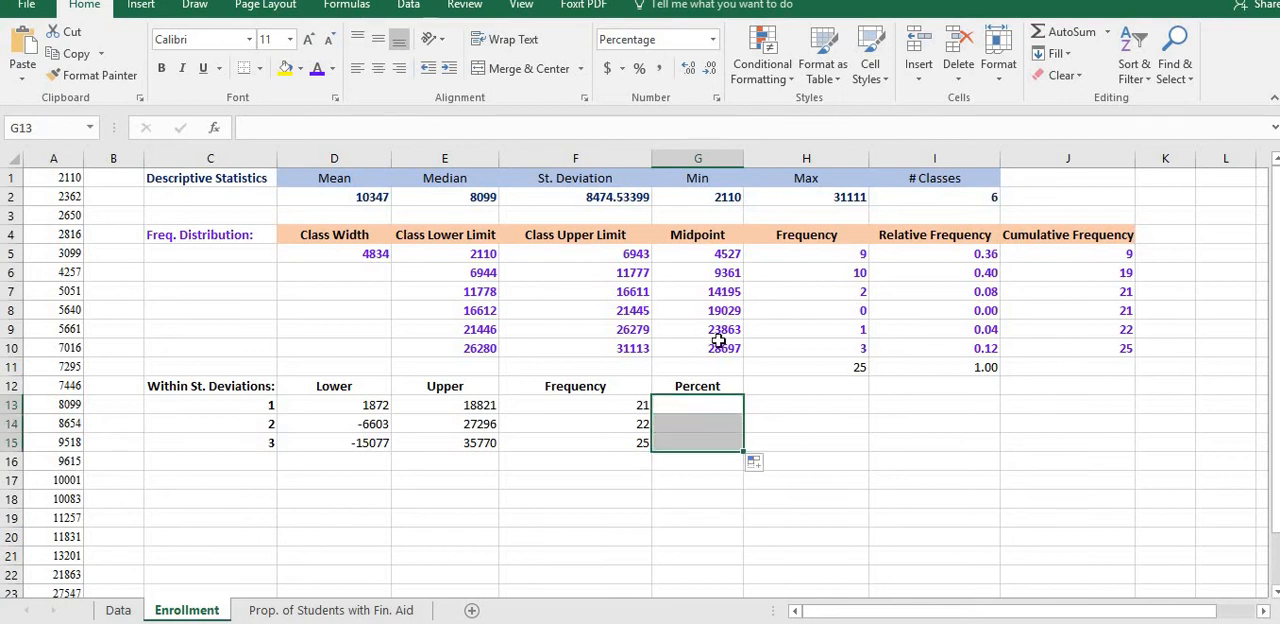
{"action": "left_click", "coordinate": [712, 39]}
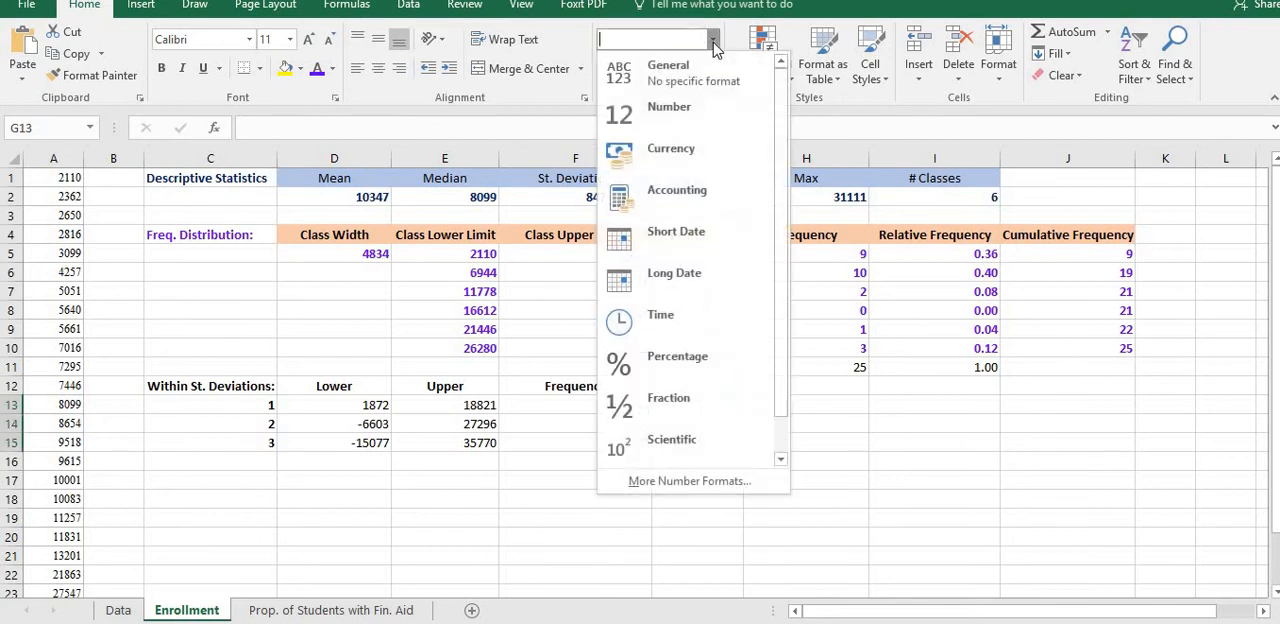
{"action": "mouse_move", "coordinate": [687, 367]}
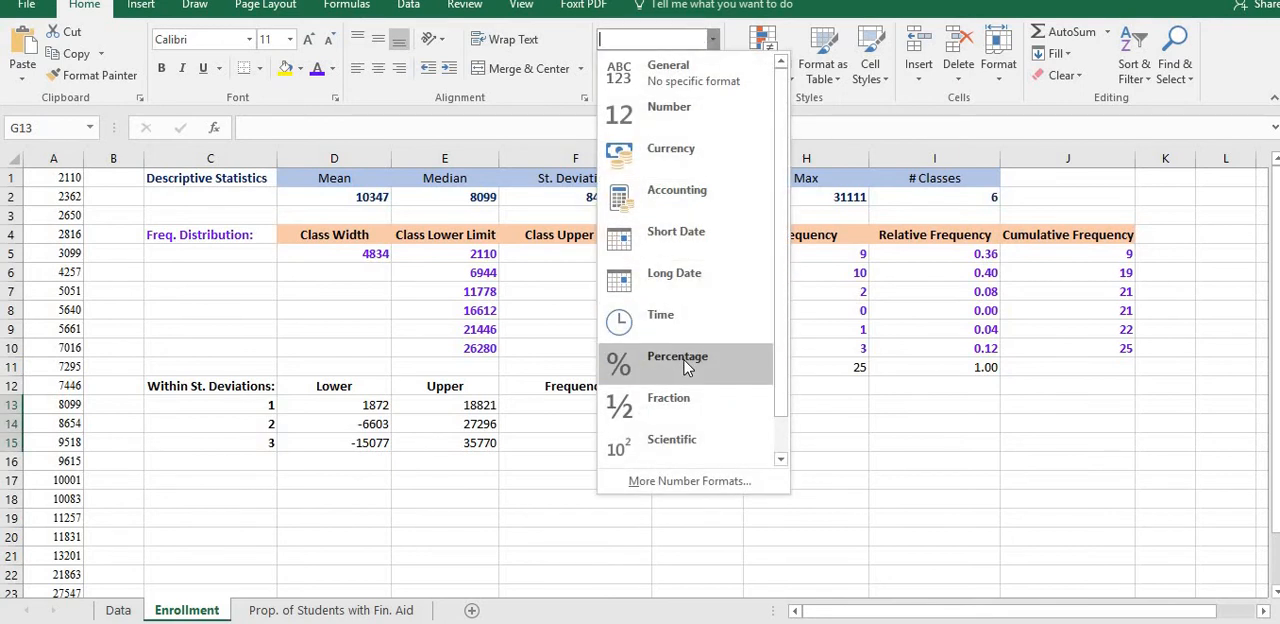
{"action": "left_click", "coordinate": [676, 356]}
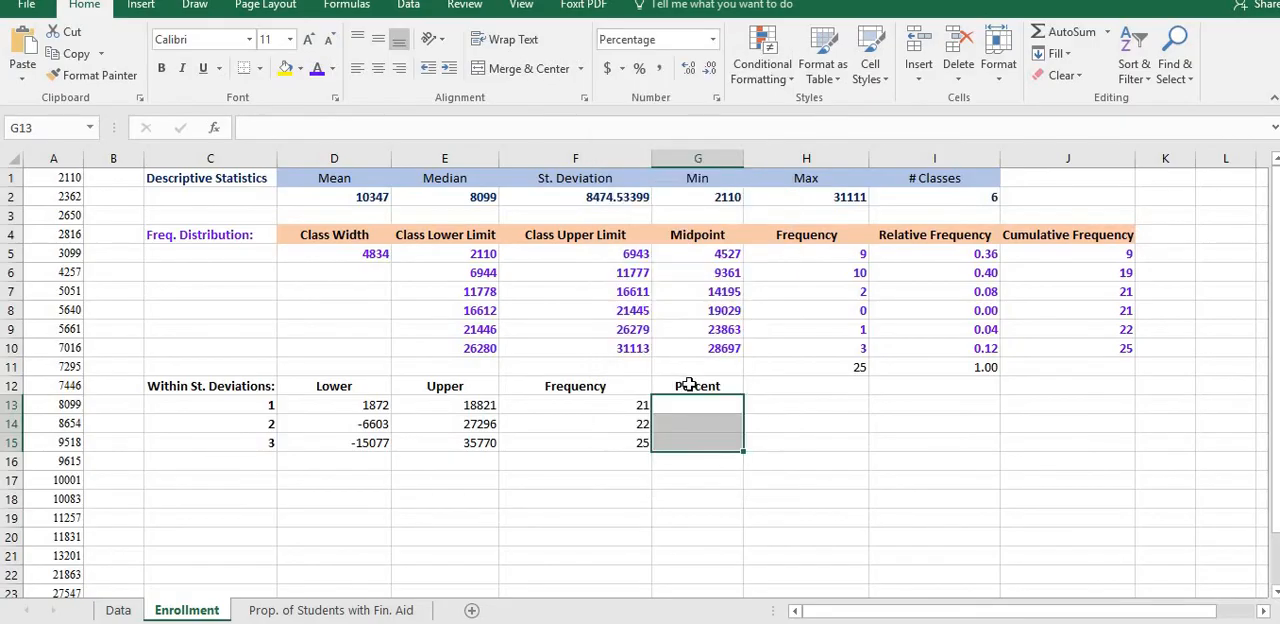
{"action": "left_click", "coordinate": [695, 404]}
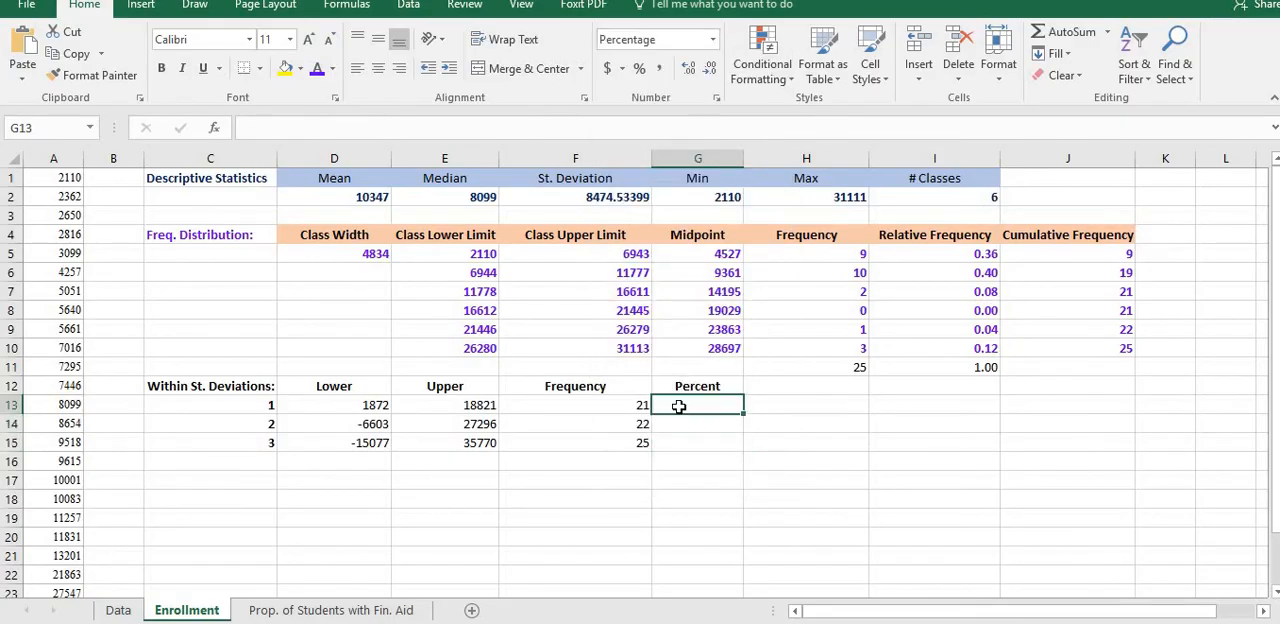
Enter =F13/$H$11 in G13, showing 84.00%
{"action": "type", "text": "=F13"}
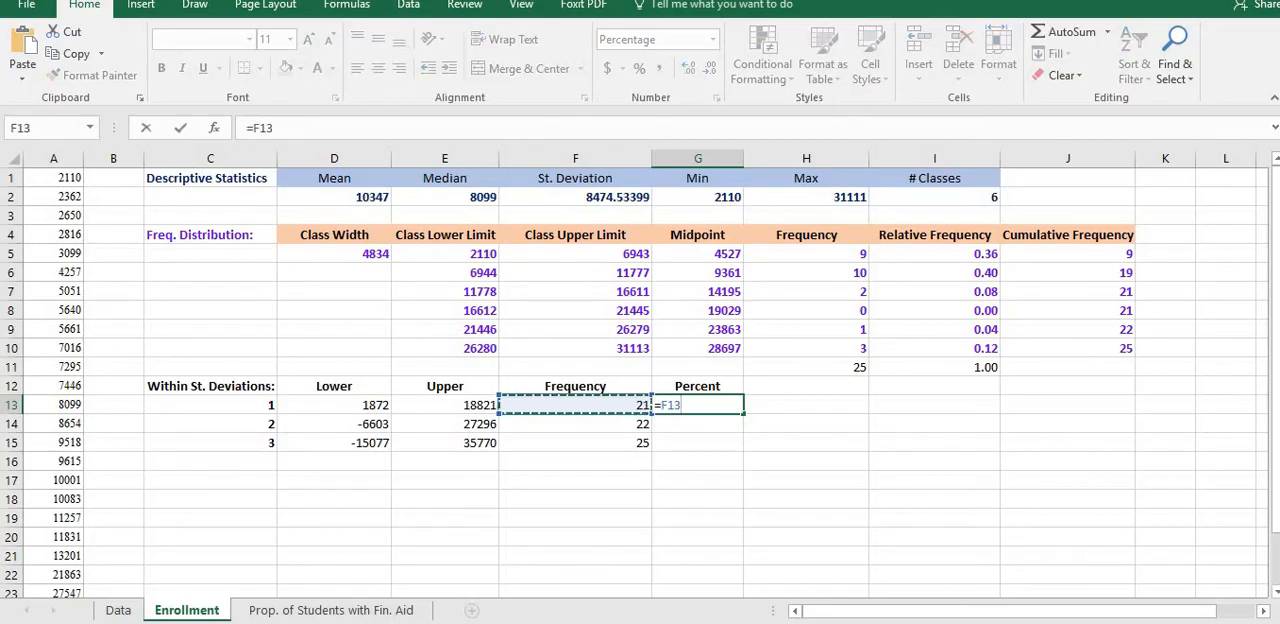
{"action": "type", "text": "/"}
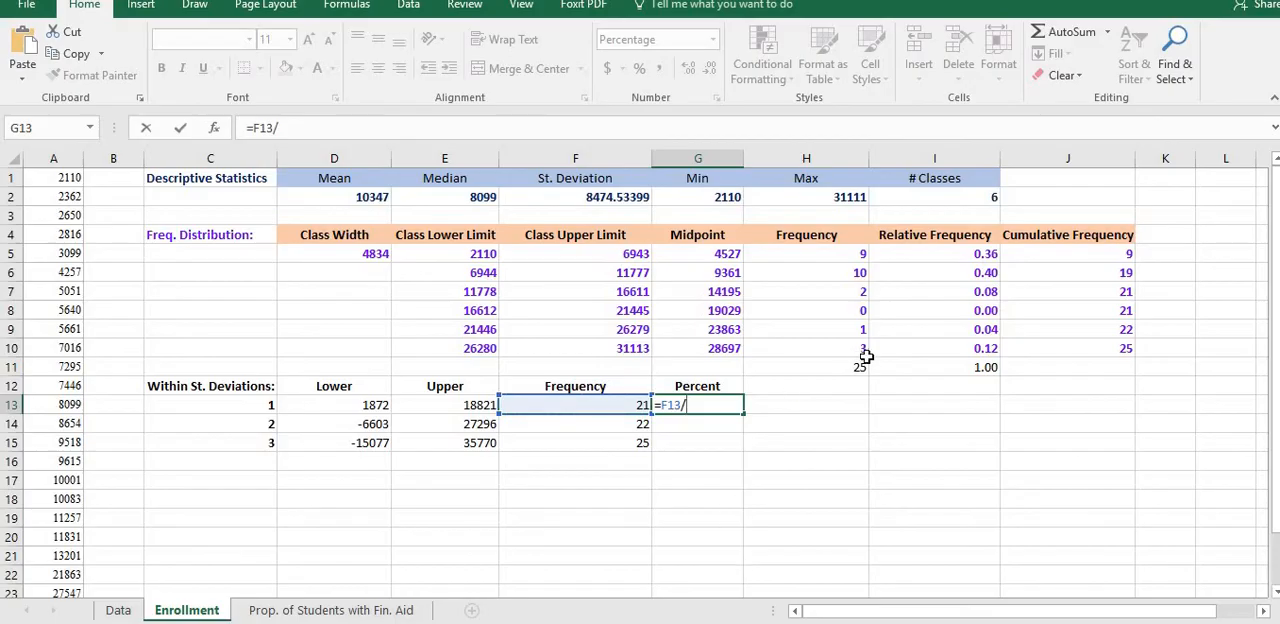
{"action": "left_click", "coordinate": [806, 367]}
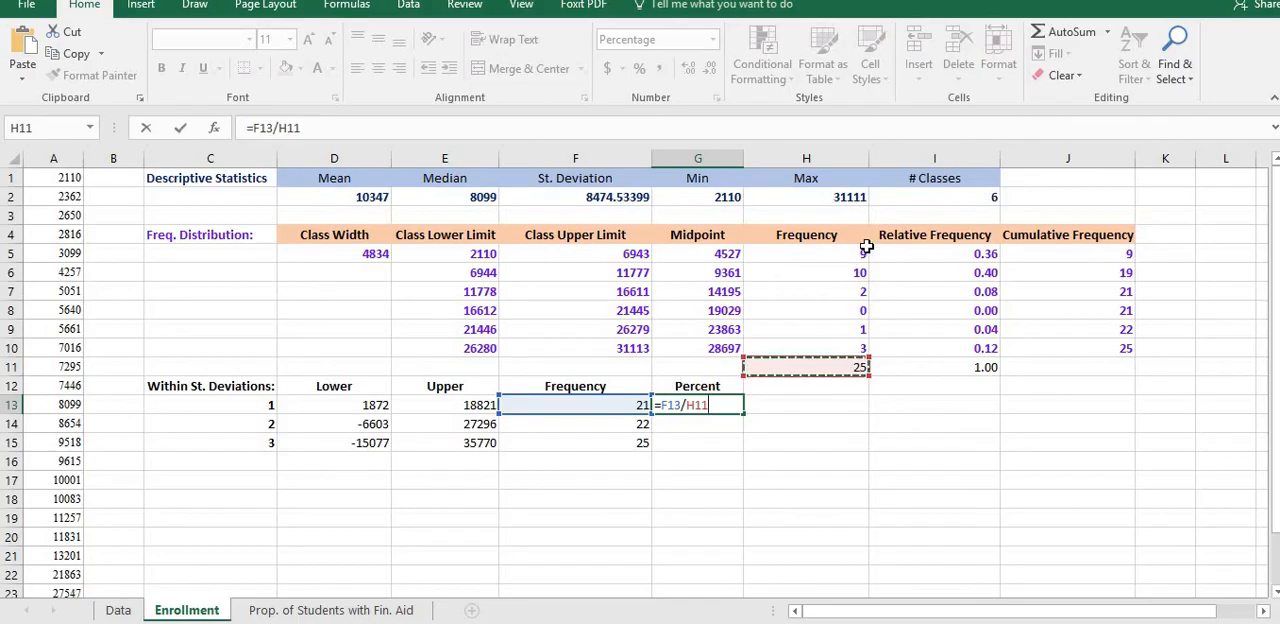
{"action": "mouse_move", "coordinate": [752, 416]}
{"action": "type", "text": "$"}
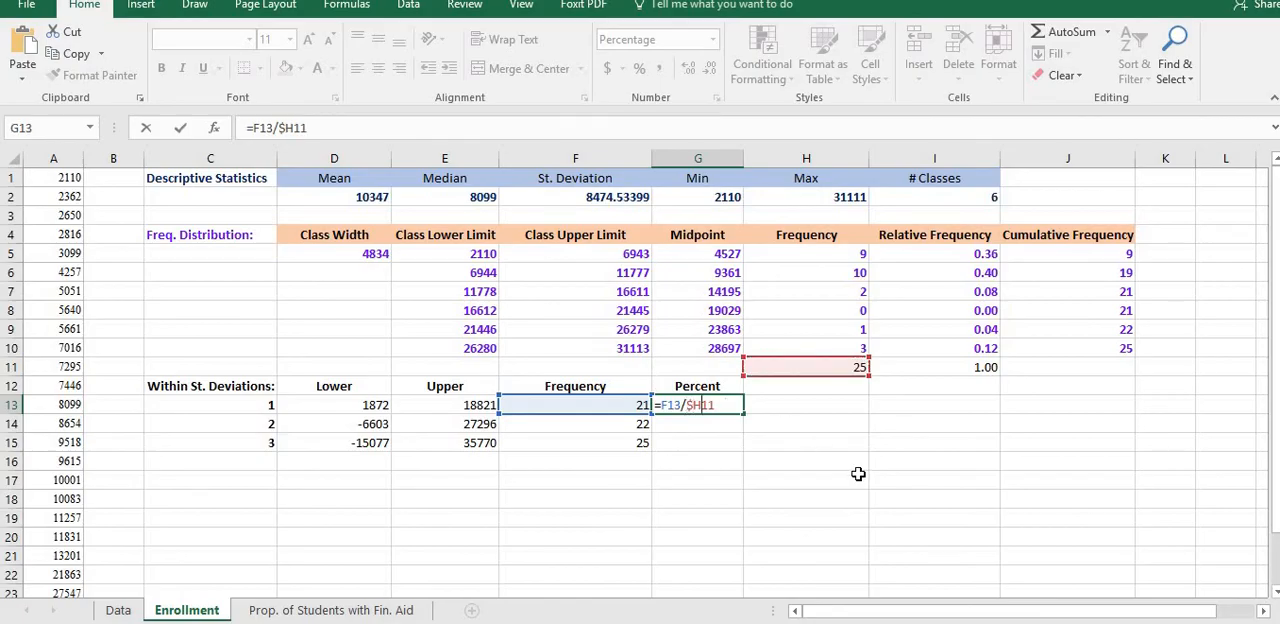
{"action": "key", "text": "F4"}
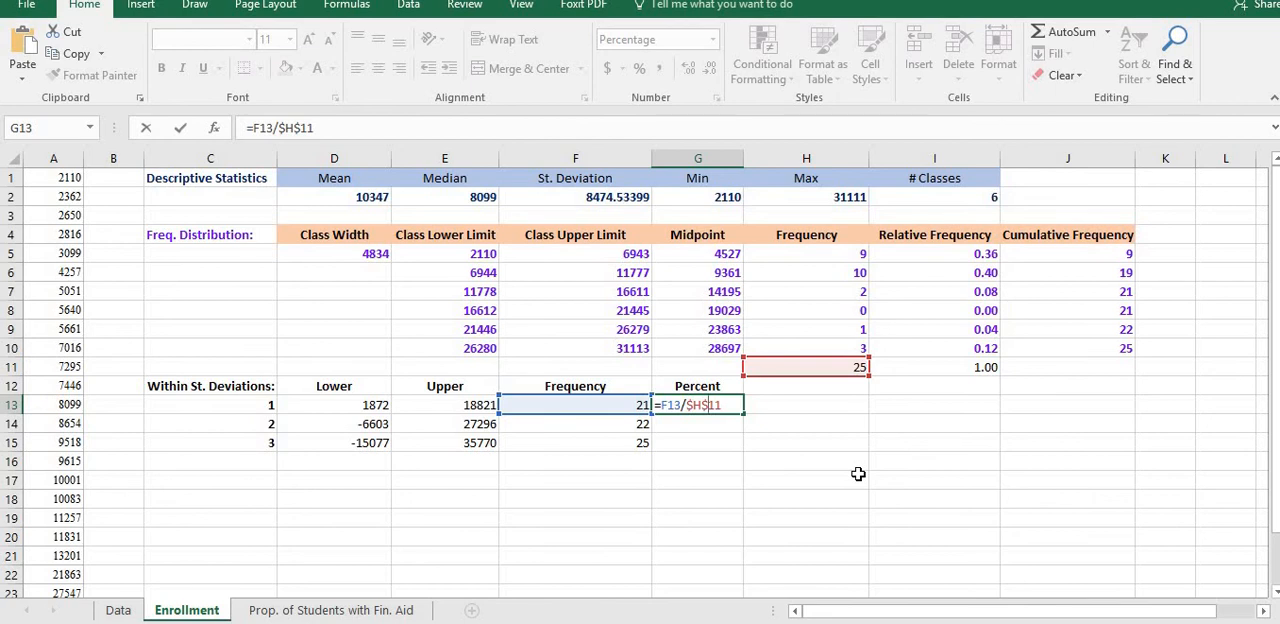
{"action": "key", "text": "Enter"}
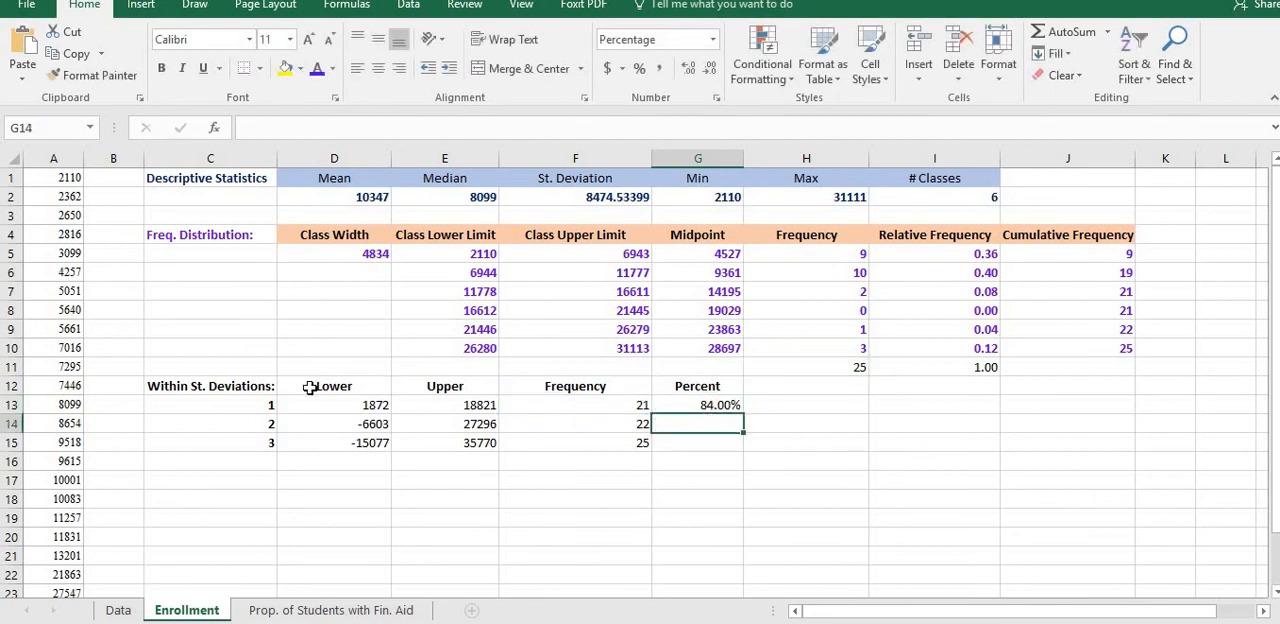
{"action": "mouse_move", "coordinate": [778, 415]}
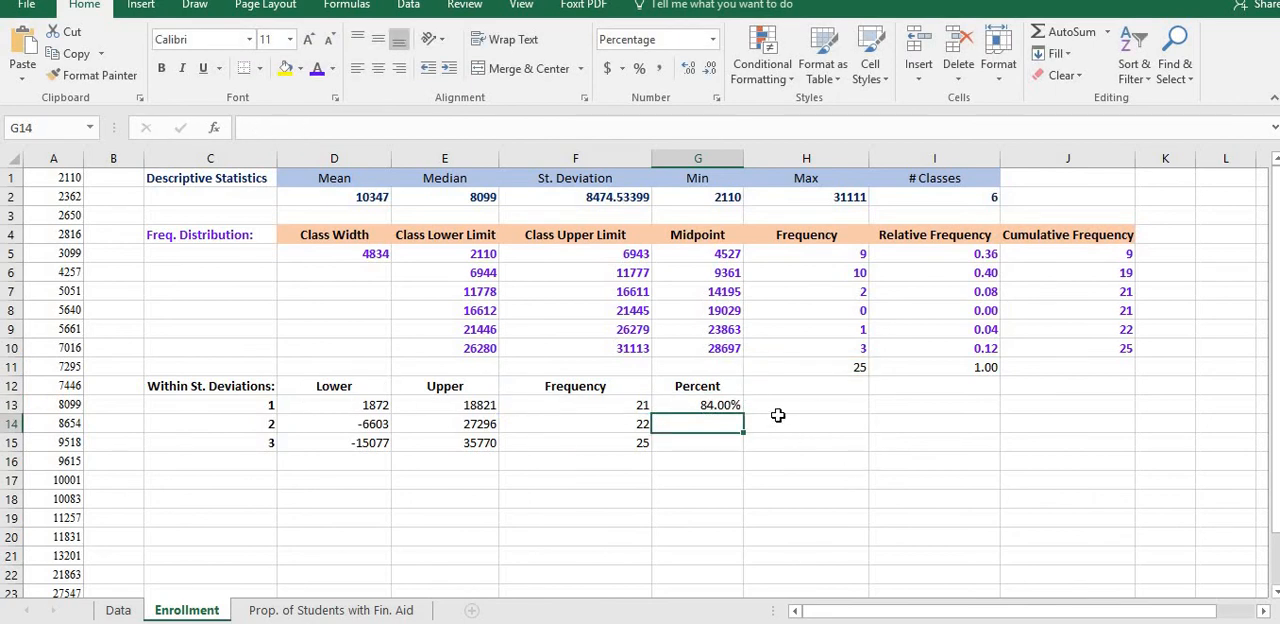
Fill the G13 percent formula down to G15, showing 88.00% and 100.00%
{"action": "left_click", "coordinate": [697, 405]}
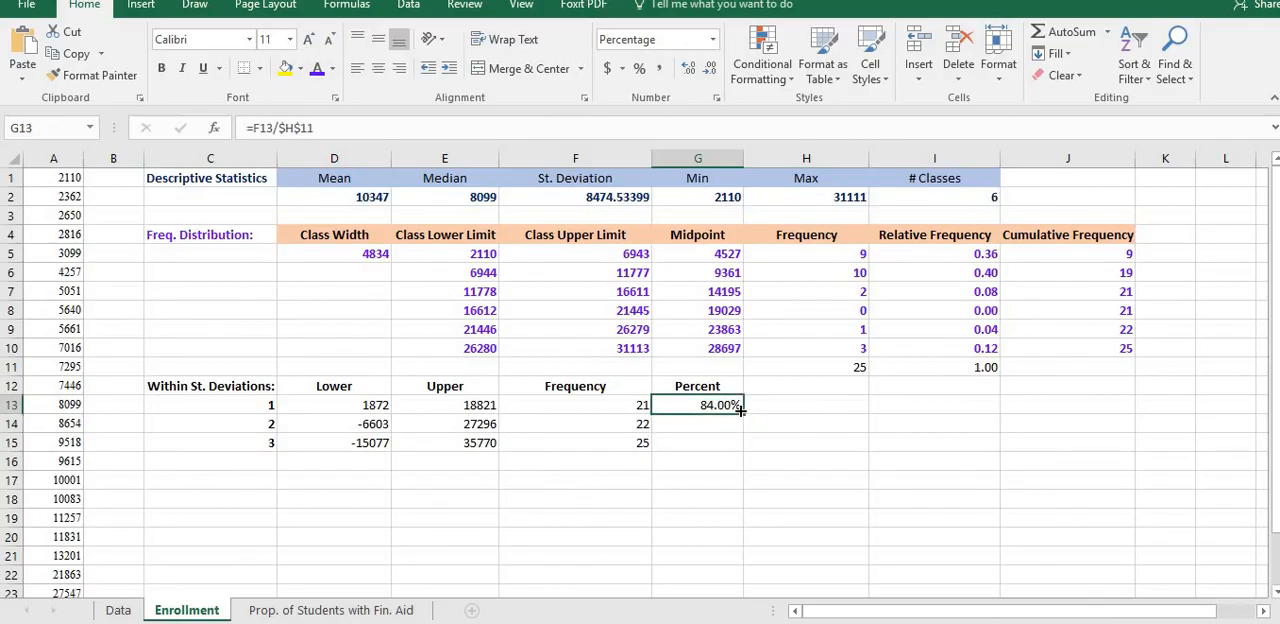
{"action": "left_click_drag", "start_coordinate": [740, 414], "coordinate": [740, 423]}
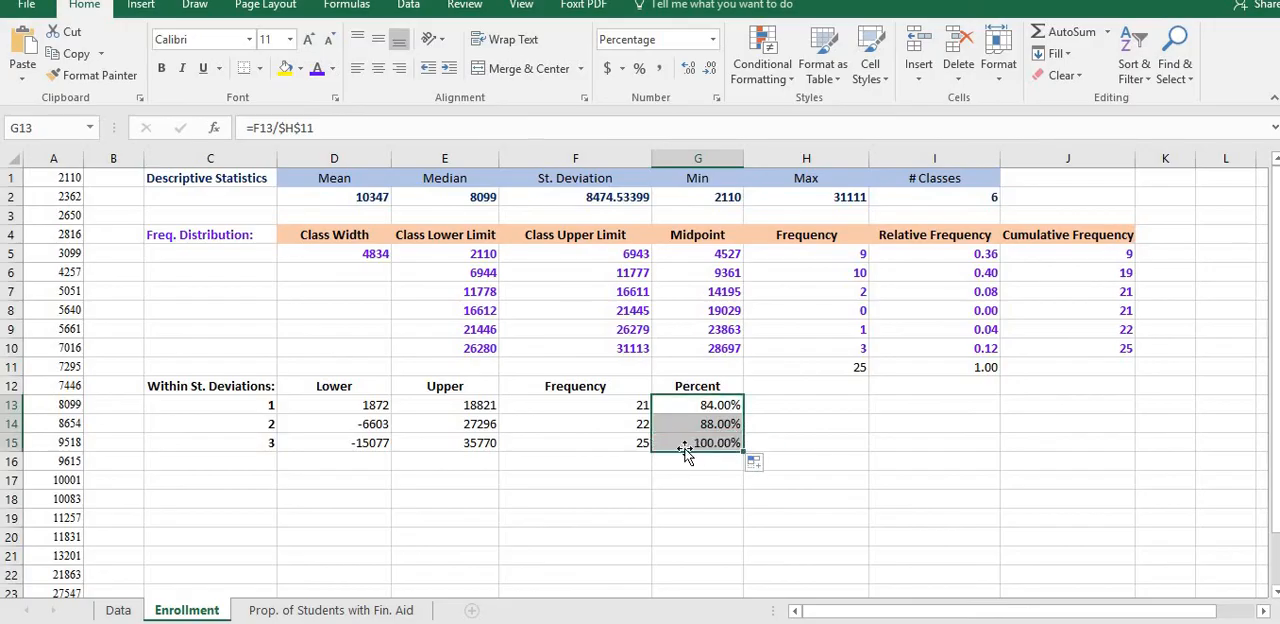
{"action": "mouse_move", "coordinate": [581, 471]}
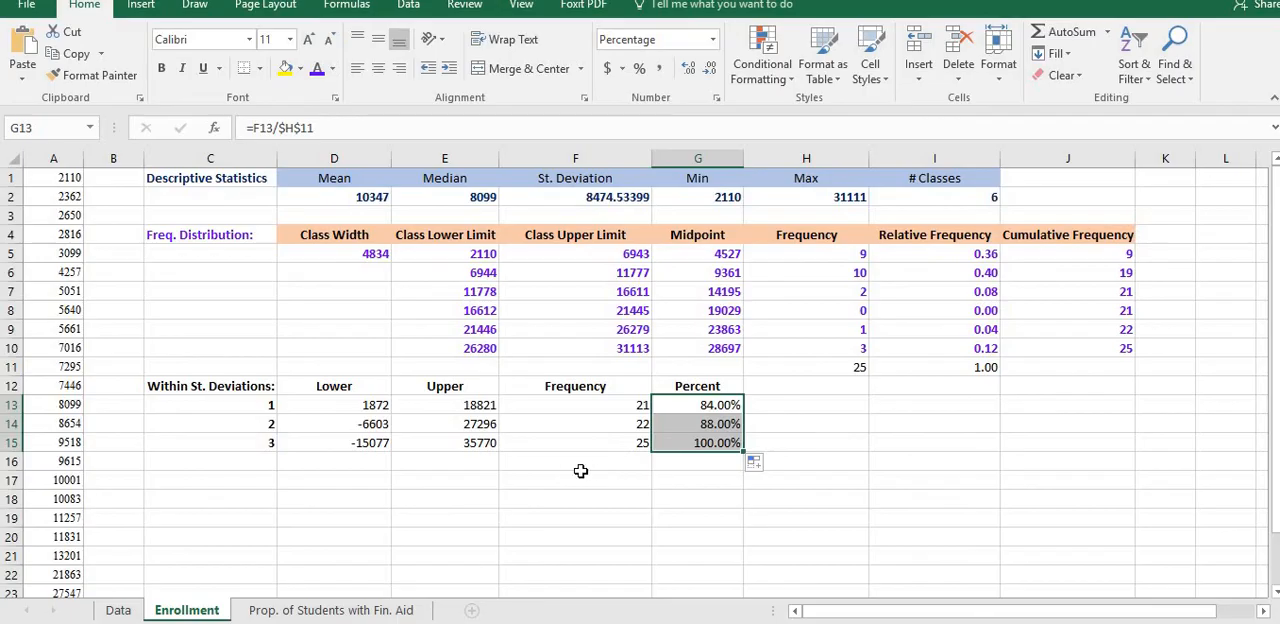
{"action": "mouse_move", "coordinate": [916, 565]}
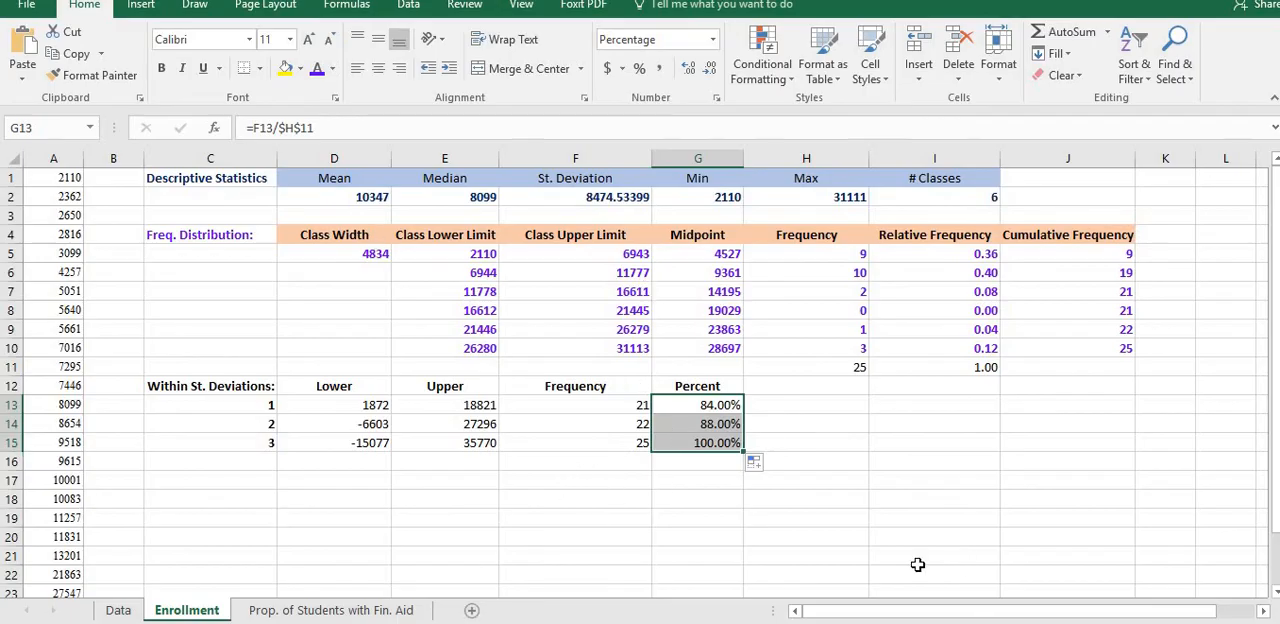
{"action": "mouse_move", "coordinate": [708, 615]}
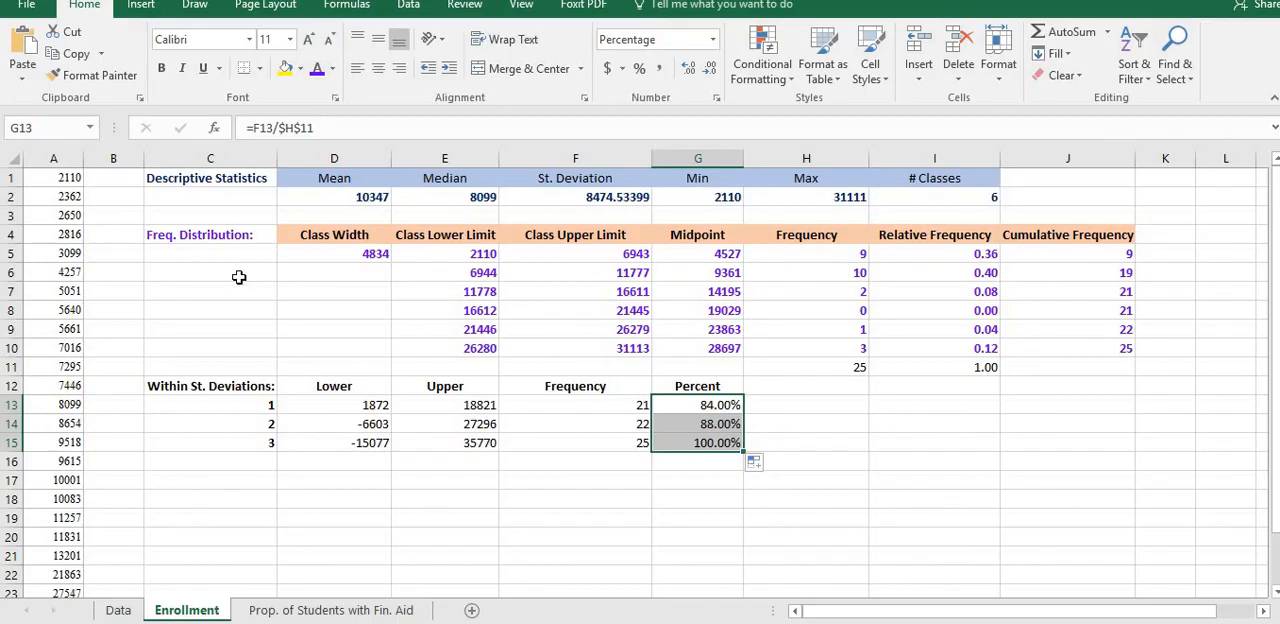
{"action": "mouse_move", "coordinate": [333, 483]}
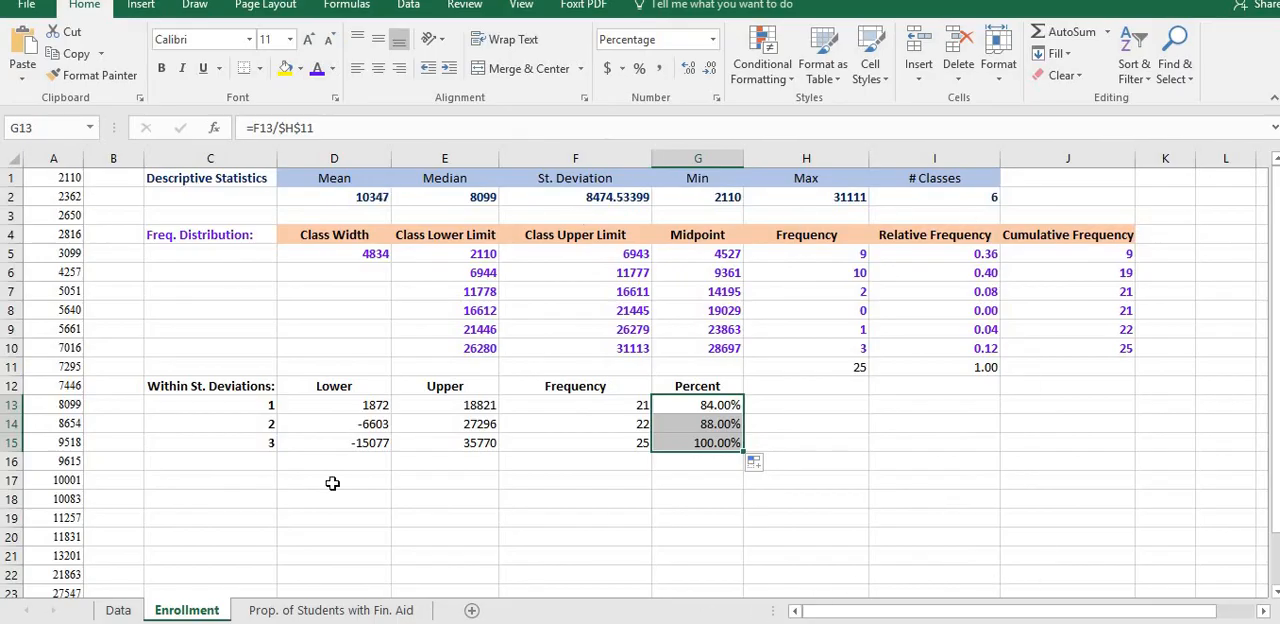
{"action": "mouse_move", "coordinate": [72, 232]}
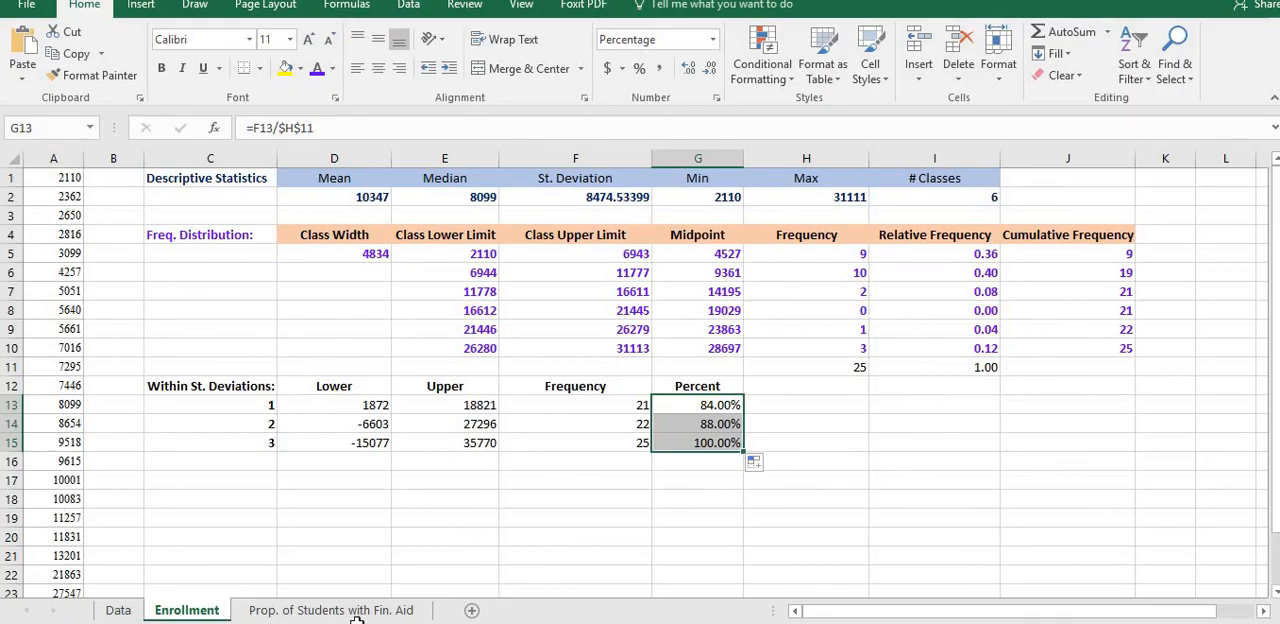
{"action": "left_click", "coordinate": [331, 610]}
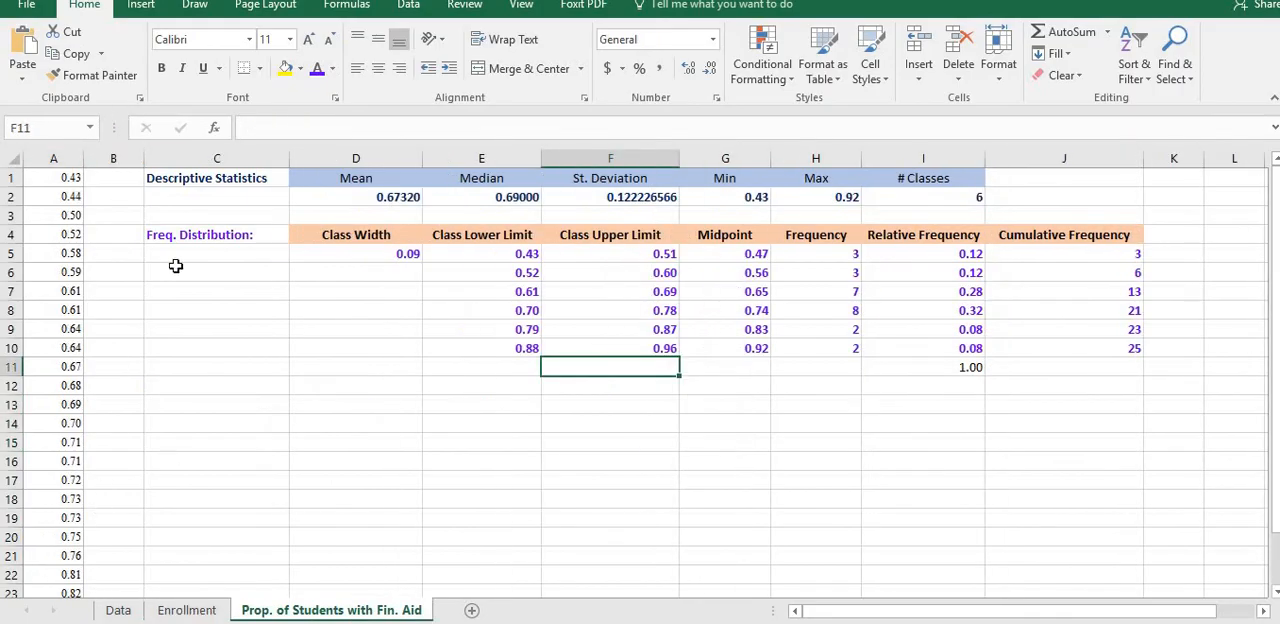
{"action": "mouse_move", "coordinate": [405, 273]}
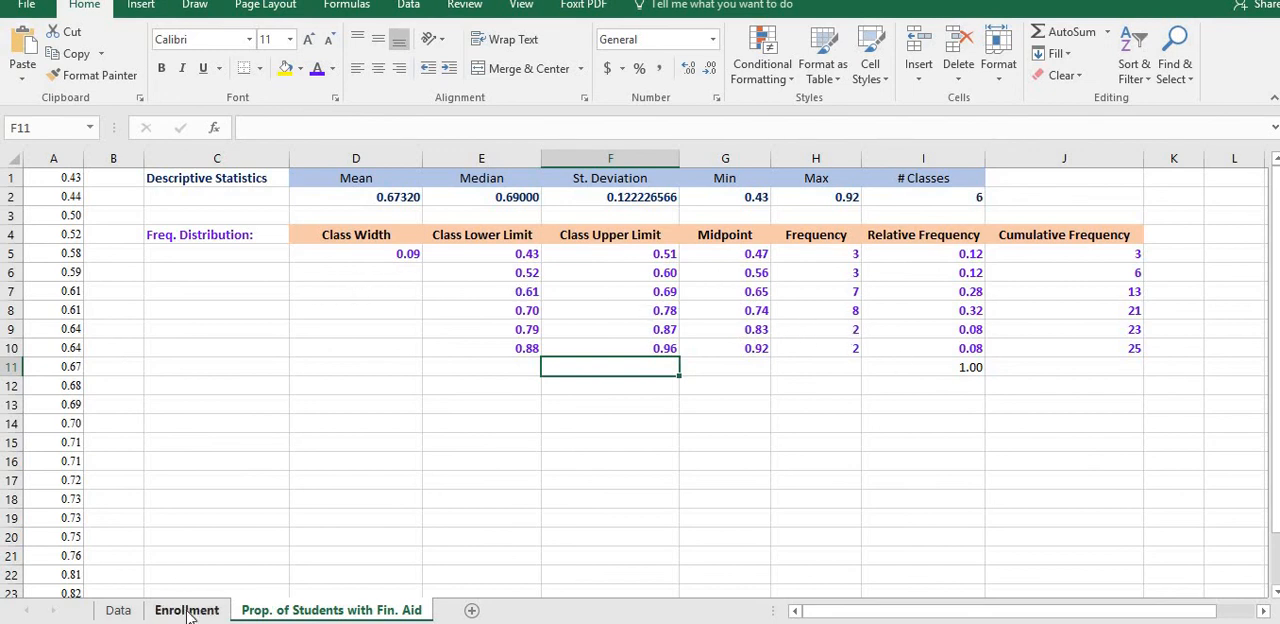
{"action": "left_click", "coordinate": [186, 610]}
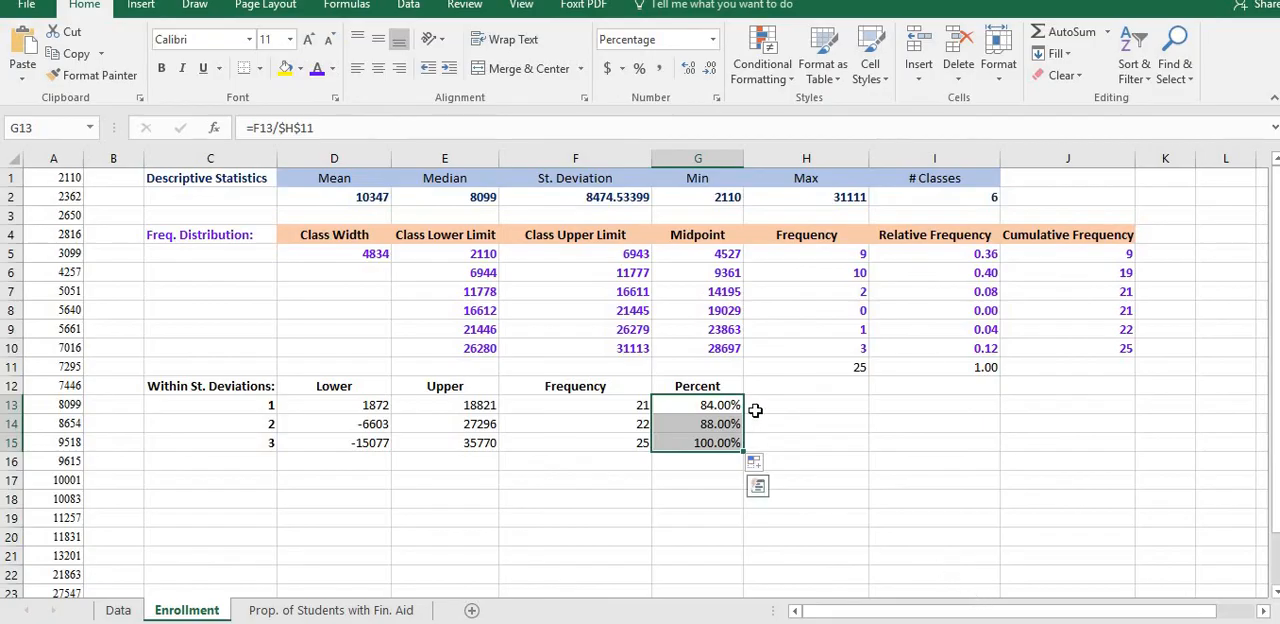
{"action": "mouse_move", "coordinate": [732, 406]}
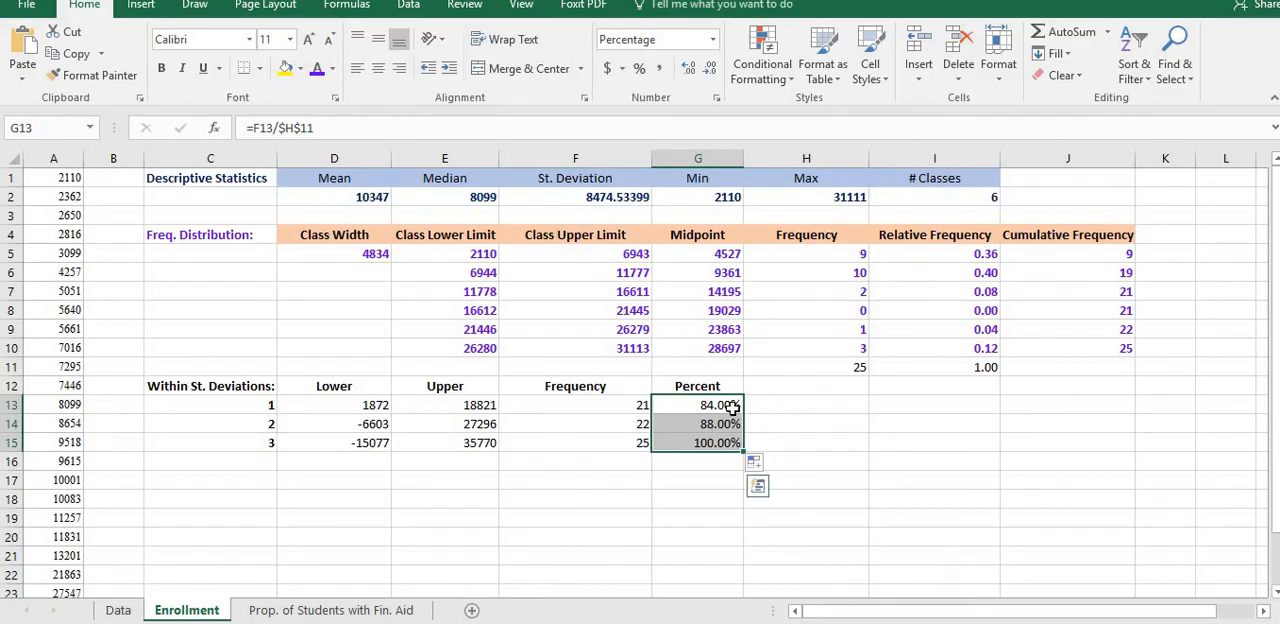
{"action": "left_click", "coordinate": [575, 405]}
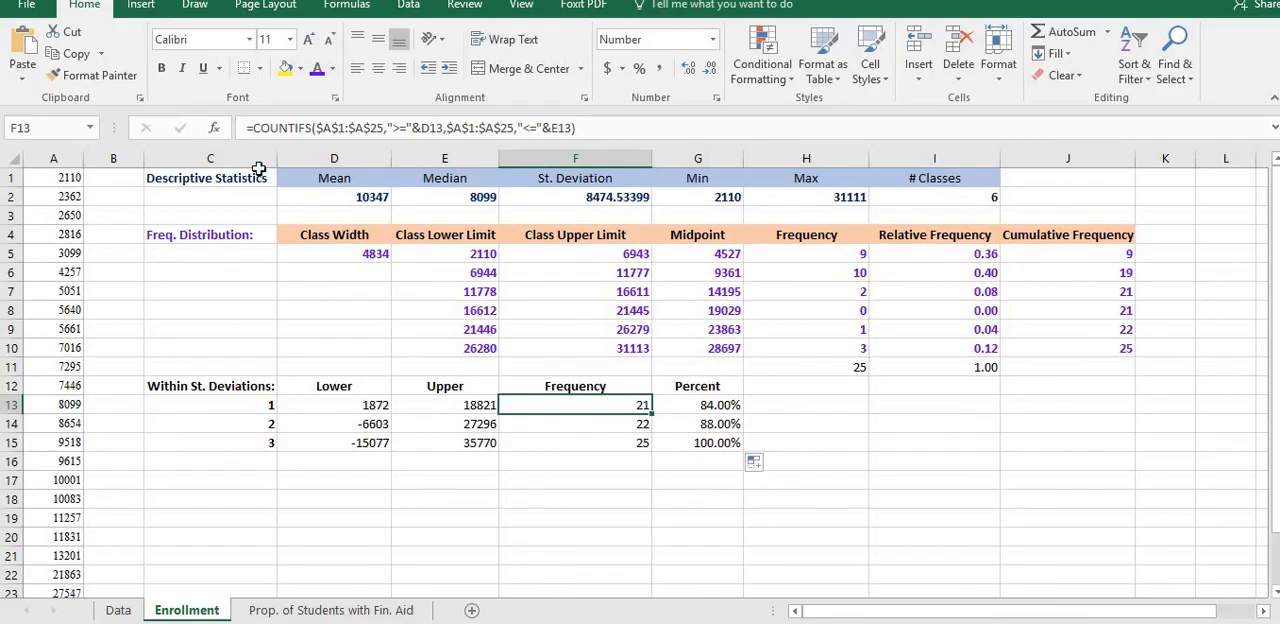
{"action": "mouse_move", "coordinate": [918, 198]}
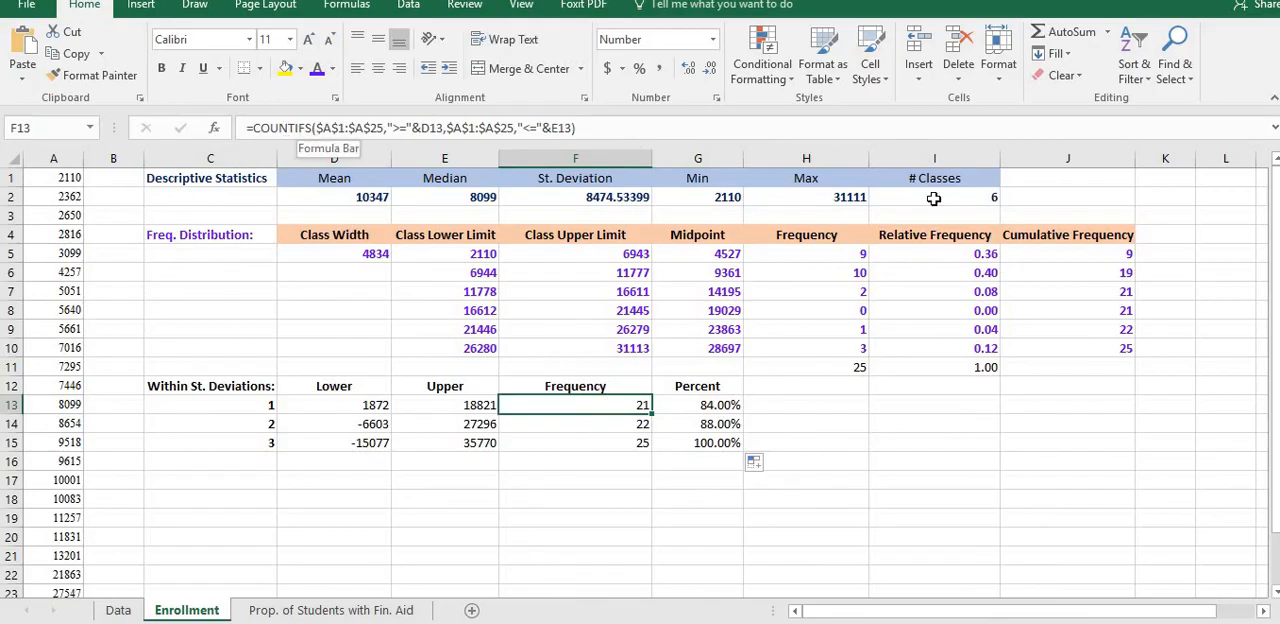
{"action": "mouse_move", "coordinate": [1081, 204]}
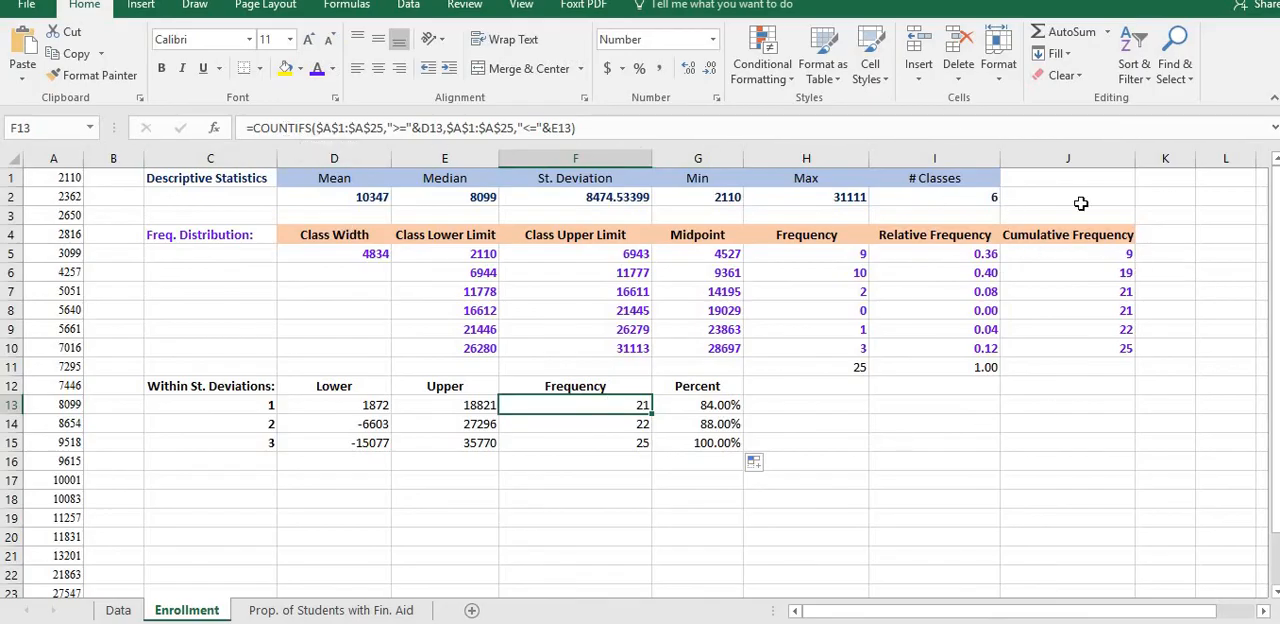
{"action": "mouse_move", "coordinate": [729, 375]}
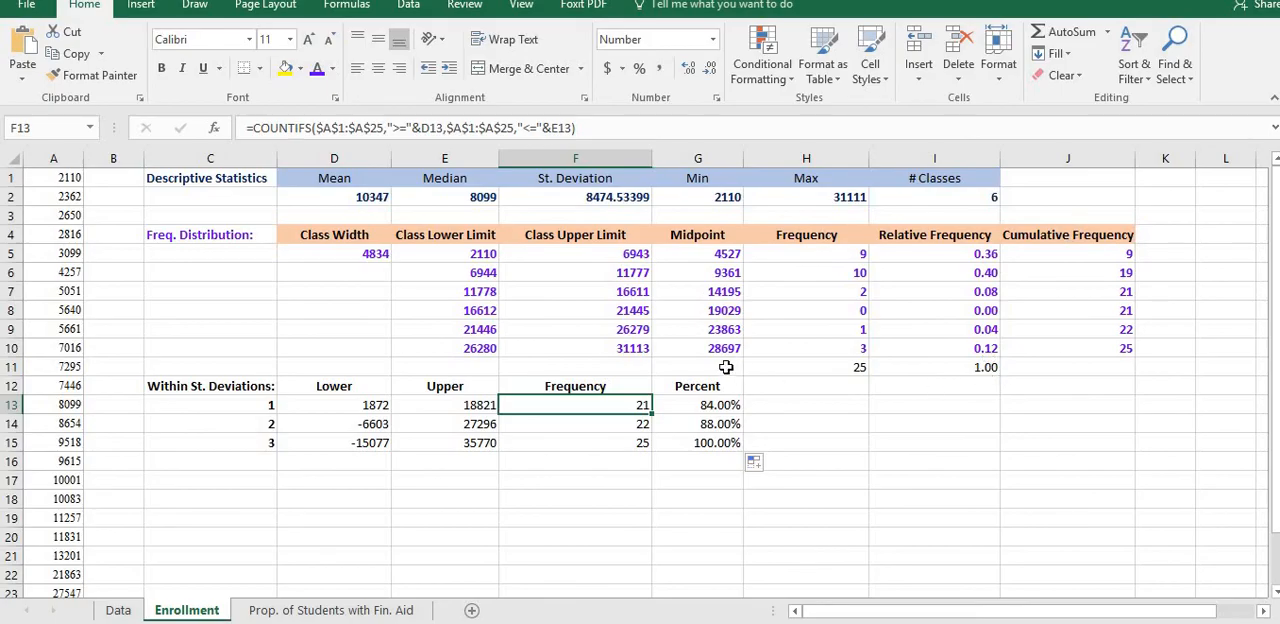
{"action": "mouse_move", "coordinate": [711, 348]}
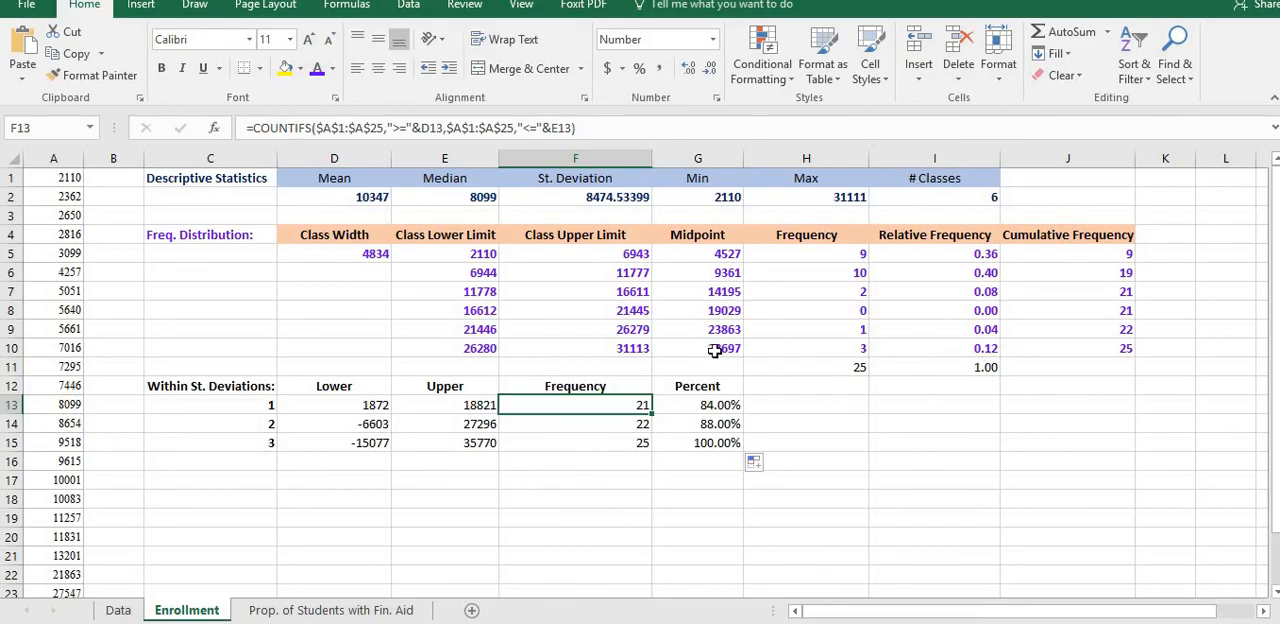